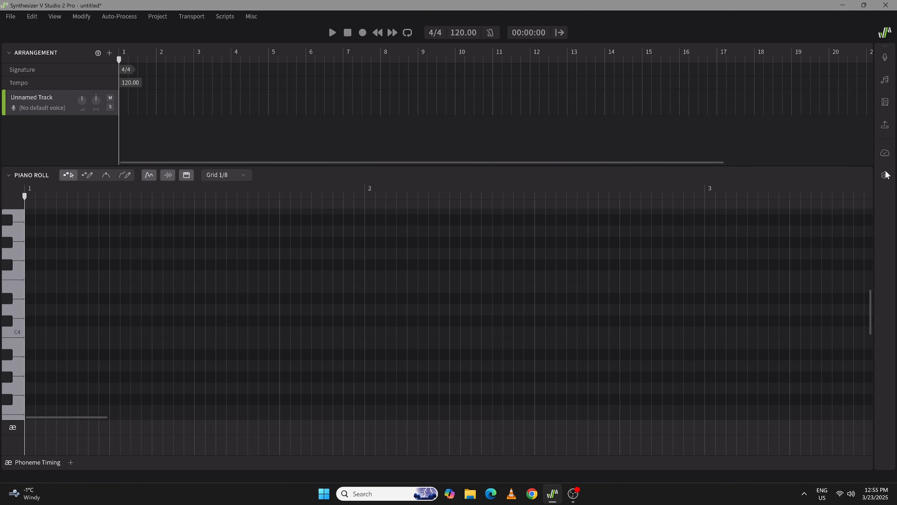
Show the Shortcuts settings scrolled to the Transport key assignments.
{"action": "left_click", "coordinate": [885, 176]}
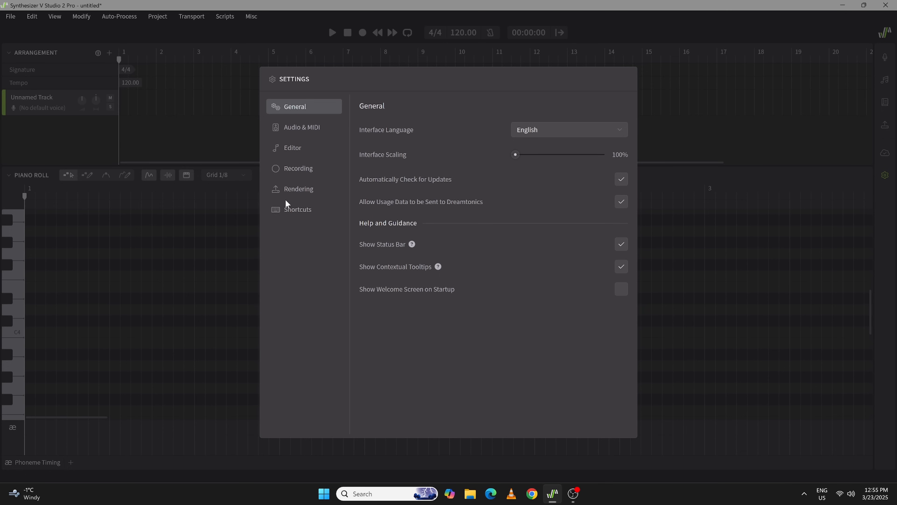
{"action": "left_click", "coordinate": [298, 209]}
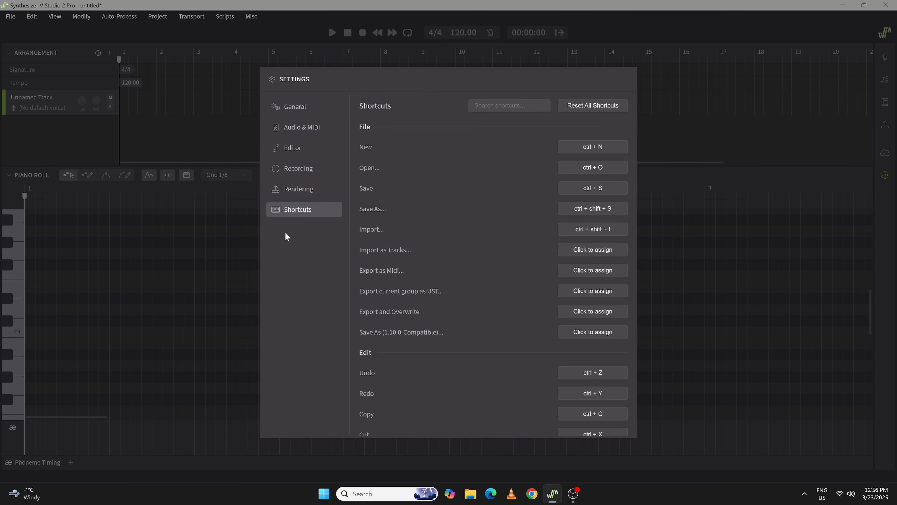
{"action": "scroll", "scroll_direction": "down", "scroll_amount": 3}
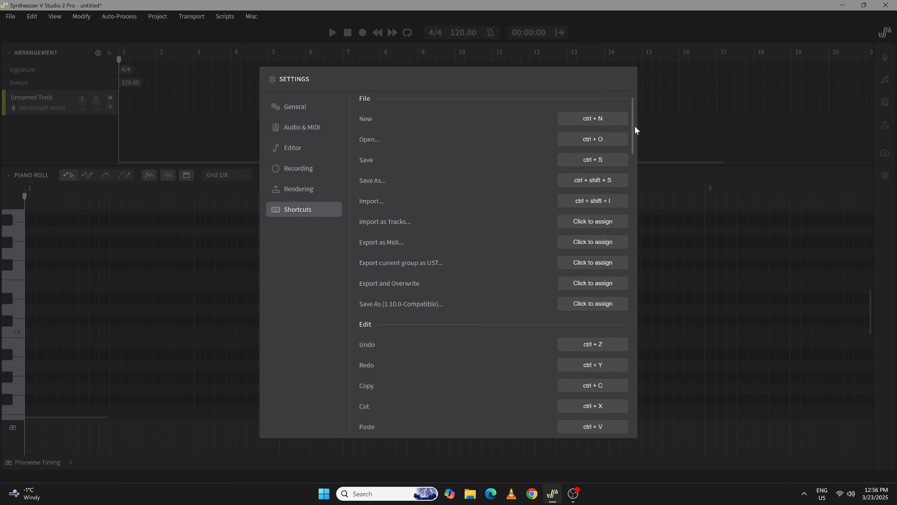
{"action": "scroll", "scroll_direction": "down", "scroll_amount": 3}
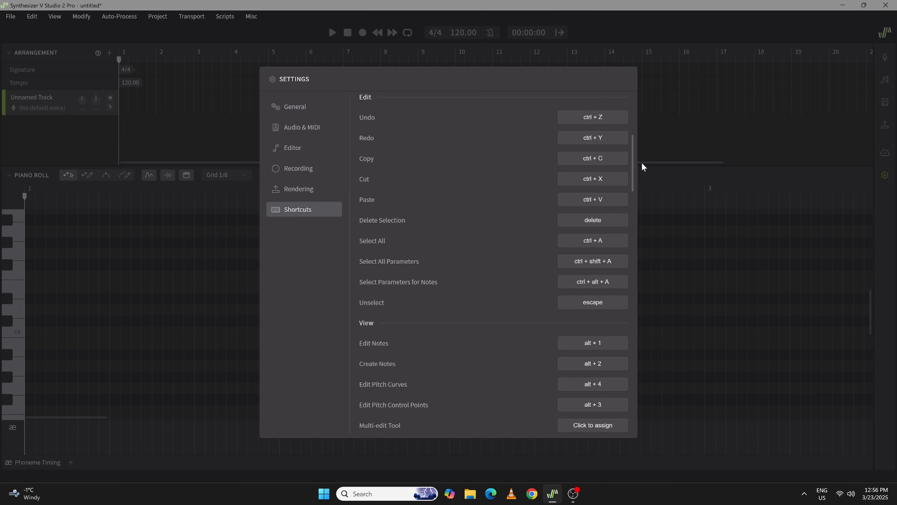
{"action": "scroll", "scroll_direction": "down", "scroll_amount": 3}
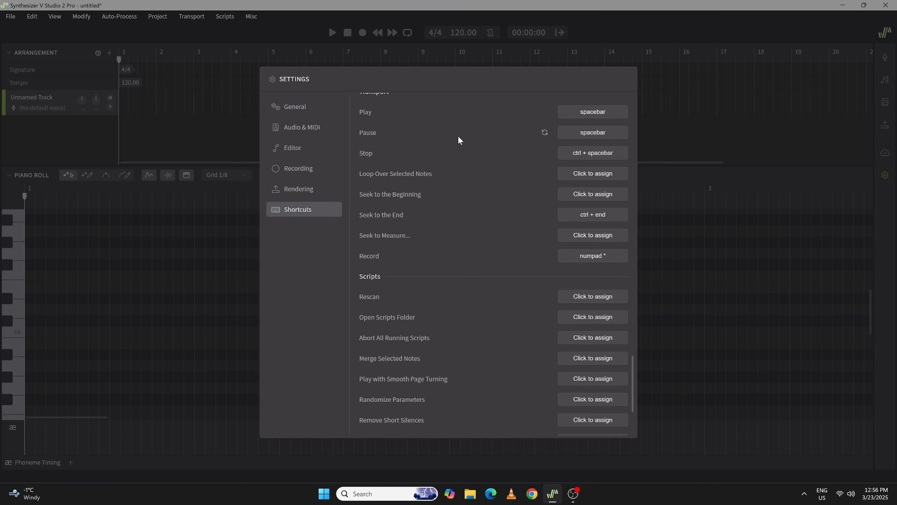
{"action": "mouse_move", "coordinate": [467, 141]}
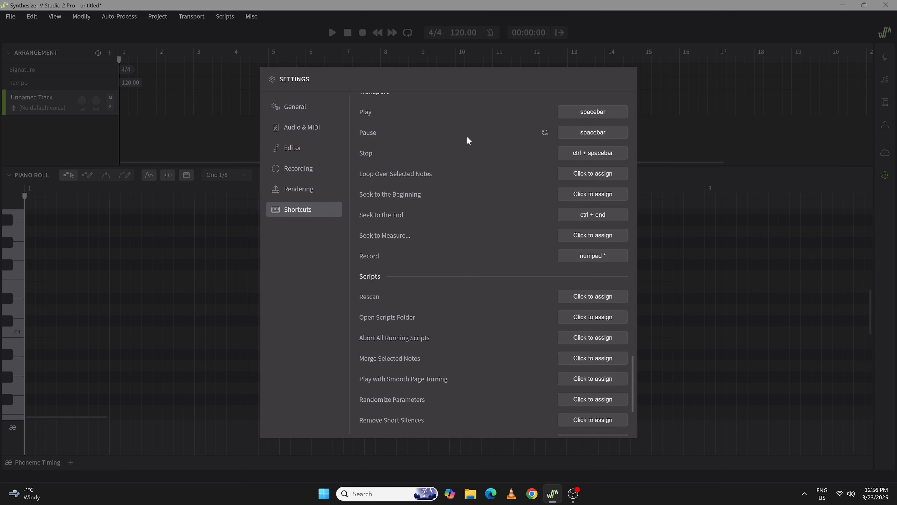
{"action": "mouse_move", "coordinate": [470, 141]}
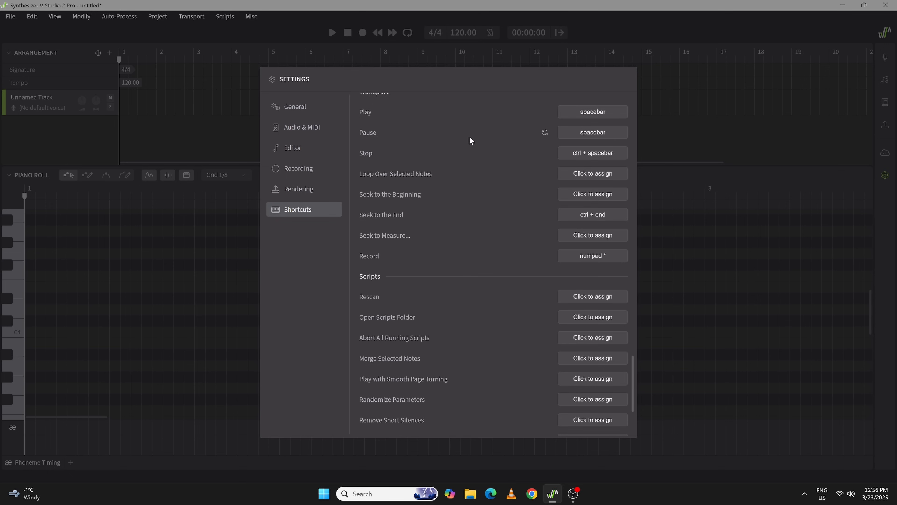
{"action": "mouse_move", "coordinate": [376, 138]}
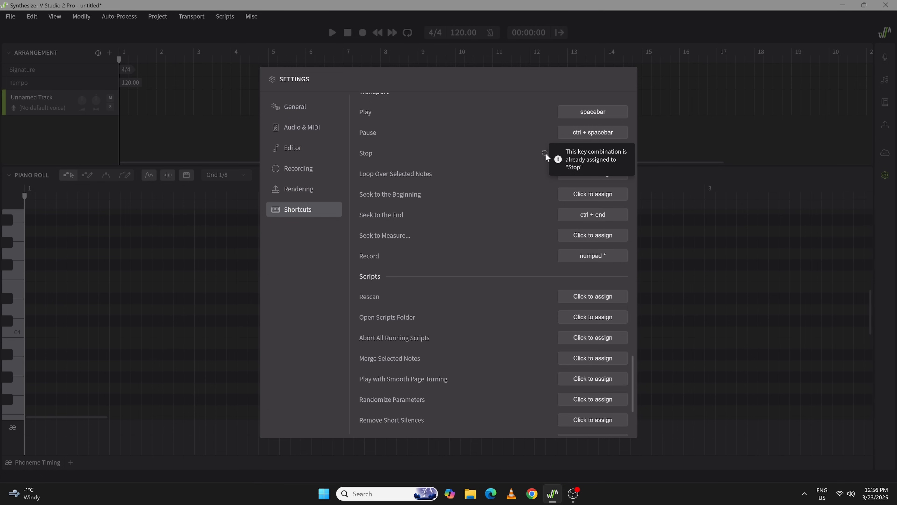
Assign Space to Stop and Home to Seek to the Beginning.
{"action": "left_click", "coordinate": [592, 153]}
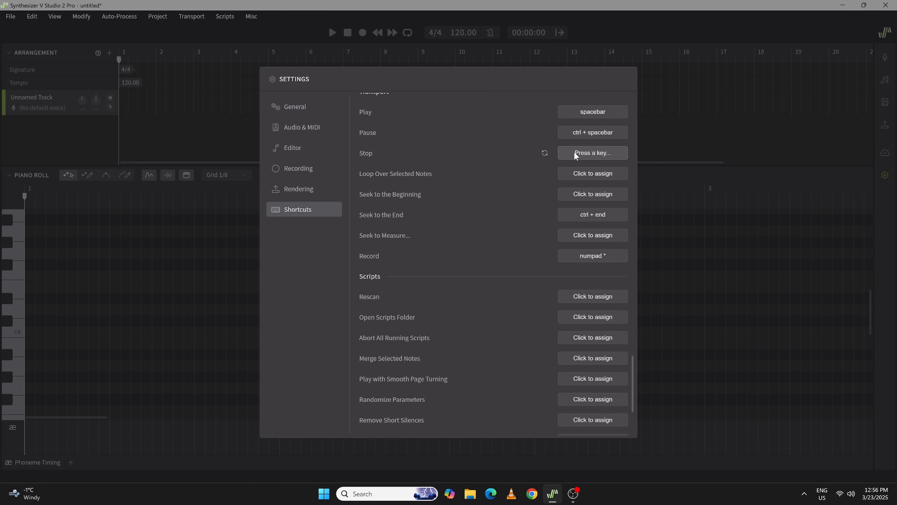
{"action": "key", "text": "space"}
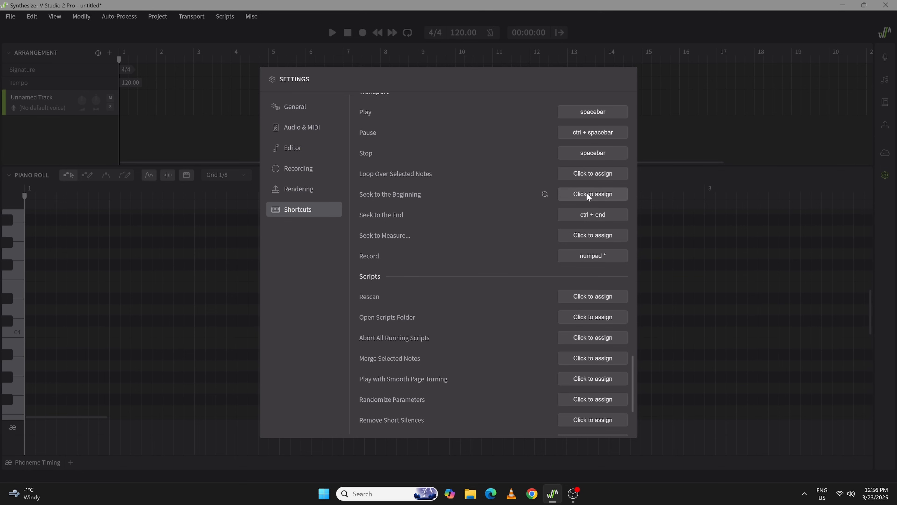
{"action": "left_click", "coordinate": [592, 194]}
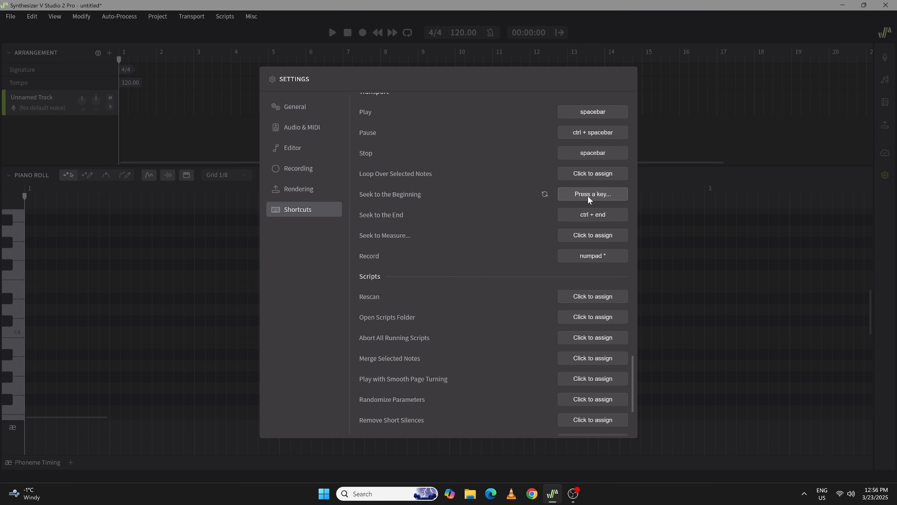
{"action": "key", "text": "home"}
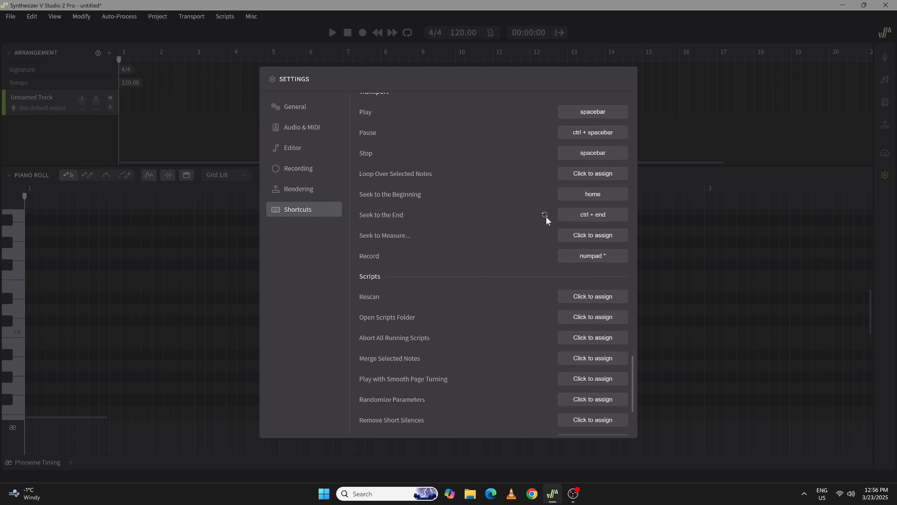
Assign End to Seek to the End and period to Seek to Measure.
{"action": "left_click", "coordinate": [593, 215]}
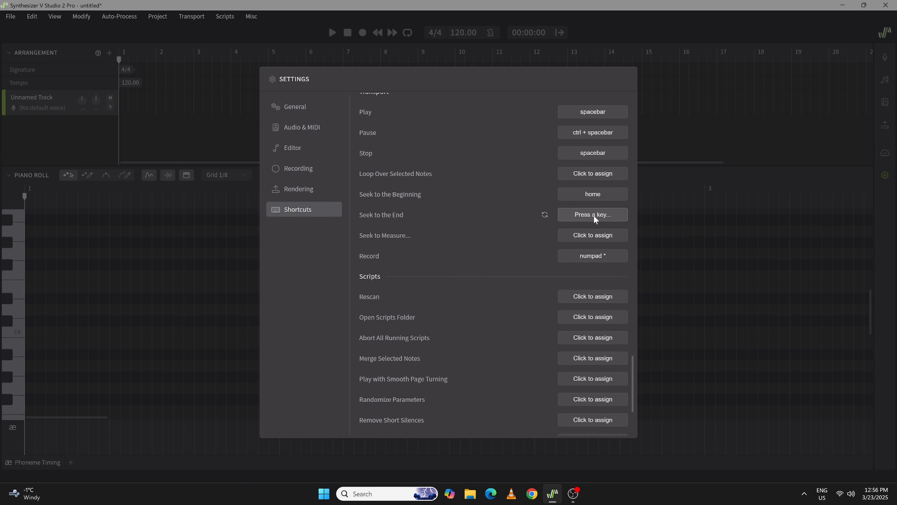
{"action": "key", "text": "end"}
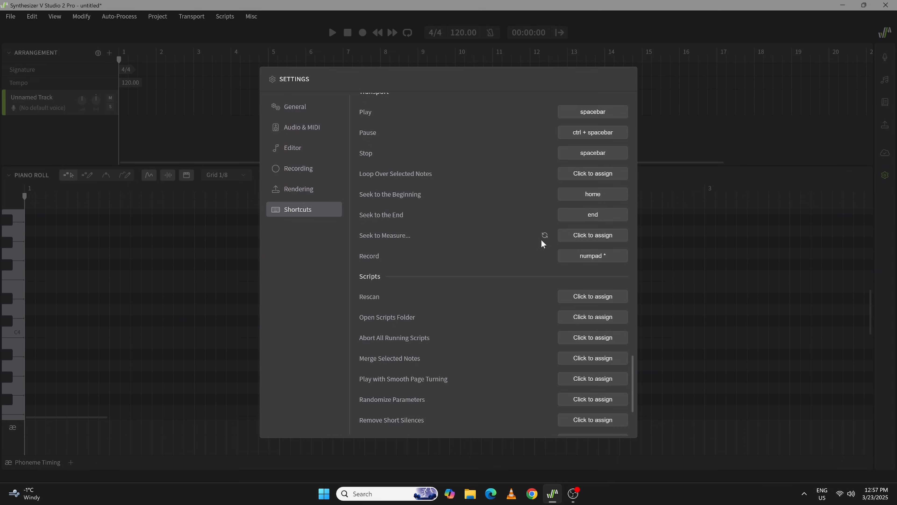
{"action": "left_click", "coordinate": [592, 235]}
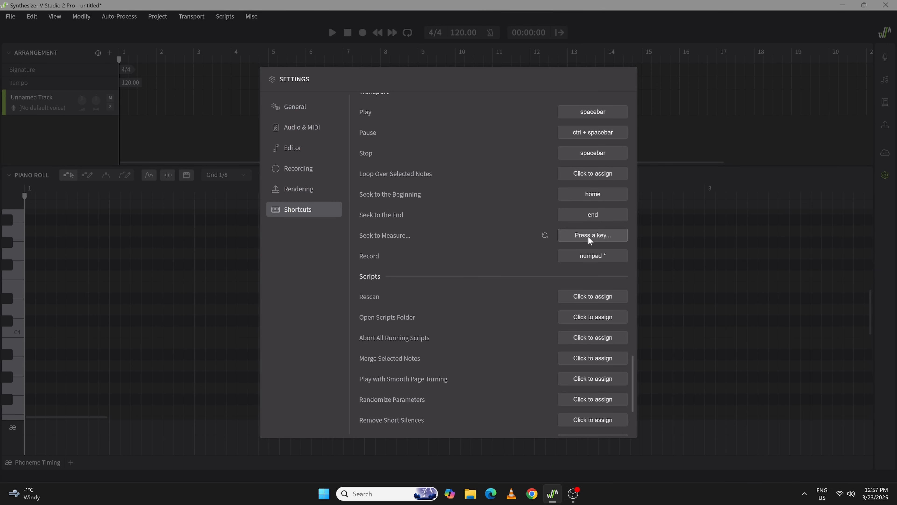
{"action": "key", "text": "."}
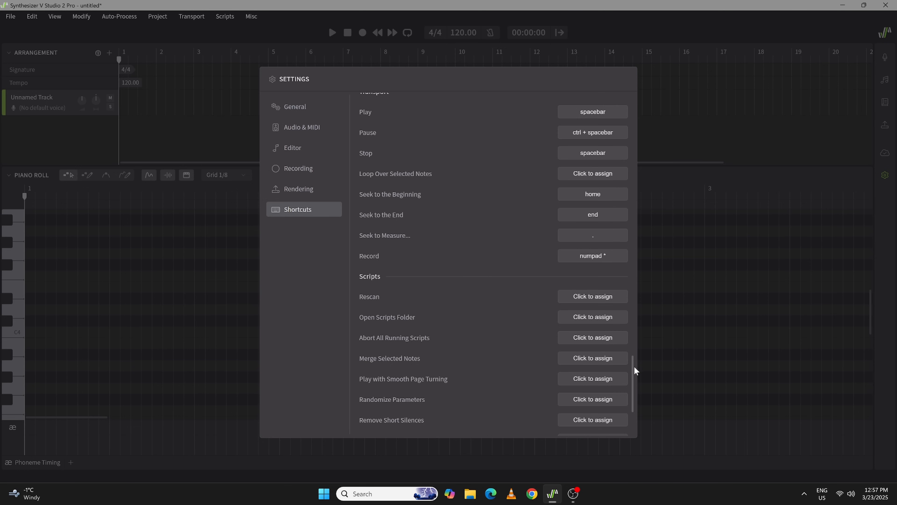
{"action": "scroll", "scroll_direction": "down", "scroll_amount": 3}
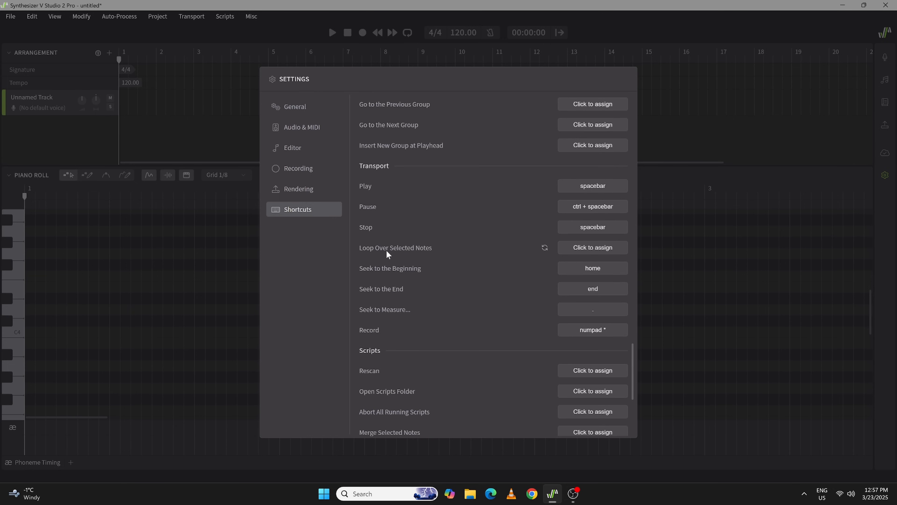
Assign L as the Loop Over Selected Notes shortcut.
{"action": "left_click", "coordinate": [592, 247]}
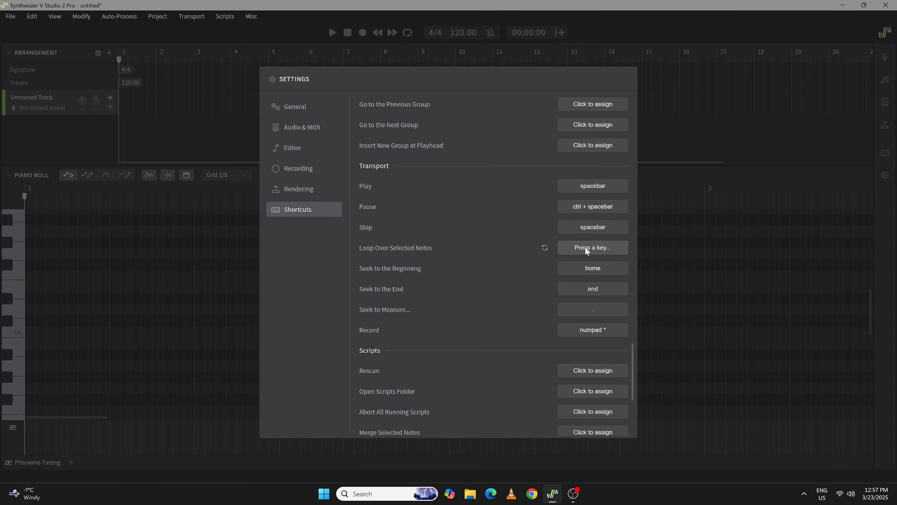
{"action": "key", "text": "l"}
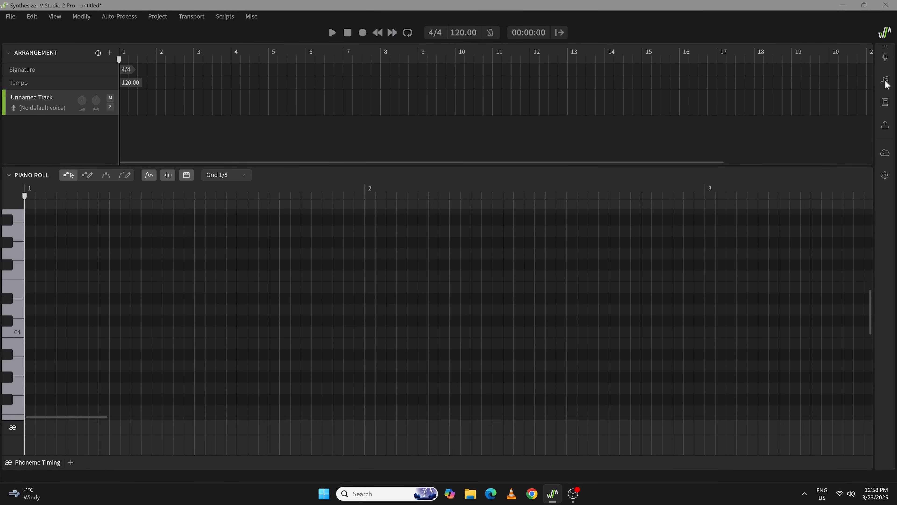
Show the Notes panel with mode, expression, retake and language options.
{"action": "left_click", "coordinate": [884, 79]}
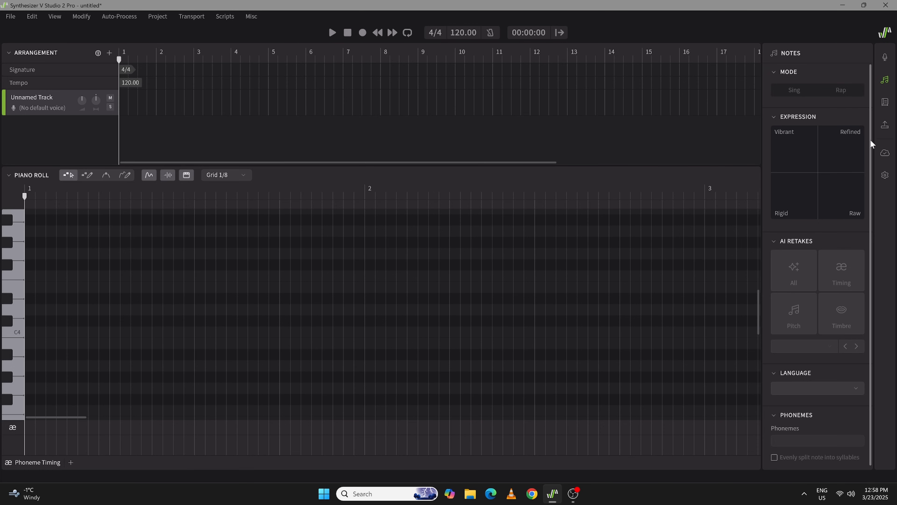
{"action": "mouse_move", "coordinate": [885, 79]}
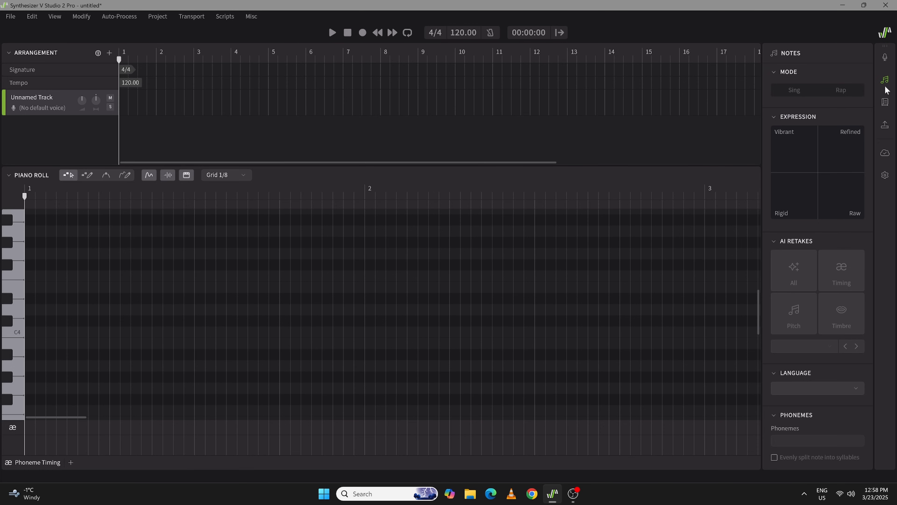
{"action": "mouse_move", "coordinate": [884, 103]}
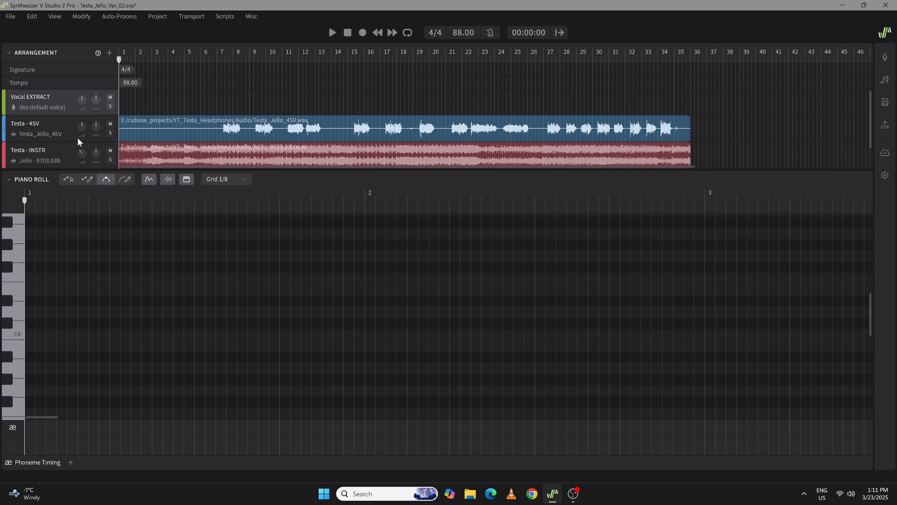
{"action": "mouse_move", "coordinate": [57, 153]}
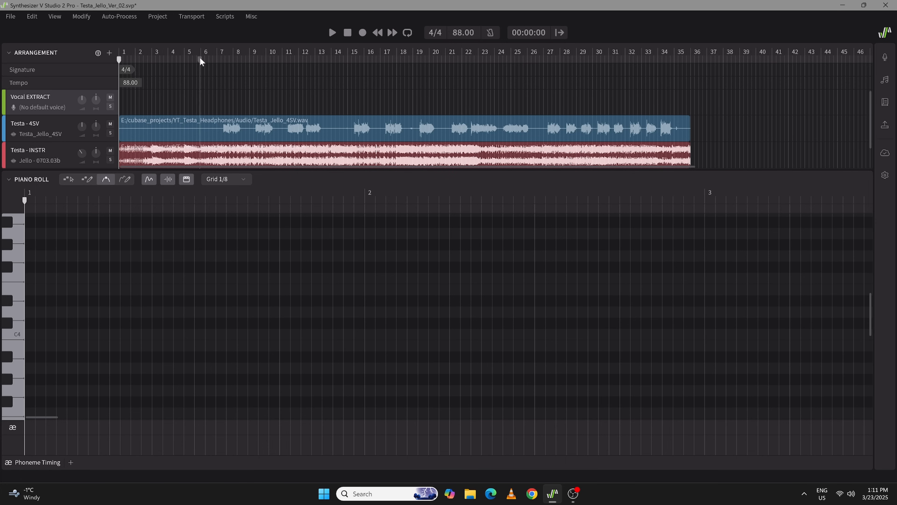
{"action": "mouse_move", "coordinate": [64, 148]}
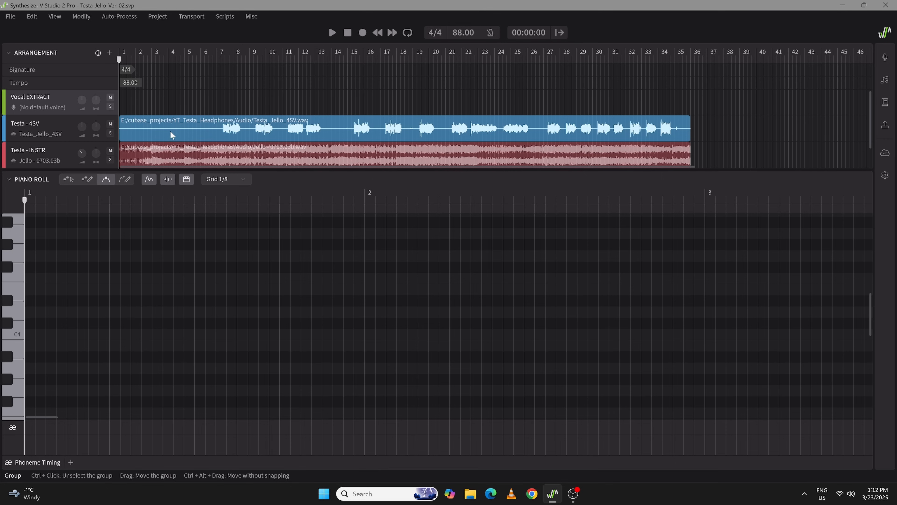
{"action": "mouse_move", "coordinate": [369, 127]}
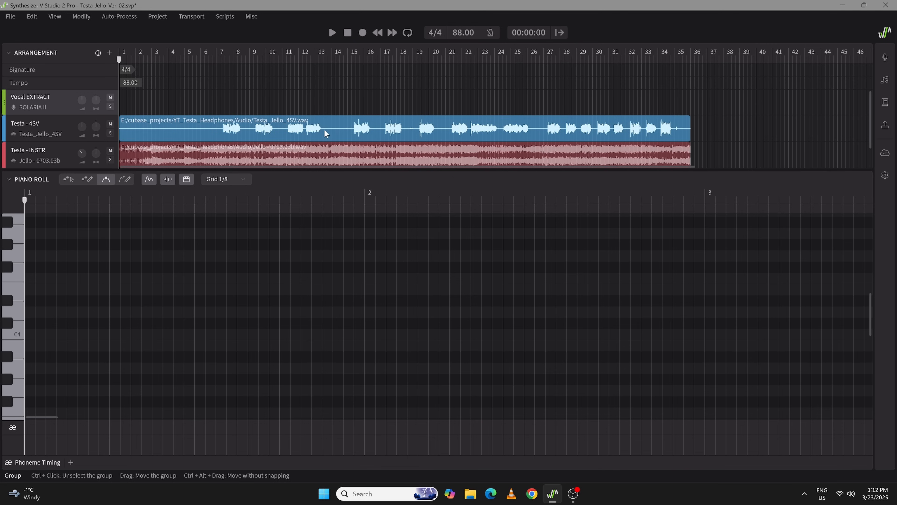
Bring up the actions for the Testa - 4SV vocal audio group.
{"action": "right_click", "coordinate": [325, 133]}
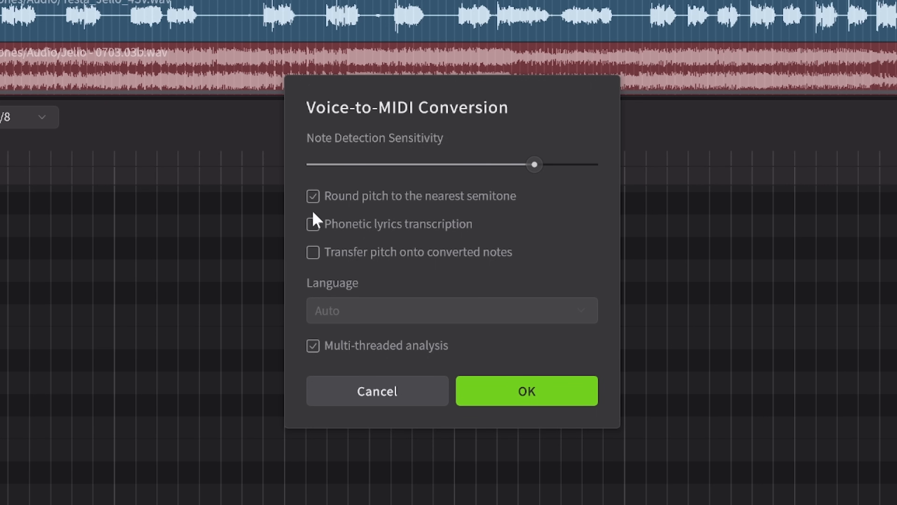
{"action": "mouse_move", "coordinate": [515, 210]}
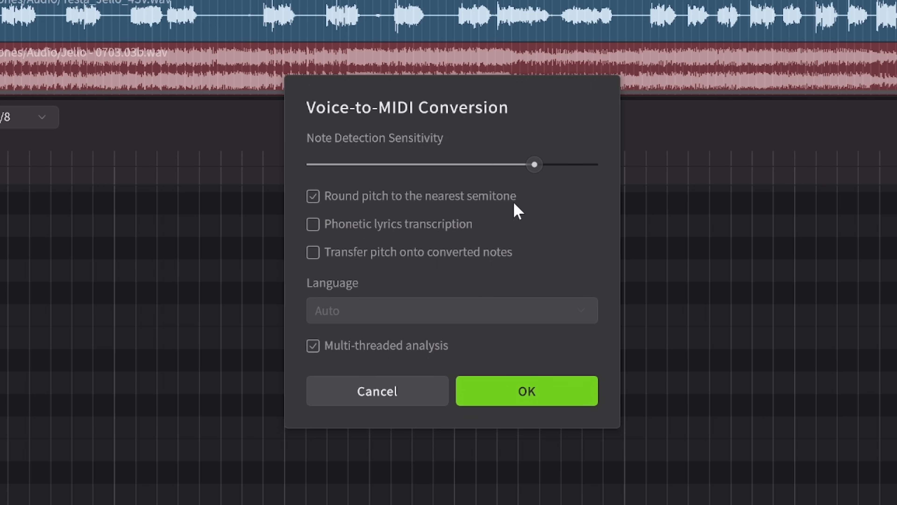
{"action": "mouse_move", "coordinate": [482, 219]}
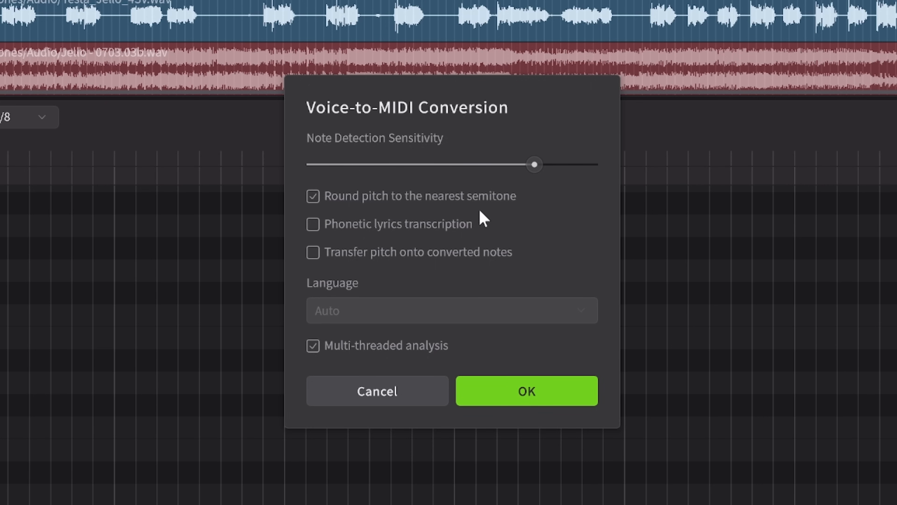
{"action": "mouse_move", "coordinate": [508, 221]}
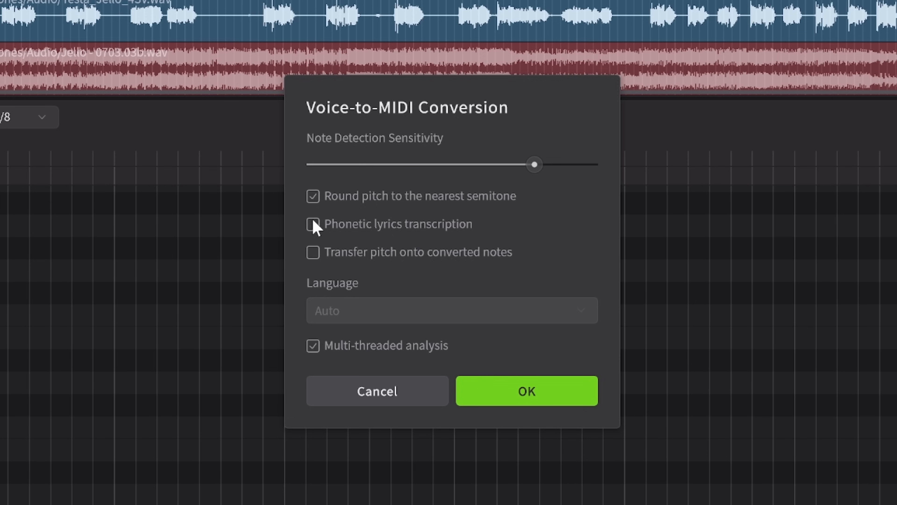
Run Voice-to-MIDI conversion with phonetic lyrics transcription and pitch transfer onto notes.
{"action": "left_click", "coordinate": [313, 224]}
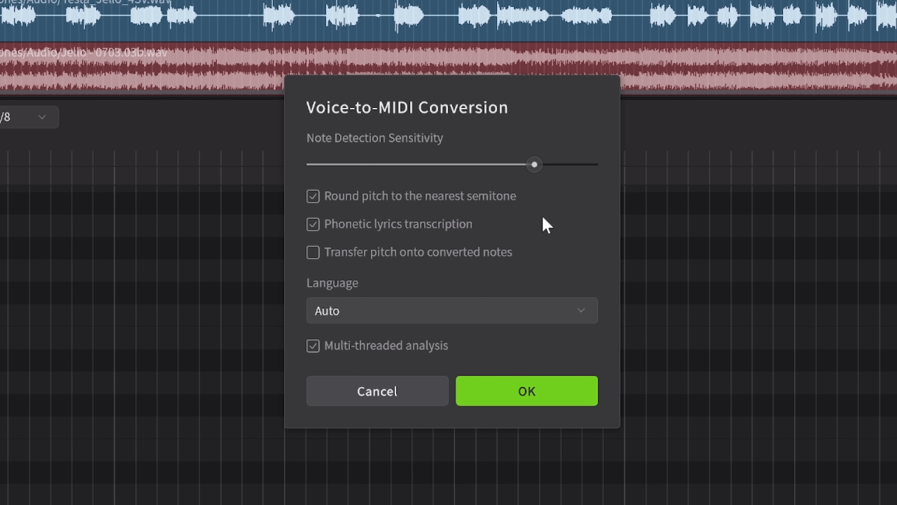
{"action": "mouse_move", "coordinate": [541, 220]}
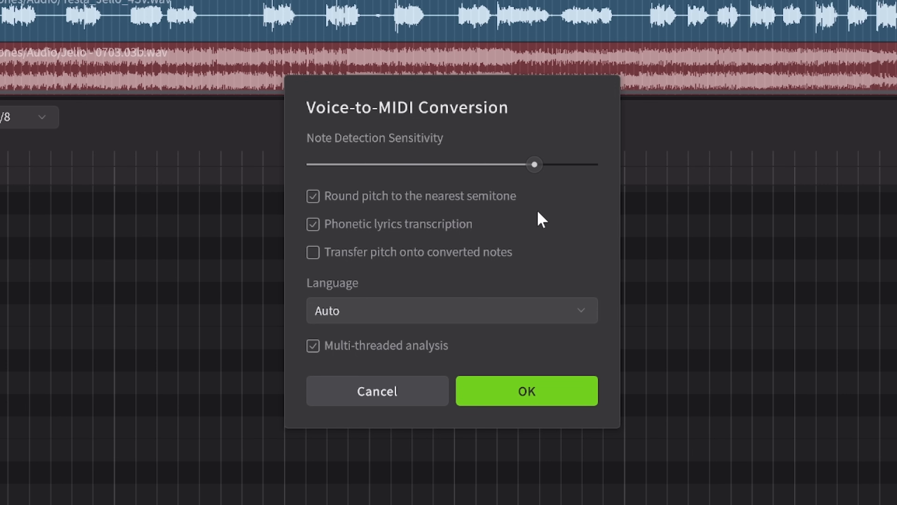
{"action": "mouse_move", "coordinate": [361, 277]}
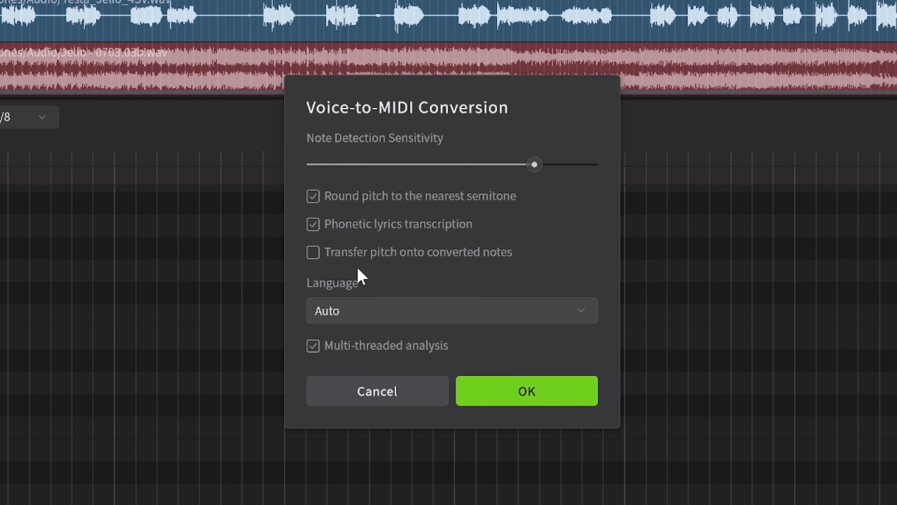
{"action": "mouse_move", "coordinate": [395, 273]}
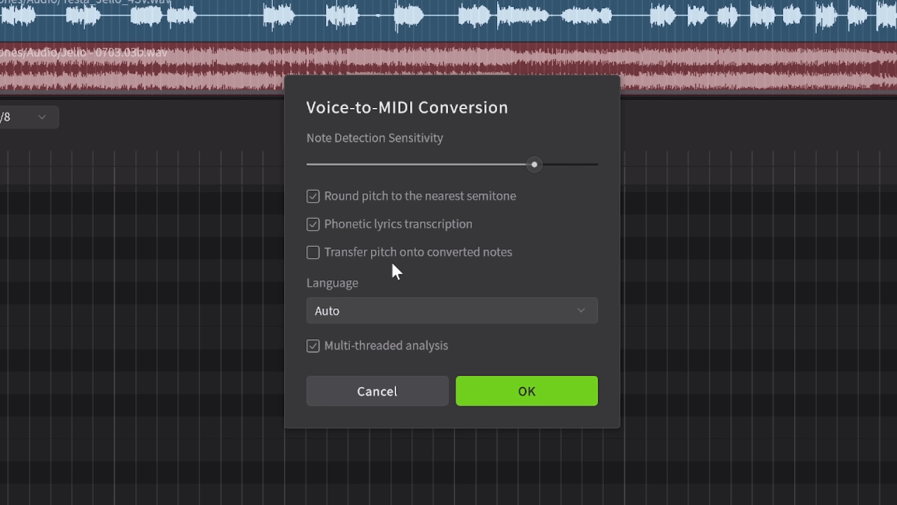
{"action": "mouse_move", "coordinate": [326, 243]}
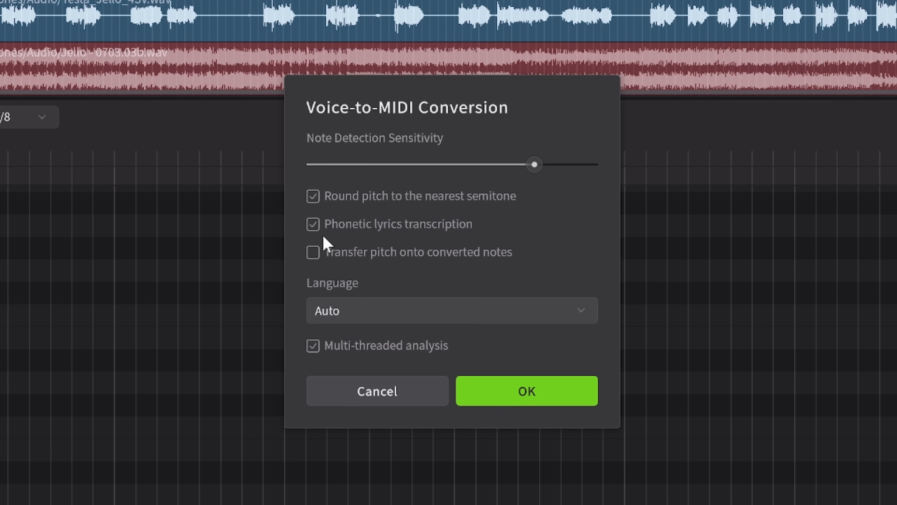
{"action": "mouse_move", "coordinate": [332, 287]}
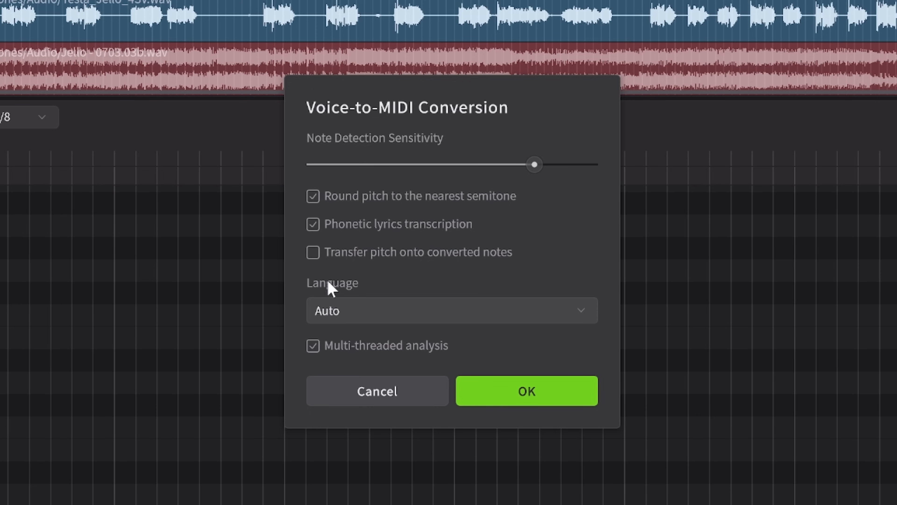
{"action": "mouse_move", "coordinate": [540, 266]}
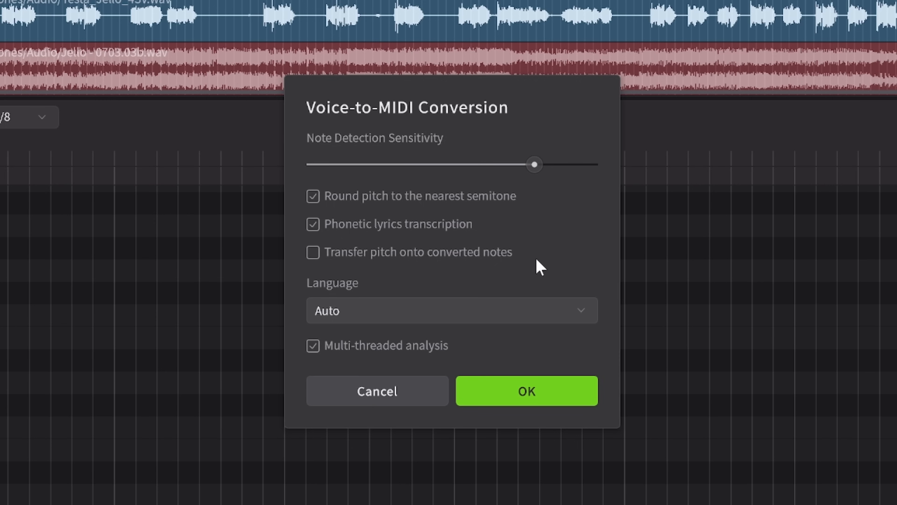
{"action": "mouse_move", "coordinate": [447, 243]}
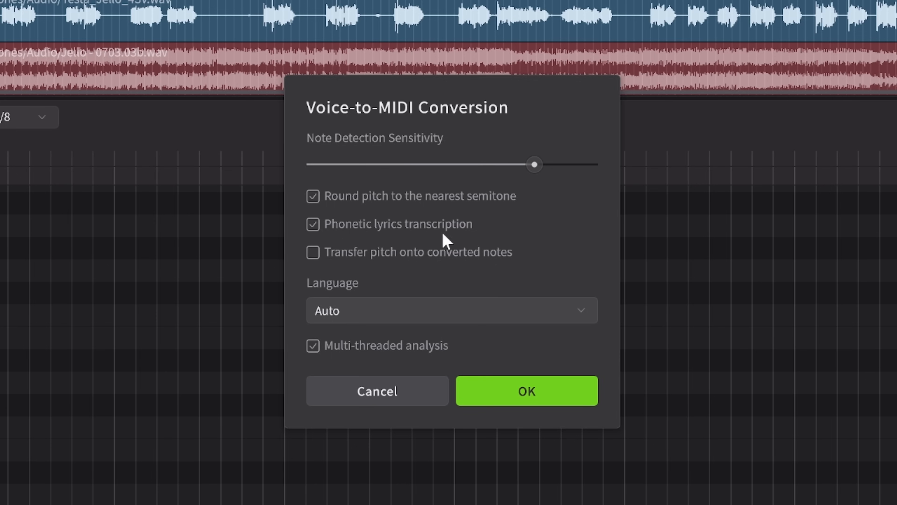
{"action": "left_click", "coordinate": [313, 252]}
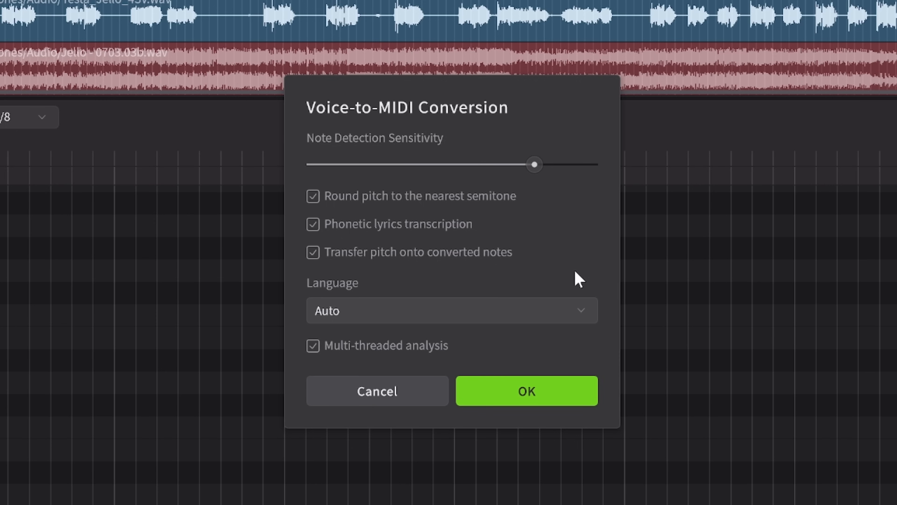
{"action": "left_click", "coordinate": [526, 391]}
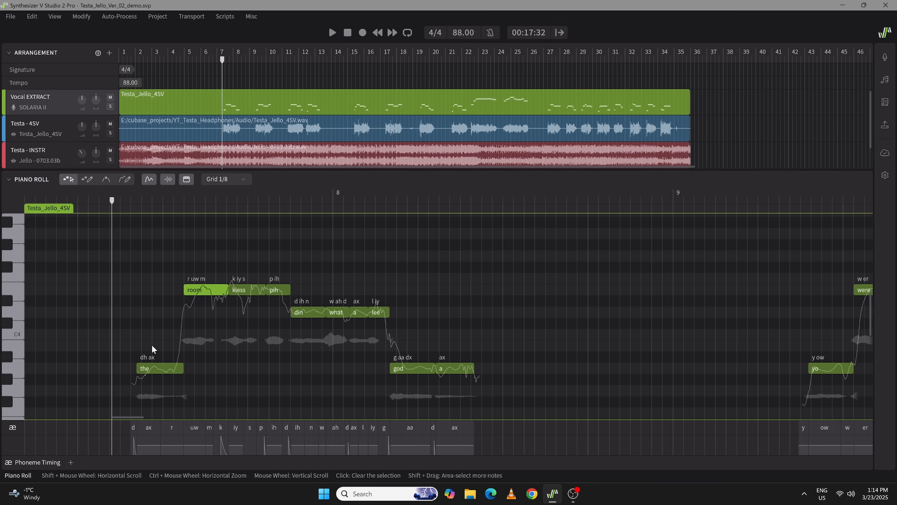
{"action": "mouse_move", "coordinate": [150, 337]}
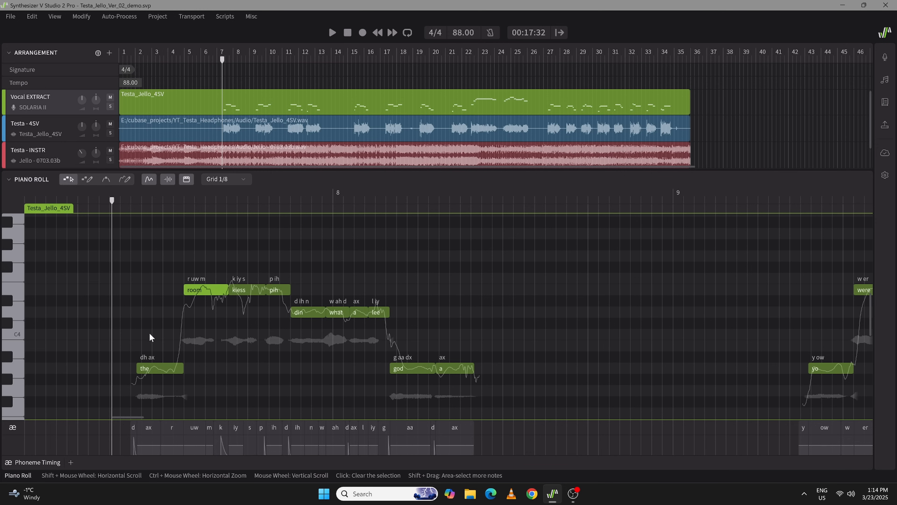
{"action": "mouse_move", "coordinate": [164, 334]}
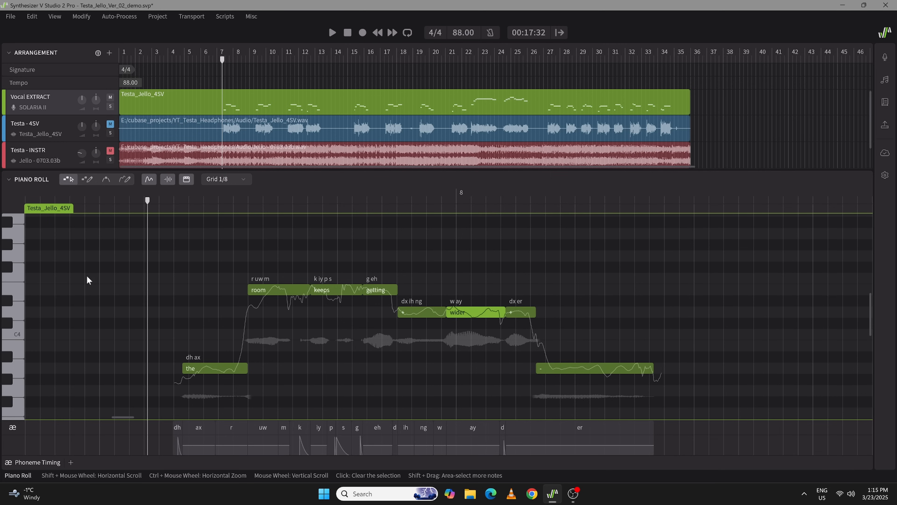
Mute the original Testa - 4SV vocal recording track.
{"action": "left_click", "coordinate": [332, 32]}
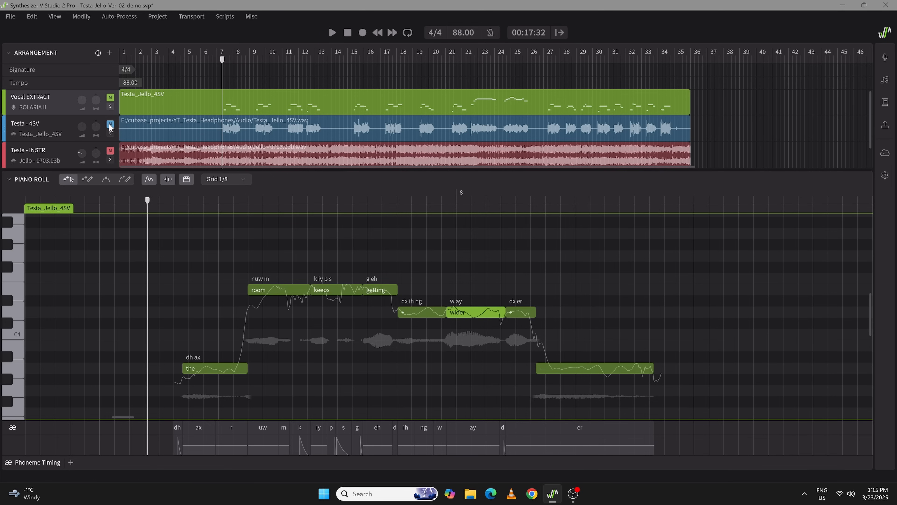
{"action": "left_click", "coordinate": [332, 33]}
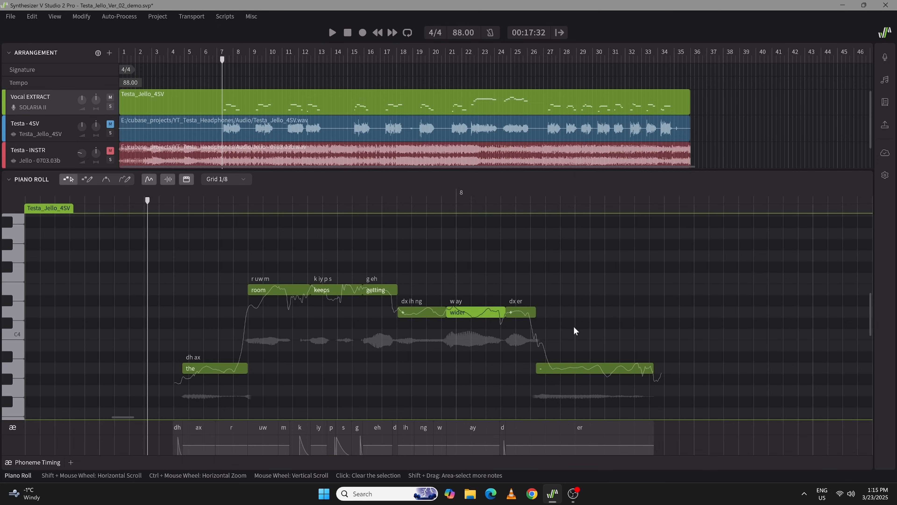
{"action": "mouse_move", "coordinate": [206, 334]}
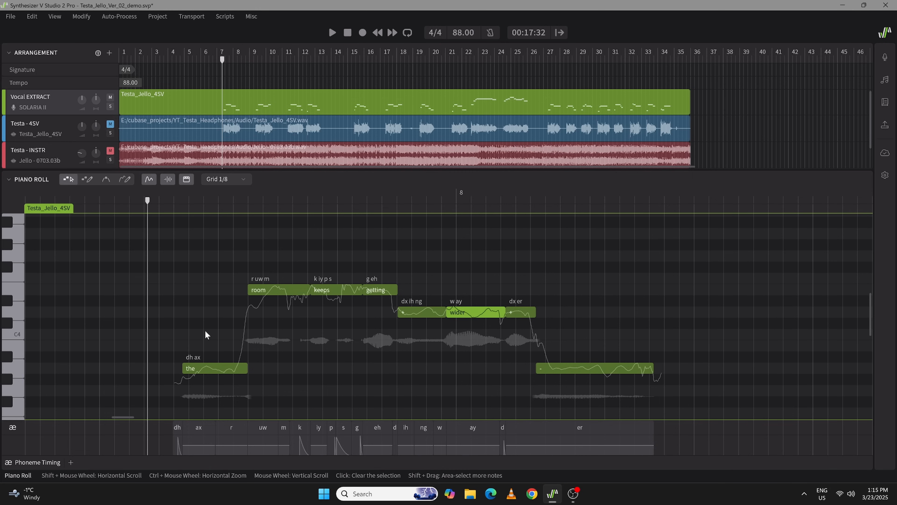
{"action": "mouse_move", "coordinate": [637, 381]}
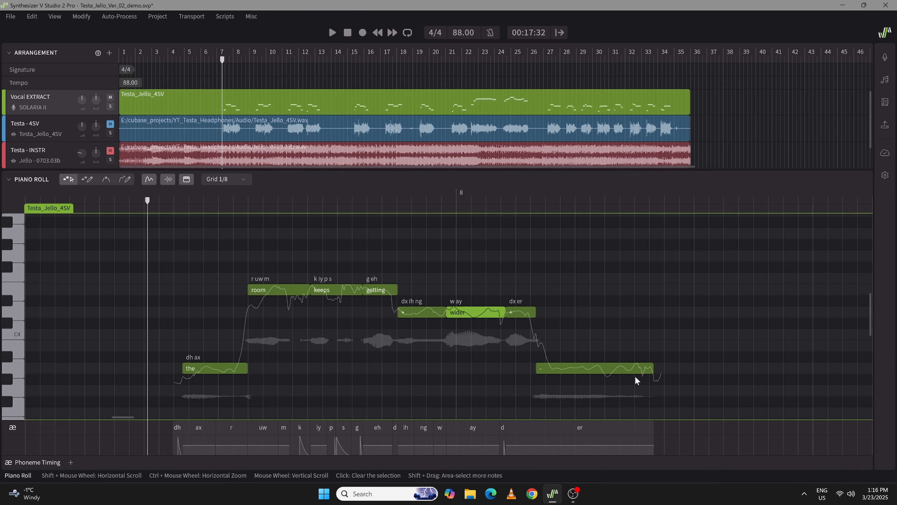
{"action": "mouse_move", "coordinate": [129, 245]}
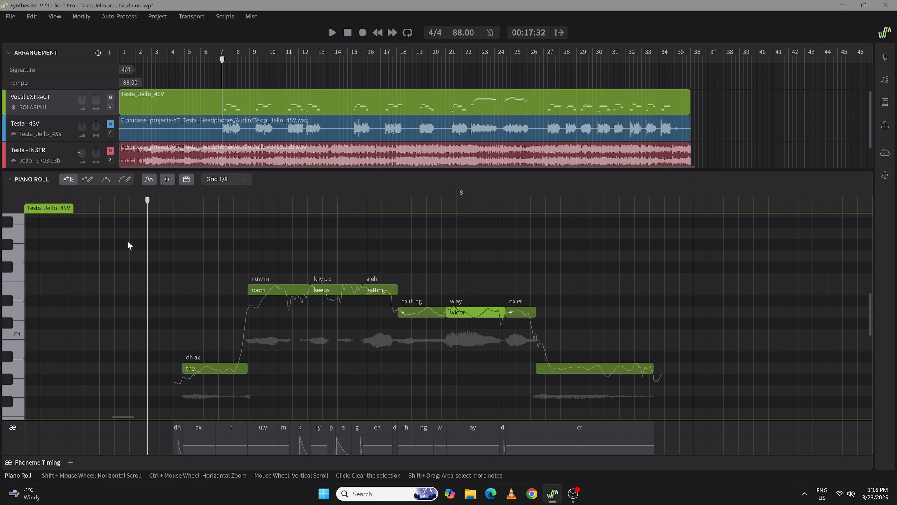
{"action": "mouse_move", "coordinate": [86, 184]}
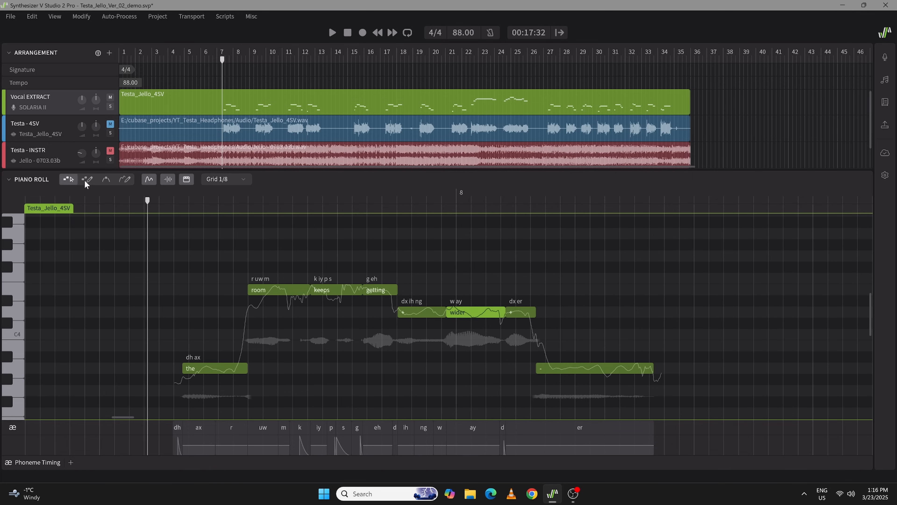
{"action": "mouse_move", "coordinate": [87, 179]}
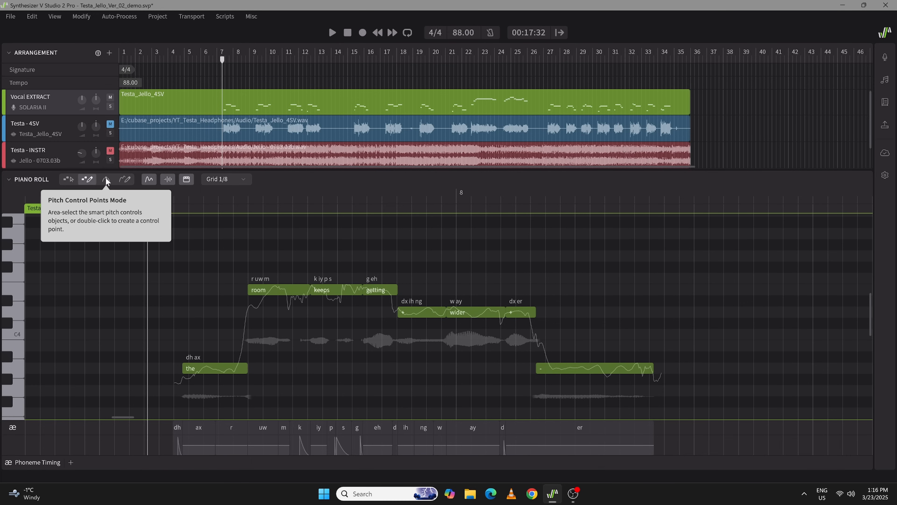
Switch the piano roll to Pitch Control Points mode.
{"action": "left_click", "coordinate": [106, 179]}
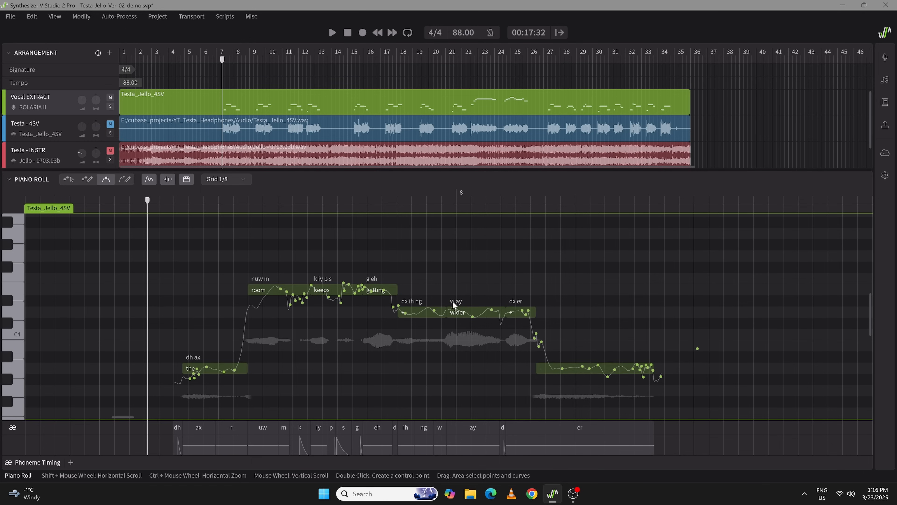
{"action": "mouse_move", "coordinate": [576, 281]}
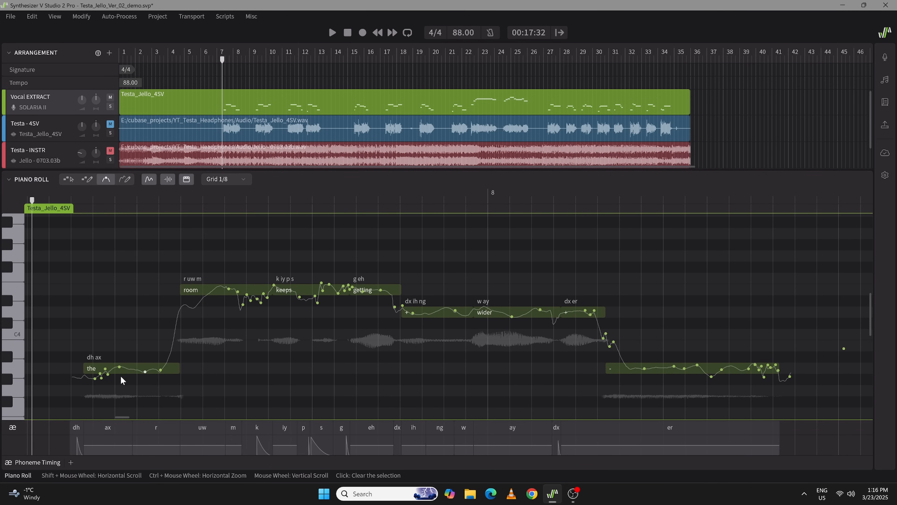
{"action": "mouse_move", "coordinate": [245, 273]}
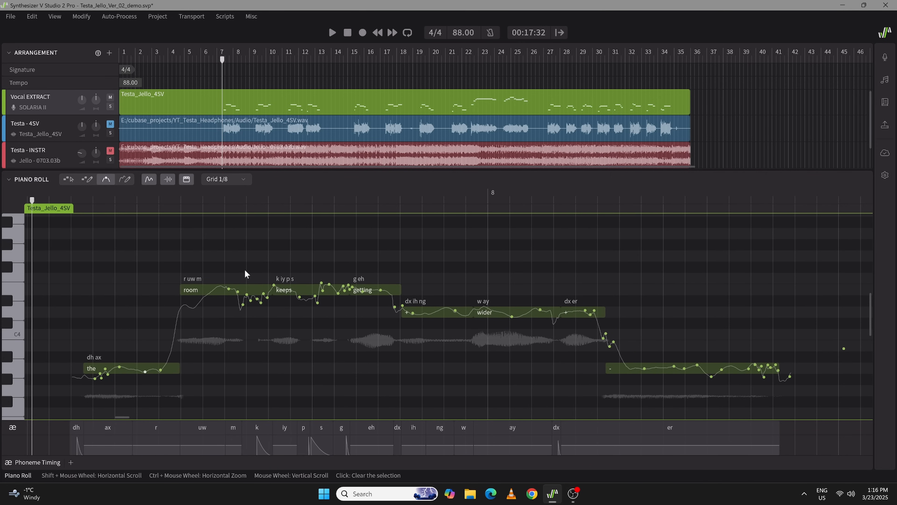
{"action": "mouse_move", "coordinate": [817, 375]}
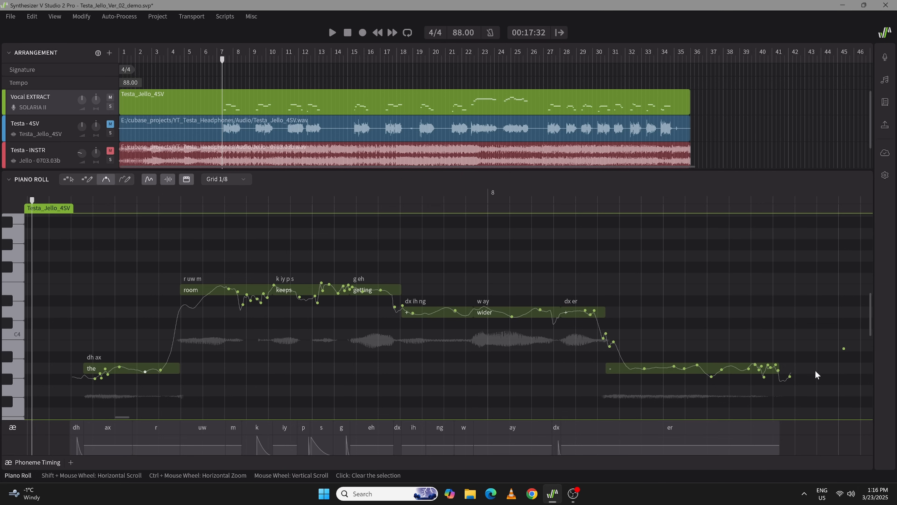
{"action": "mouse_move", "coordinate": [116, 370]}
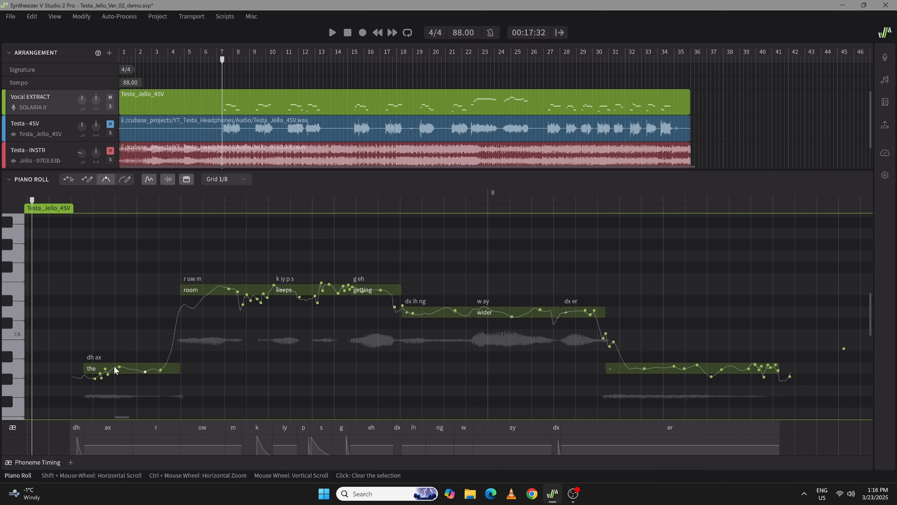
{"action": "mouse_move", "coordinate": [228, 102]}
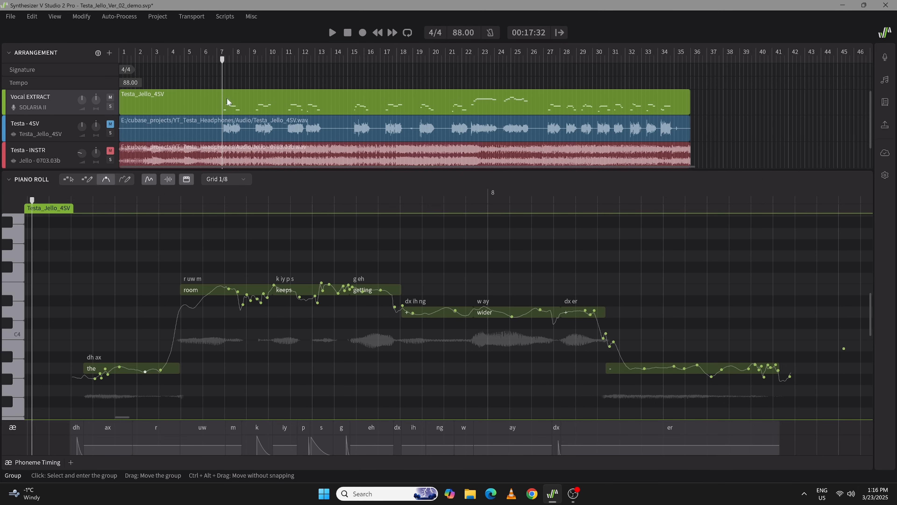
{"action": "mouse_move", "coordinate": [211, 135]}
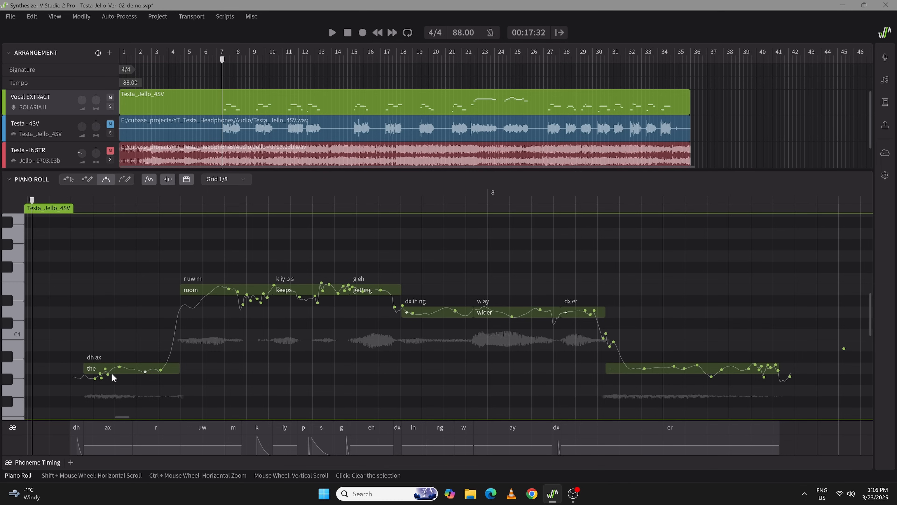
{"action": "mouse_move", "coordinate": [197, 325]}
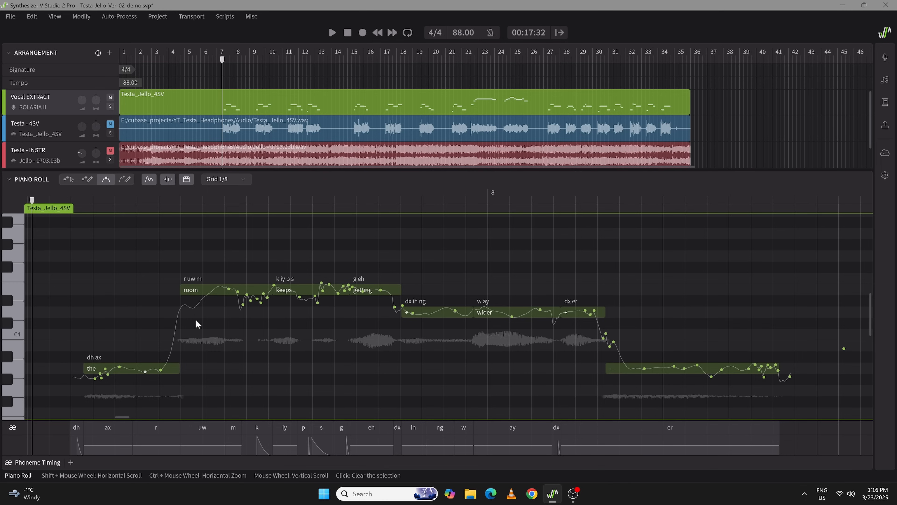
{"action": "mouse_move", "coordinate": [358, 296]}
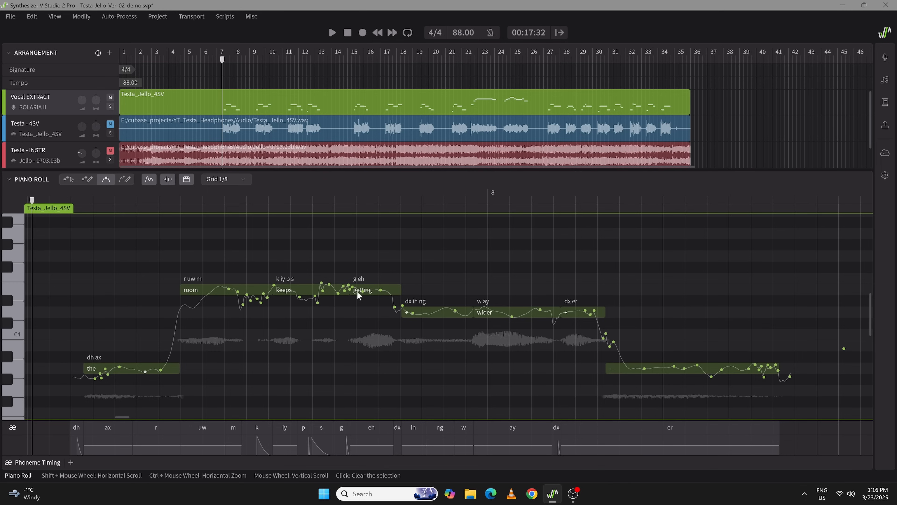
{"action": "mouse_move", "coordinate": [641, 383]}
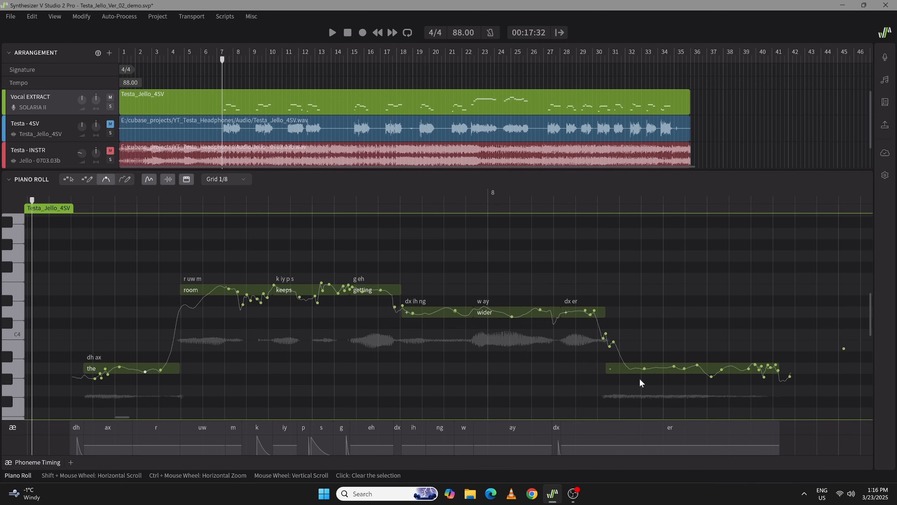
{"action": "mouse_move", "coordinate": [384, 241]}
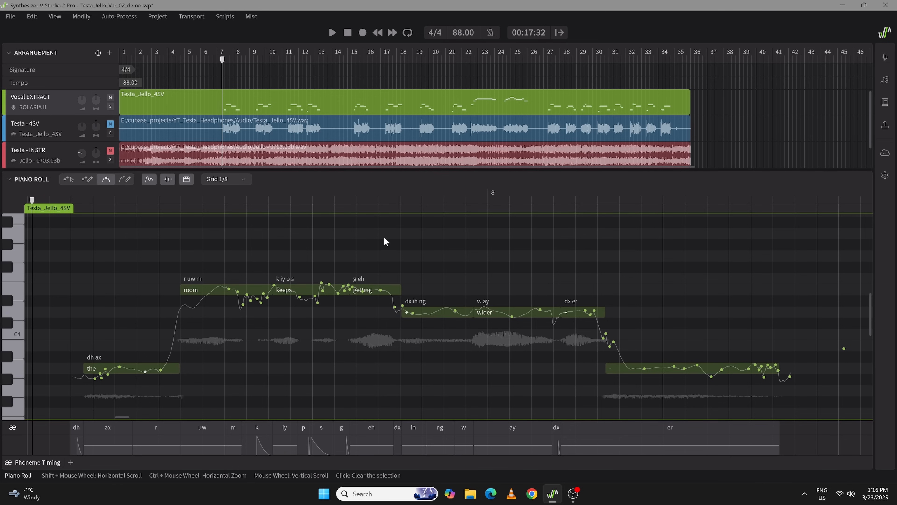
{"action": "mouse_move", "coordinate": [401, 211]}
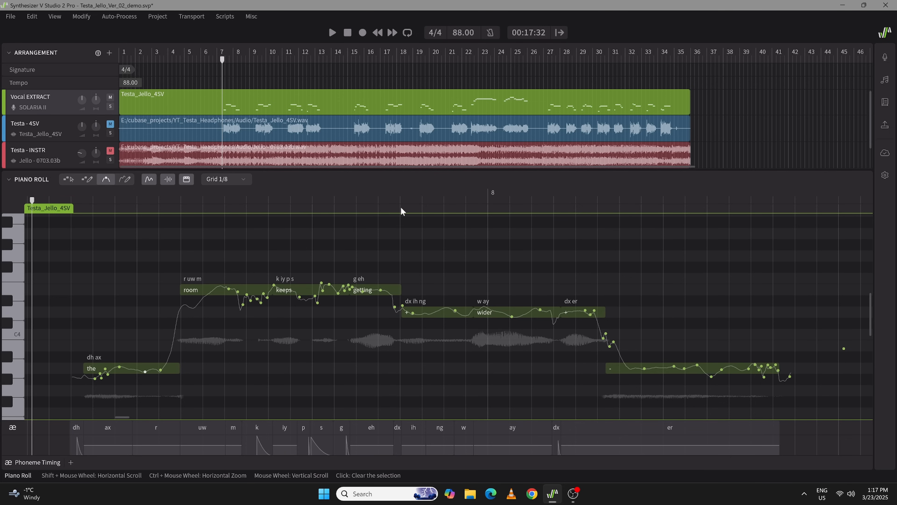
Audition the phrase, then area-select all pitch control points from 'the' through 'wider'.
{"action": "left_click", "coordinate": [332, 32]}
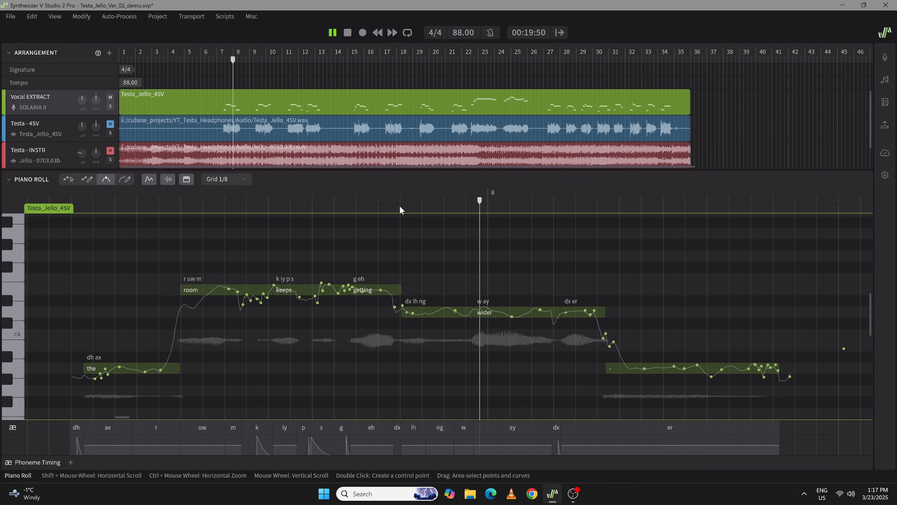
{"action": "left_click", "coordinate": [401, 200]}
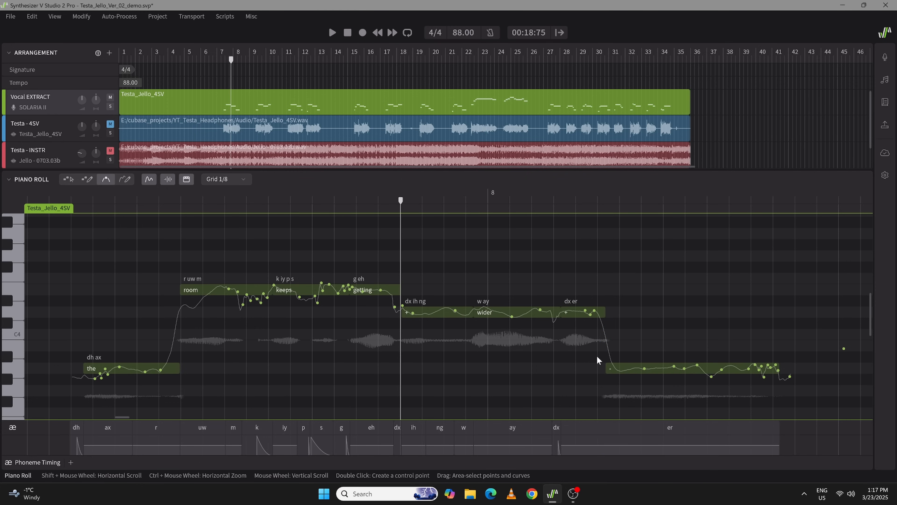
{"action": "left_click", "coordinate": [331, 33]}
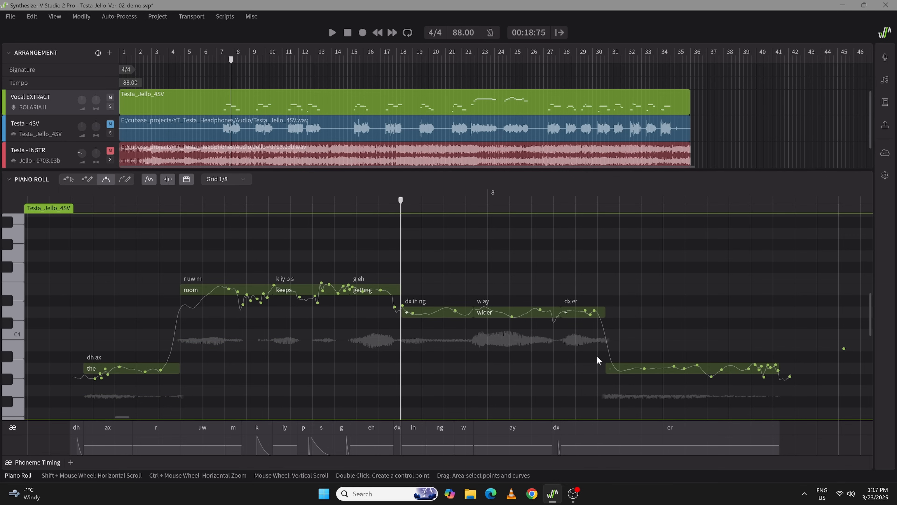
{"action": "mouse_move", "coordinate": [584, 329]}
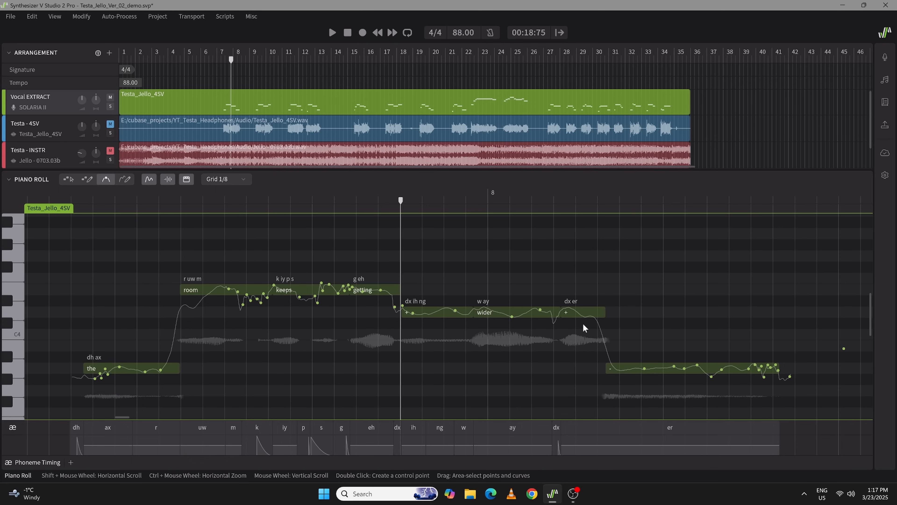
{"action": "left_click", "coordinate": [331, 32]}
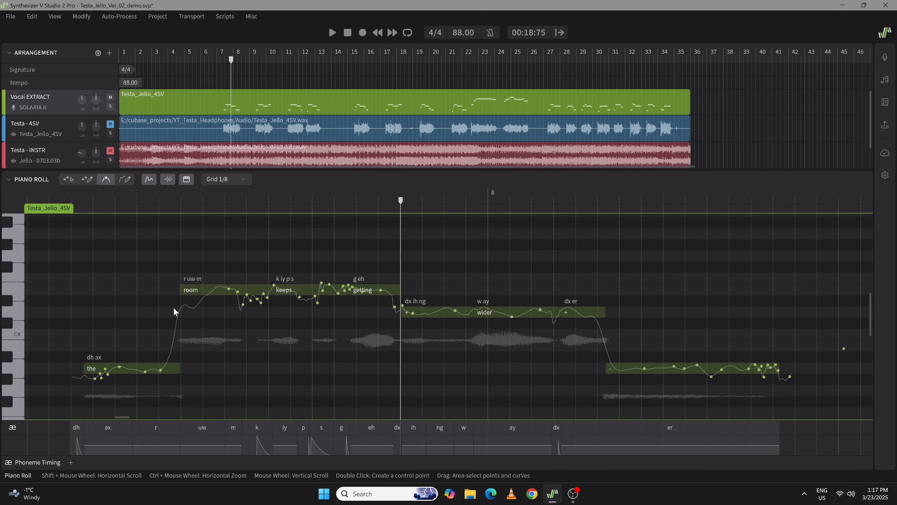
{"action": "mouse_move", "coordinate": [176, 314]}
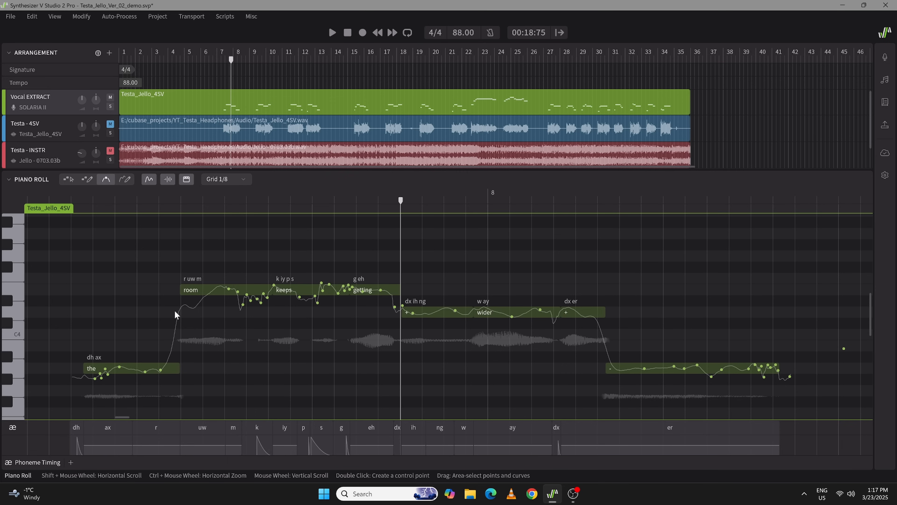
{"action": "mouse_move", "coordinate": [180, 354]}
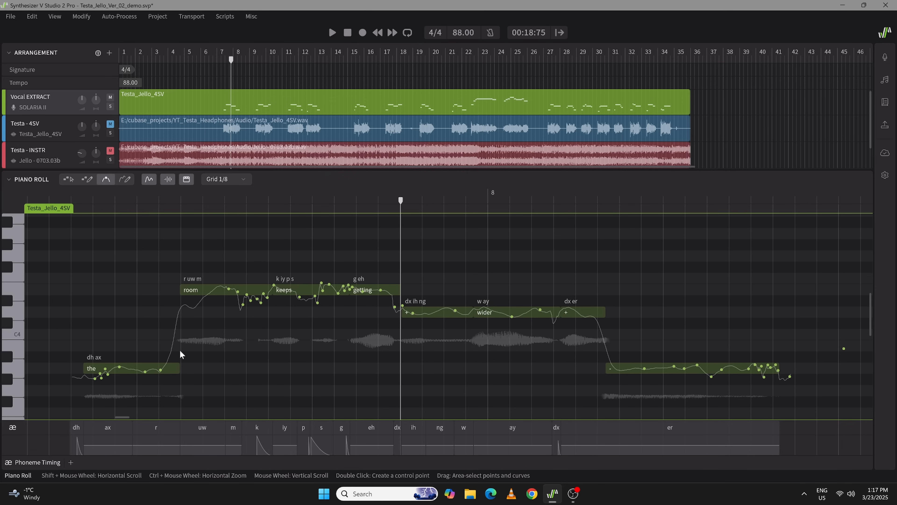
{"action": "mouse_move", "coordinate": [229, 273]}
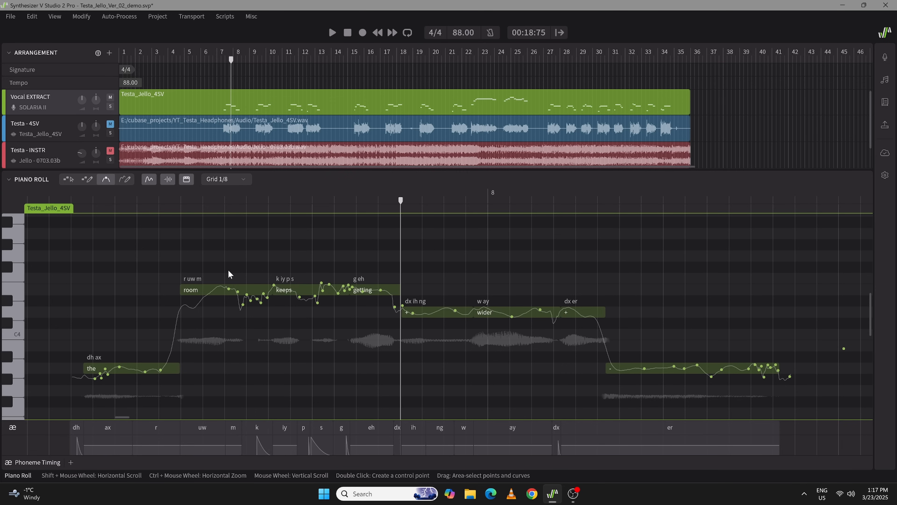
{"action": "mouse_move", "coordinate": [141, 273]}
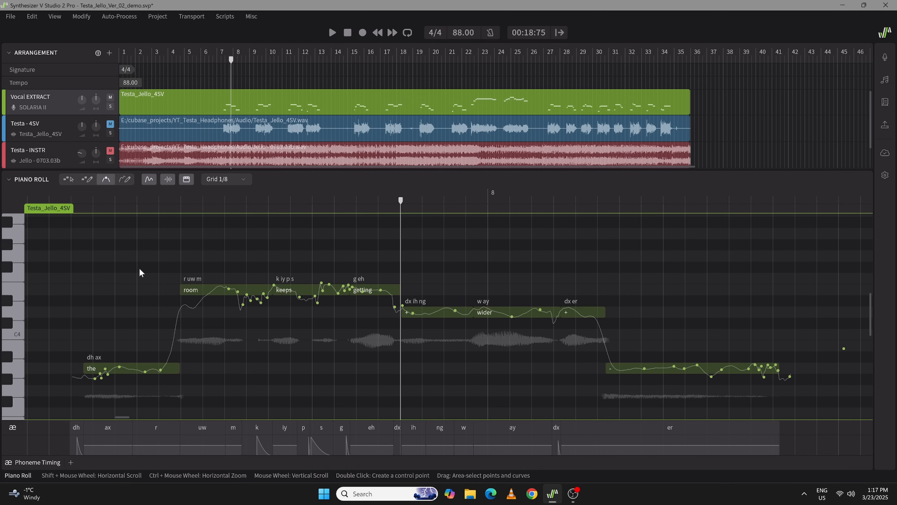
{"action": "left_click_drag", "start_coordinate": [141, 272], "coordinate": [642, 391]}
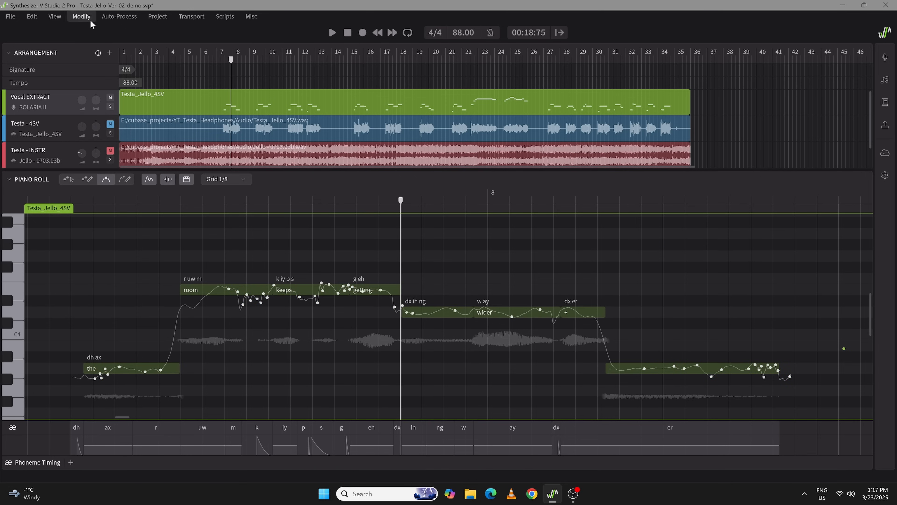
Generate pitch AI retake Take 1 for every note in the phrase.
{"action": "left_click", "coordinate": [884, 84]}
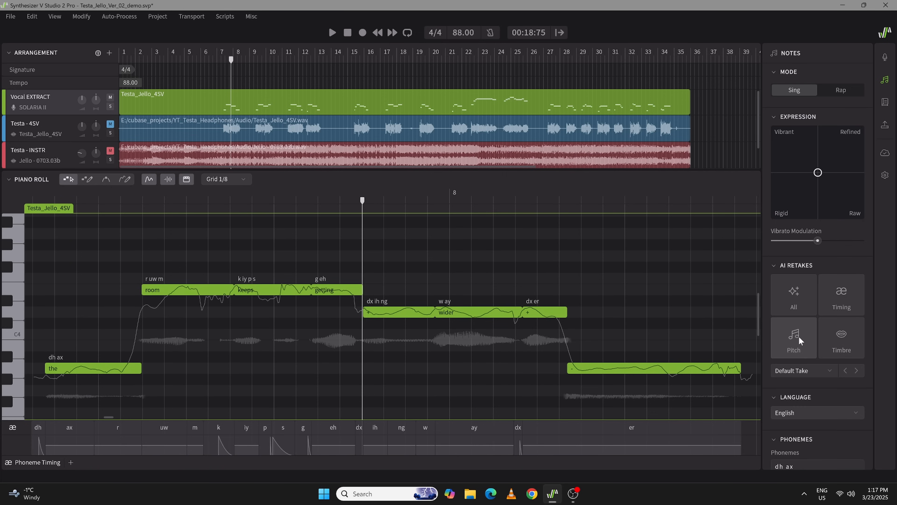
{"action": "left_click", "coordinate": [793, 337]}
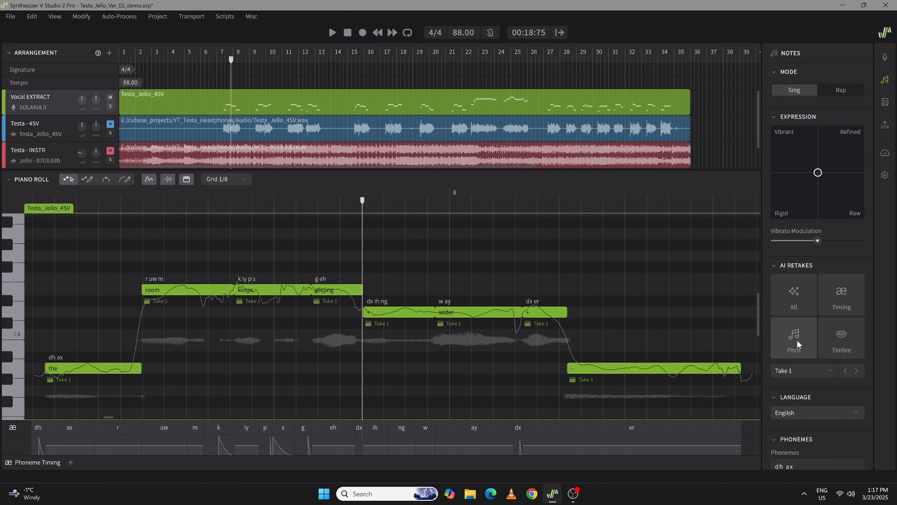
{"action": "left_click", "coordinate": [793, 337]}
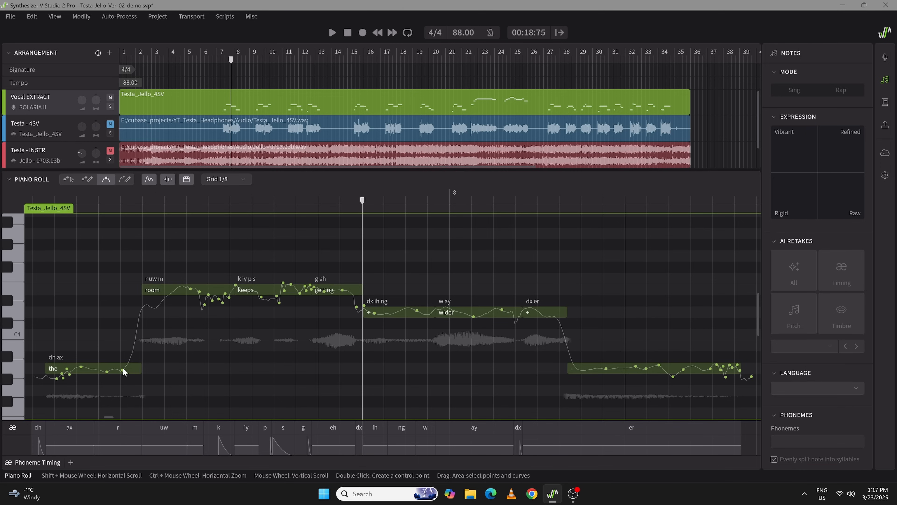
{"action": "mouse_move", "coordinate": [480, 333]}
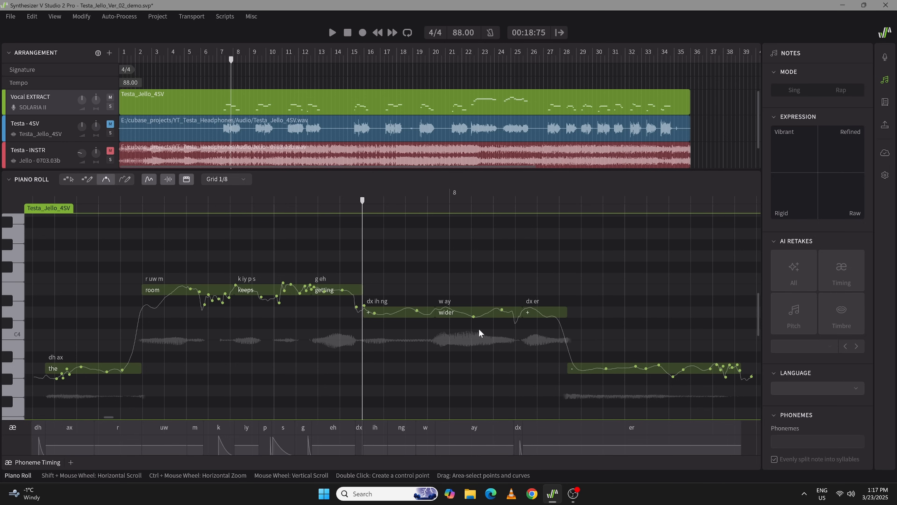
{"action": "mouse_move", "coordinate": [34, 258]}
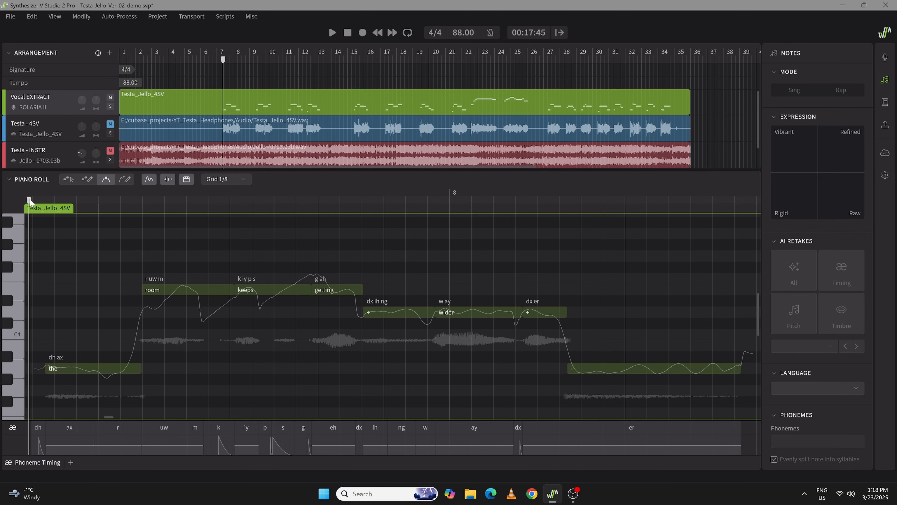
Box-select all notes of the phrase to show their expression and retake settings.
{"action": "left_click", "coordinate": [331, 32]}
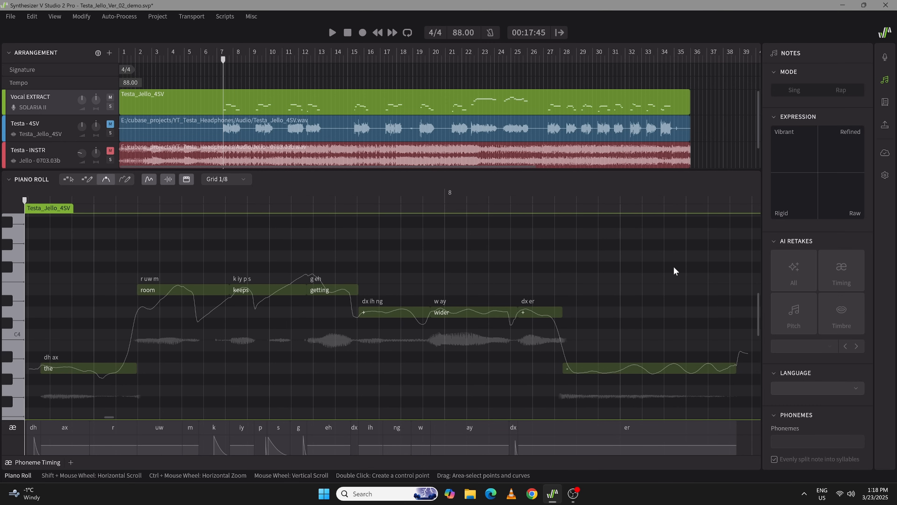
{"action": "left_click_drag", "start_coordinate": [34, 227], "coordinate": [240, 386]}
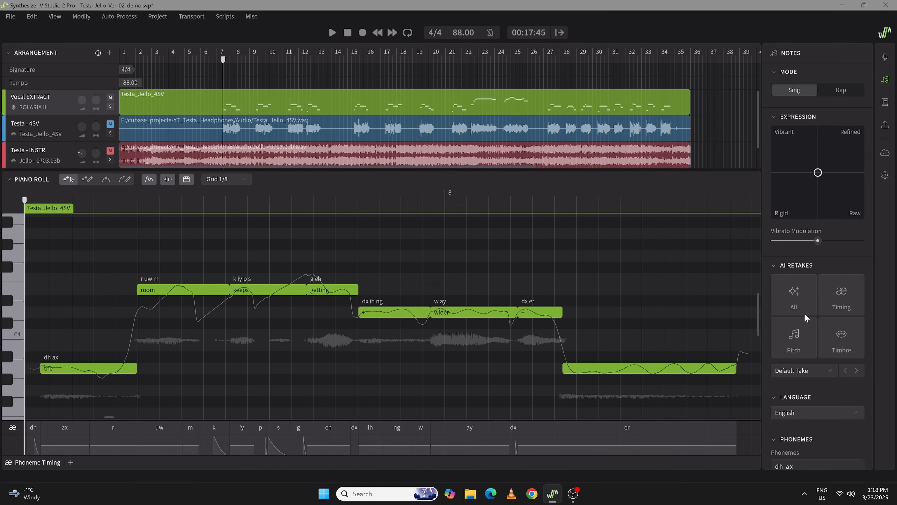
{"action": "left_click", "coordinate": [793, 338]}
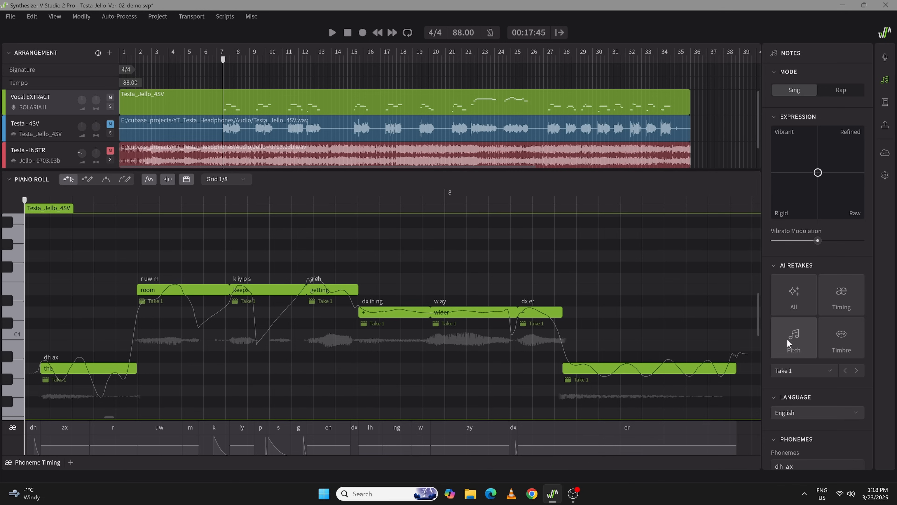
{"action": "mouse_move", "coordinate": [690, 369]}
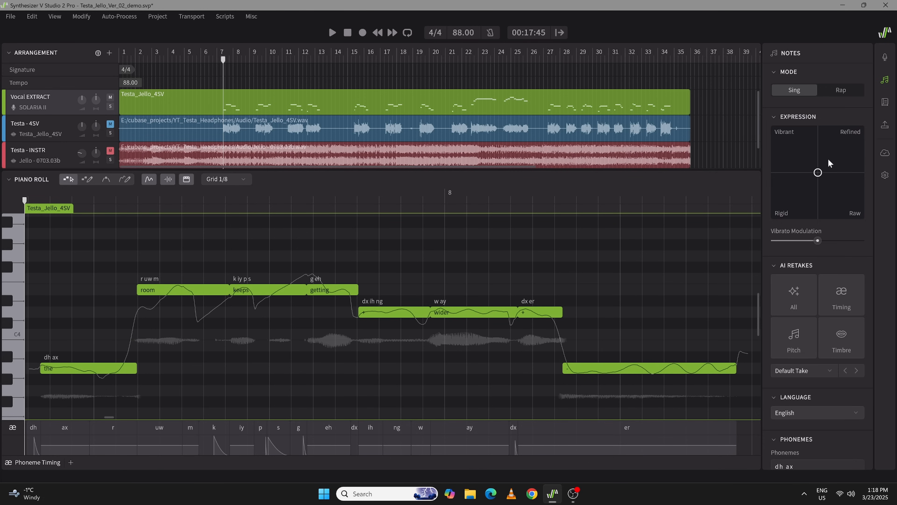
{"action": "left_click_drag", "start_coordinate": [818, 172], "coordinate": [838, 190]}
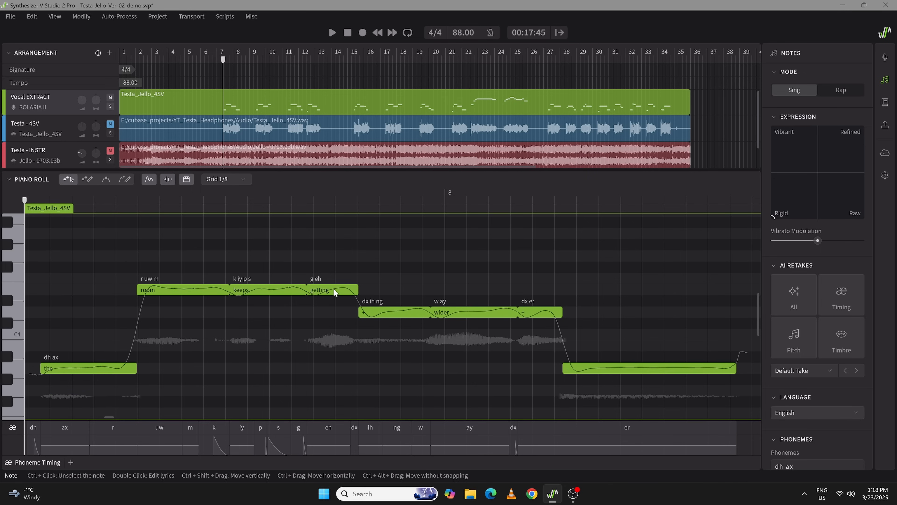
{"action": "left_click", "coordinate": [332, 33]}
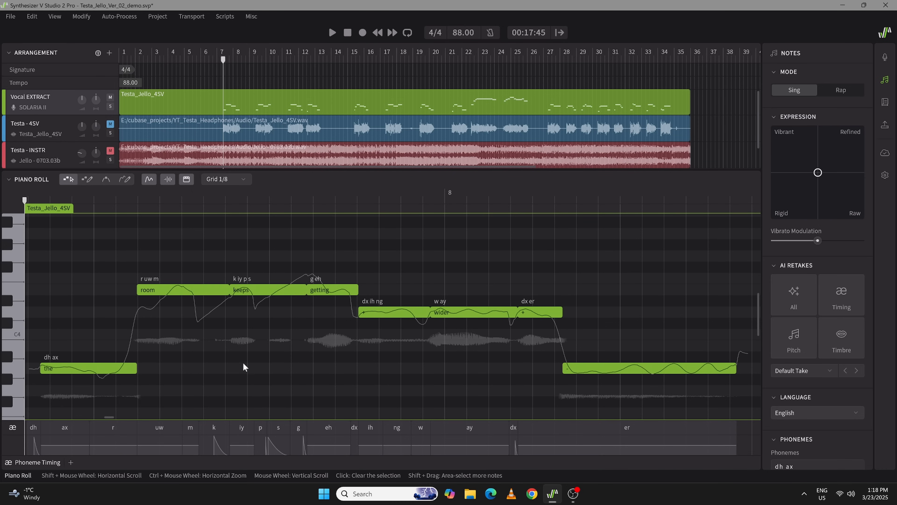
{"action": "left_click", "coordinate": [332, 32]}
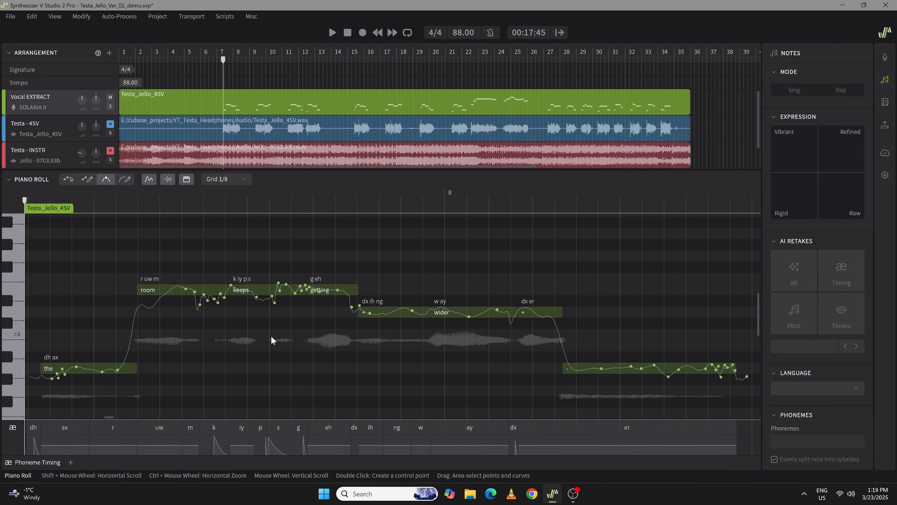
{"action": "mouse_move", "coordinate": [175, 354]}
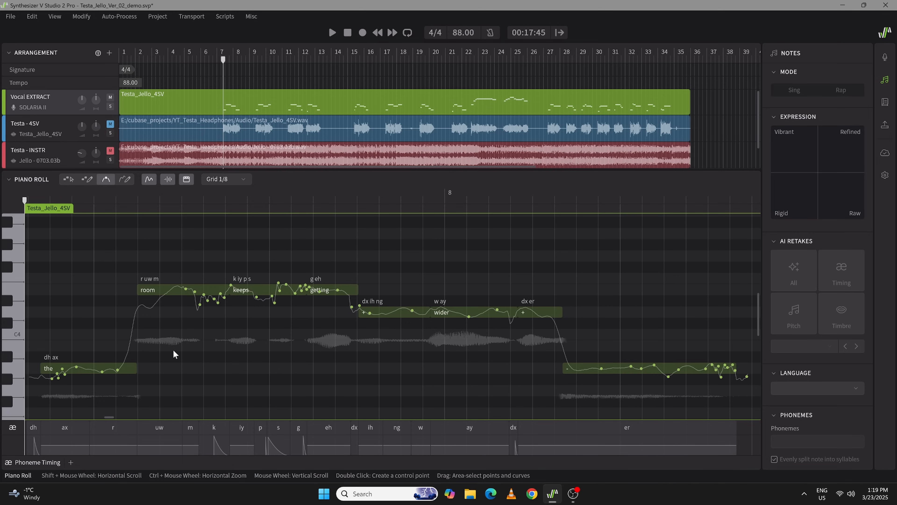
{"action": "mouse_move", "coordinate": [836, 229]}
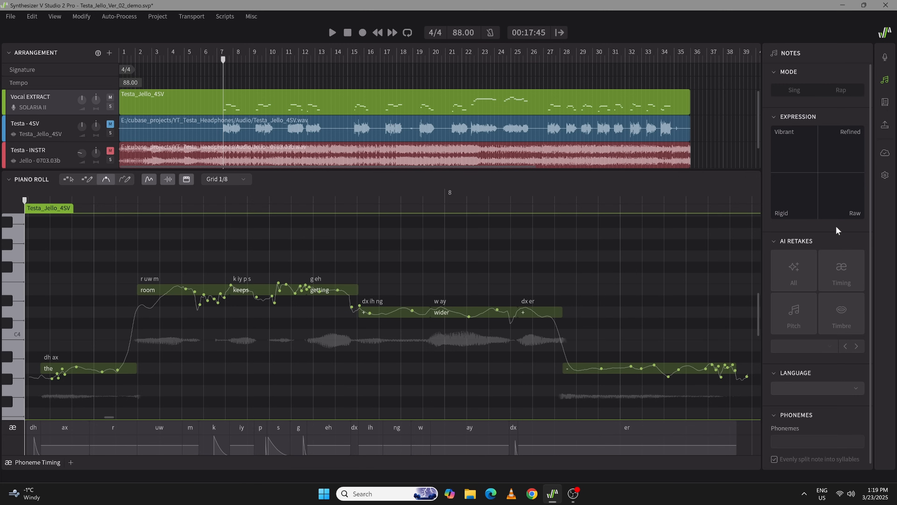
{"action": "mouse_move", "coordinate": [809, 227]}
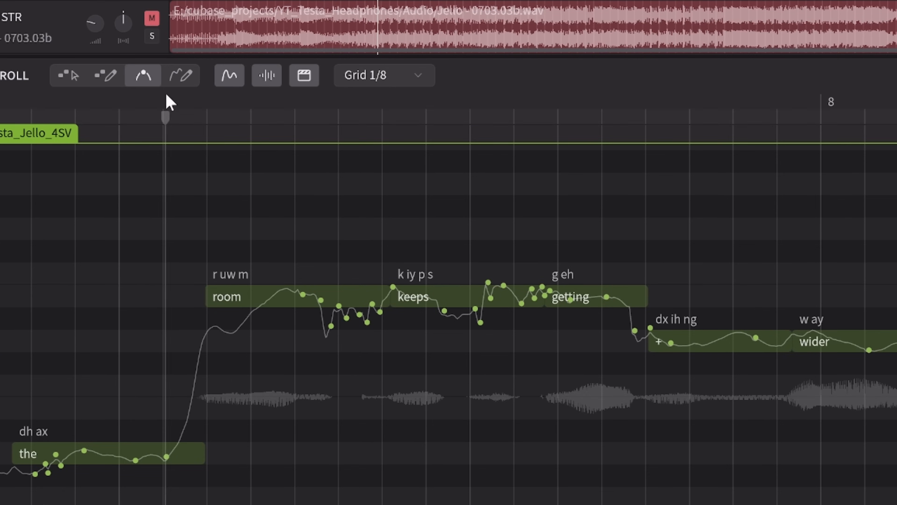
{"action": "mouse_move", "coordinate": [182, 75]}
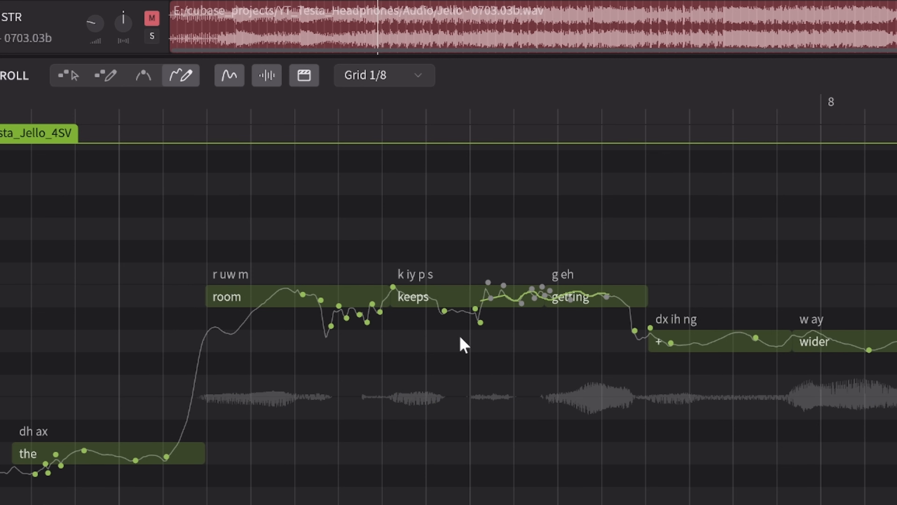
{"action": "mouse_move", "coordinate": [487, 361]}
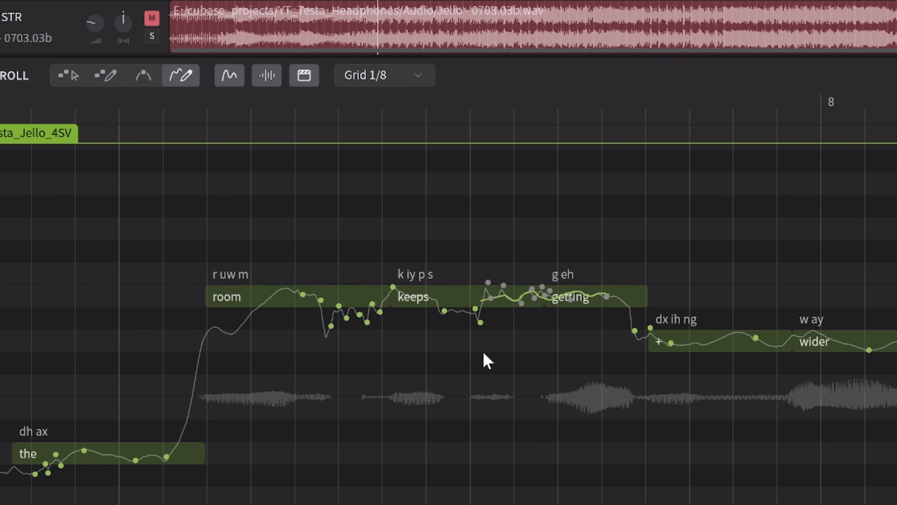
{"action": "mouse_move", "coordinate": [486, 375]}
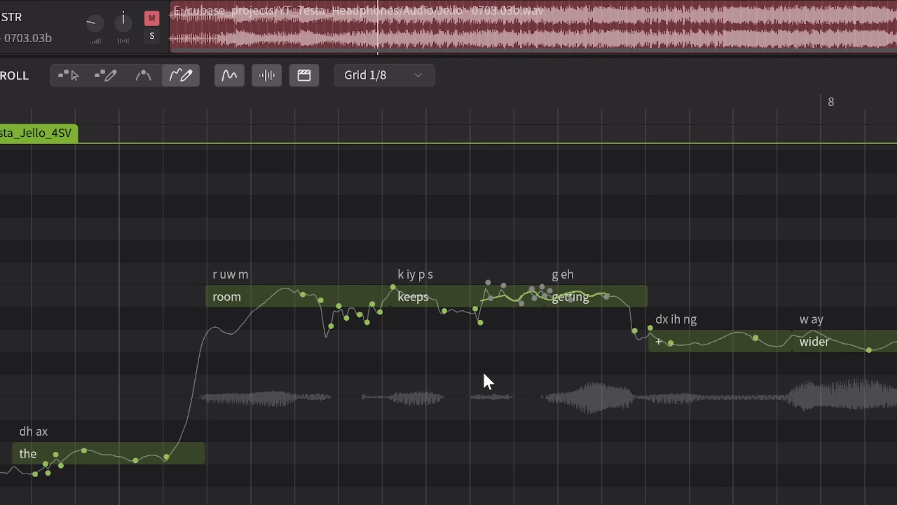
{"action": "mouse_move", "coordinate": [491, 286]}
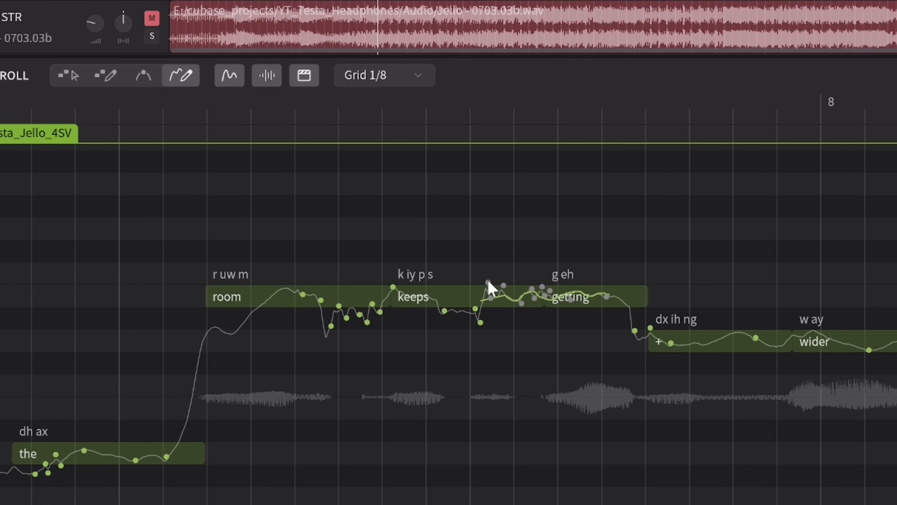
{"action": "mouse_move", "coordinate": [528, 304]}
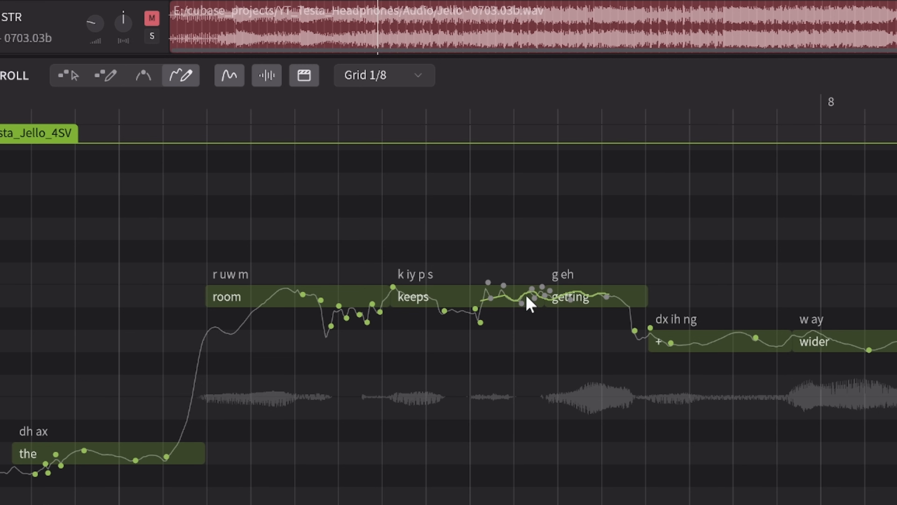
{"action": "mouse_move", "coordinate": [558, 307]}
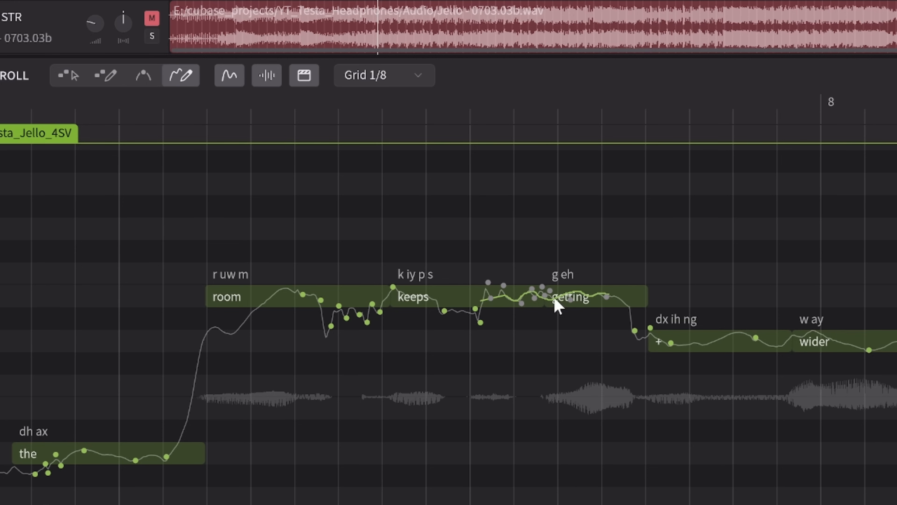
{"action": "mouse_move", "coordinate": [566, 342]}
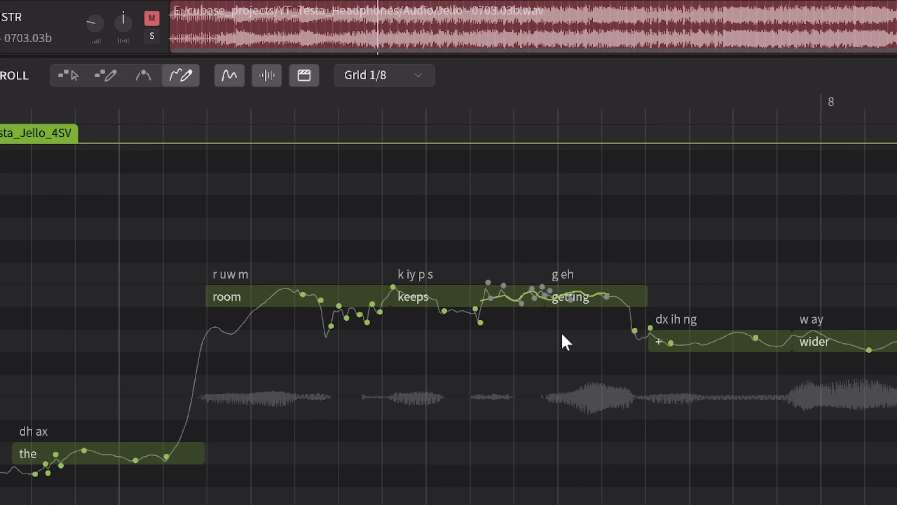
{"action": "mouse_move", "coordinate": [501, 321]}
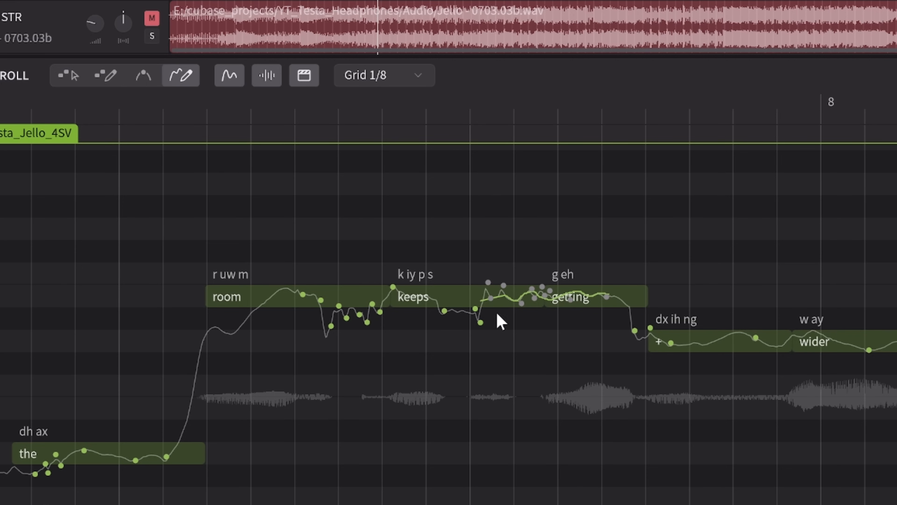
{"action": "mouse_move", "coordinate": [127, 161]}
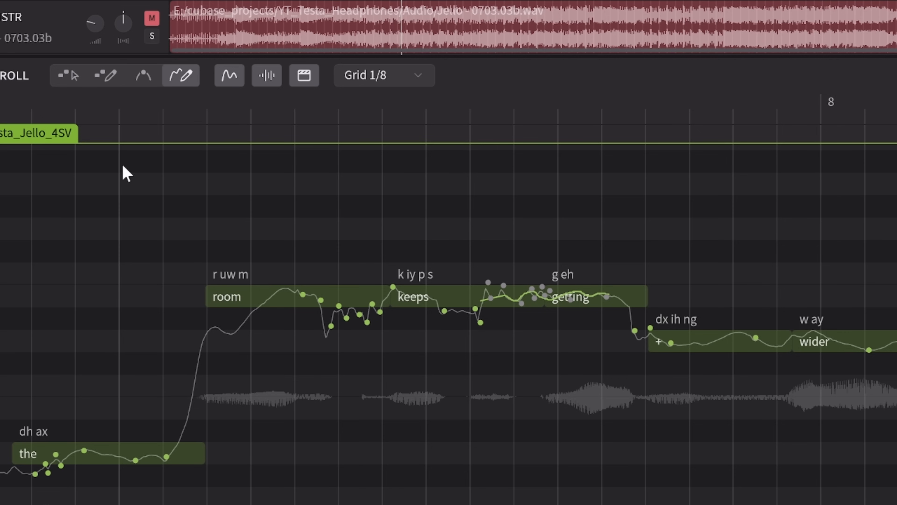
Finish the freehand pitch over 'keeps getting' and redraw the 'room'-'keeps' dip as a clean V.
{"action": "left_click", "coordinate": [143, 75]}
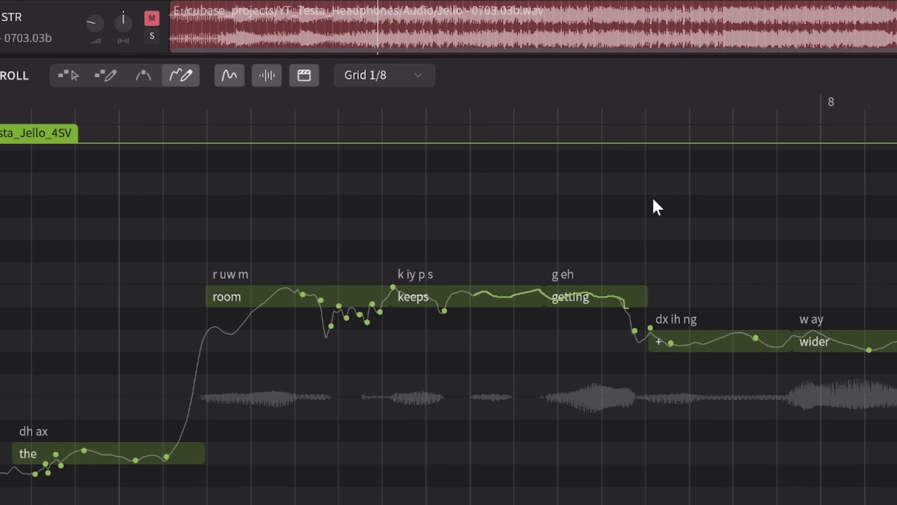
{"action": "mouse_move", "coordinate": [239, 276]}
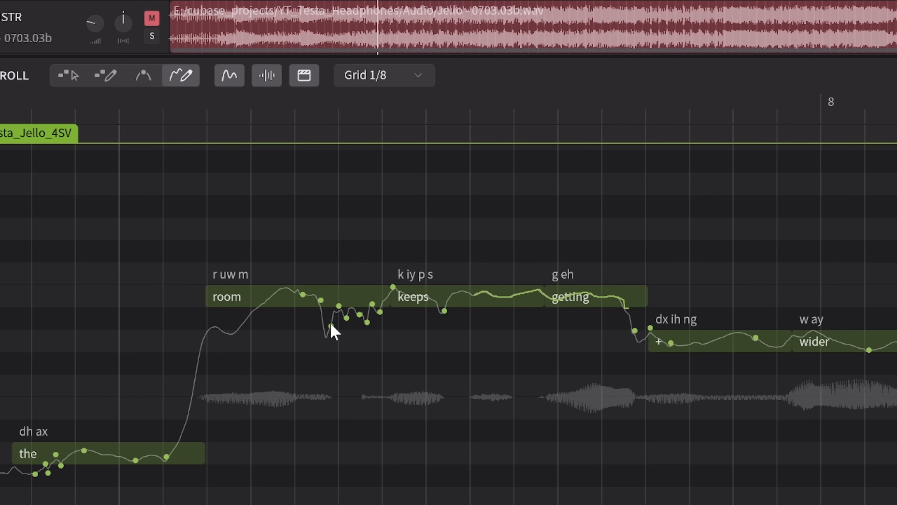
{"action": "mouse_move", "coordinate": [376, 335]}
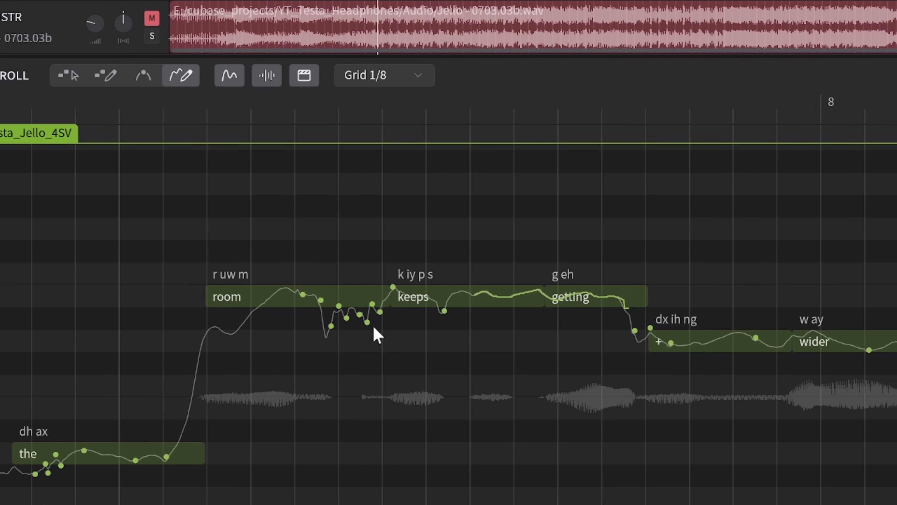
{"action": "left_click", "coordinate": [143, 75]}
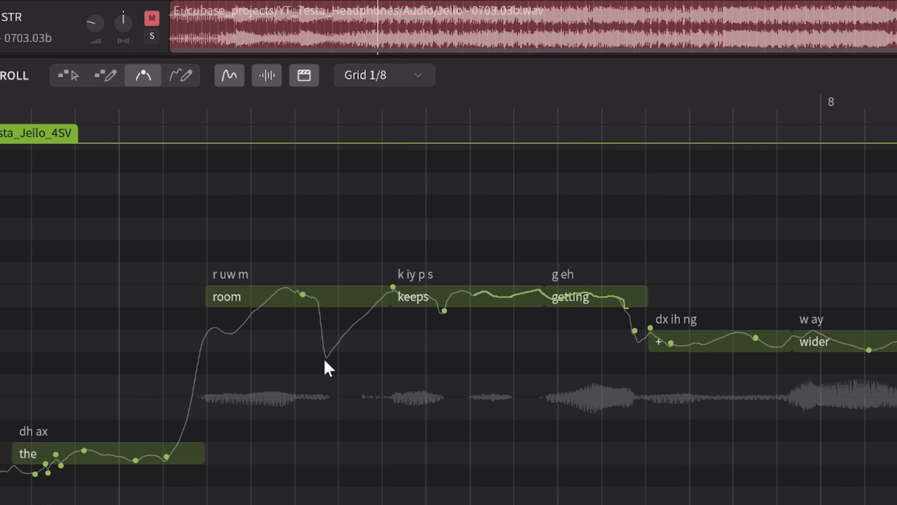
{"action": "mouse_move", "coordinate": [328, 369]}
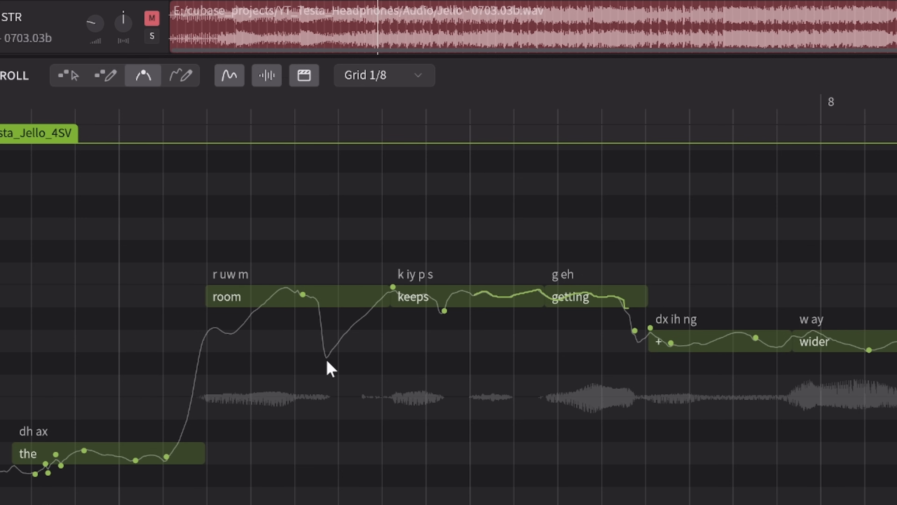
{"action": "mouse_move", "coordinate": [346, 331]}
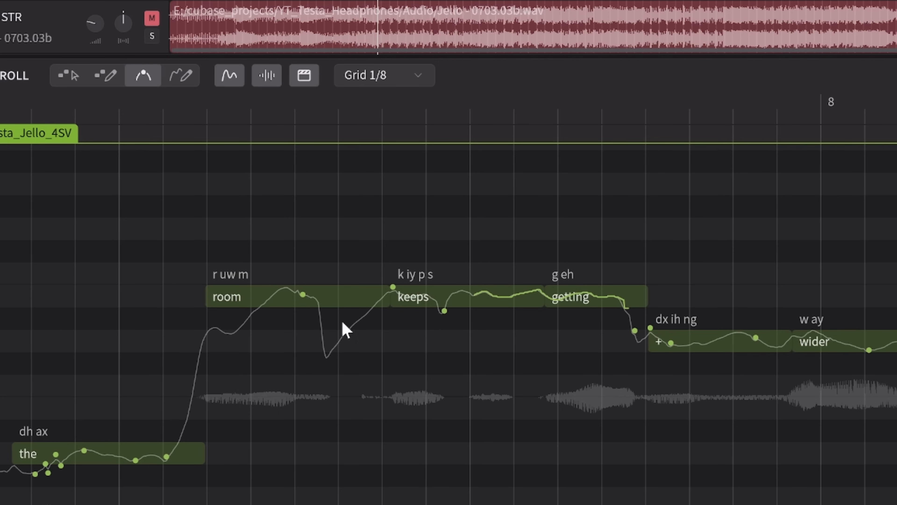
{"action": "mouse_move", "coordinate": [328, 332]}
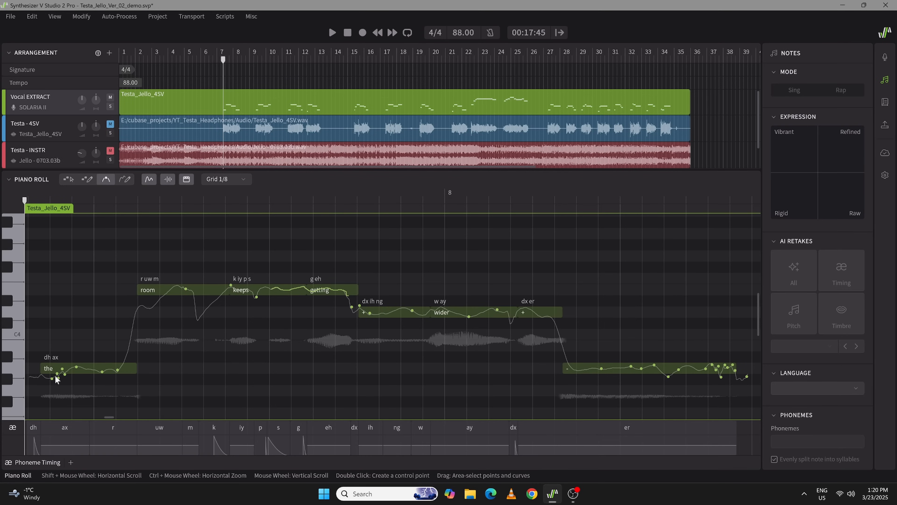
{"action": "mouse_move", "coordinate": [391, 291]}
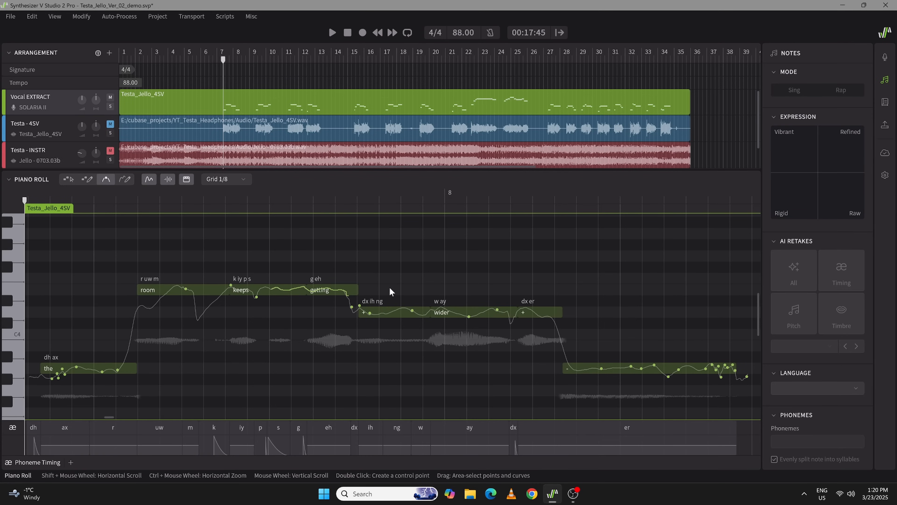
{"action": "mouse_move", "coordinate": [242, 107]}
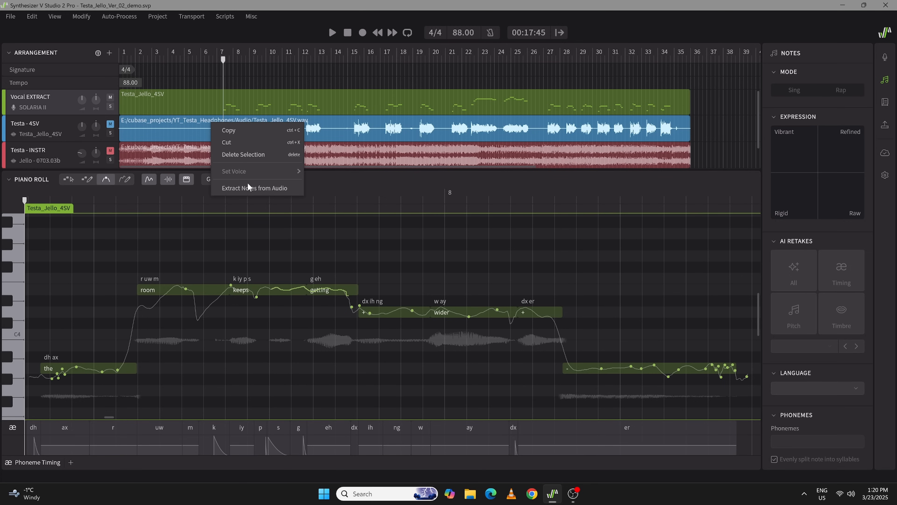
{"action": "left_click", "coordinate": [254, 188]}
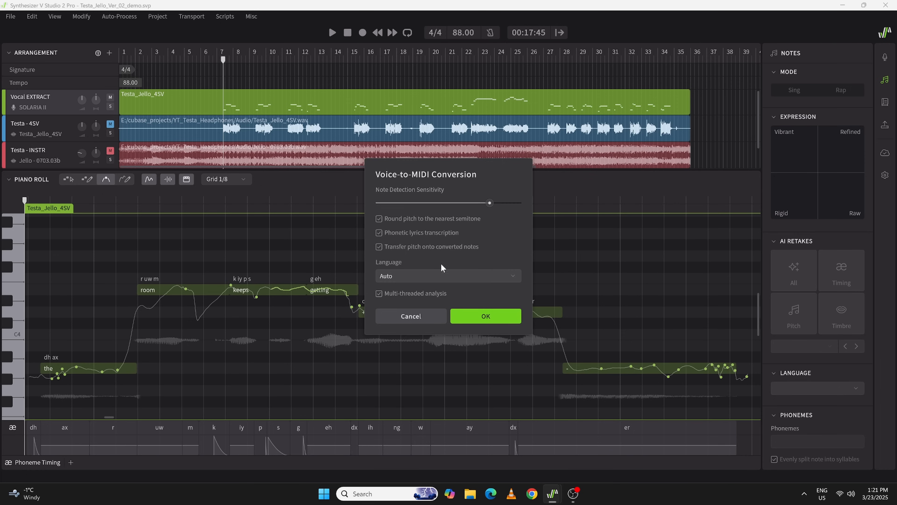
{"action": "mouse_move", "coordinate": [66, 373]}
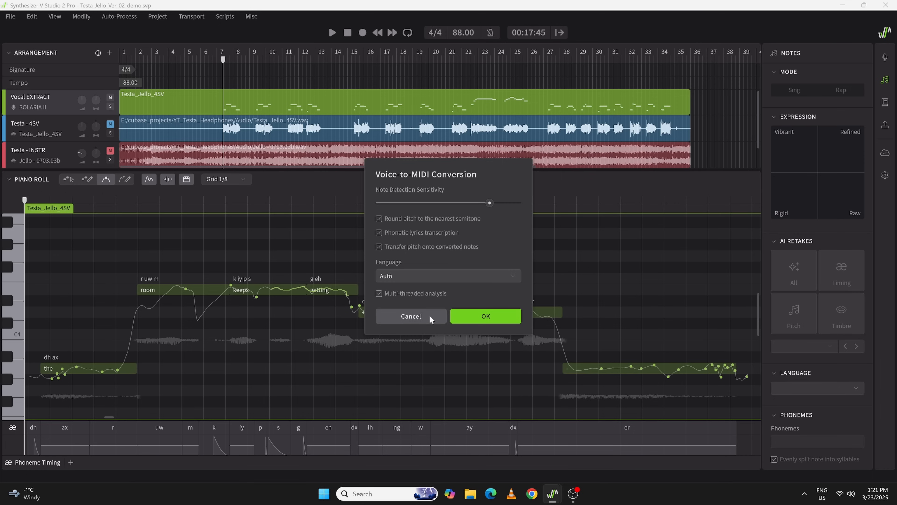
{"action": "left_click", "coordinate": [485, 316]}
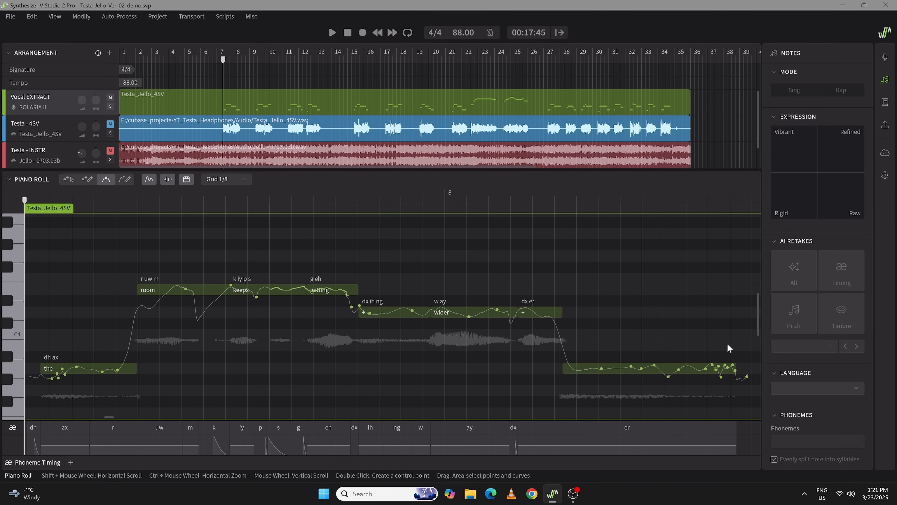
Make the SOLARIA II vocal track active again with its notes deselected.
{"action": "left_click", "coordinate": [332, 32]}
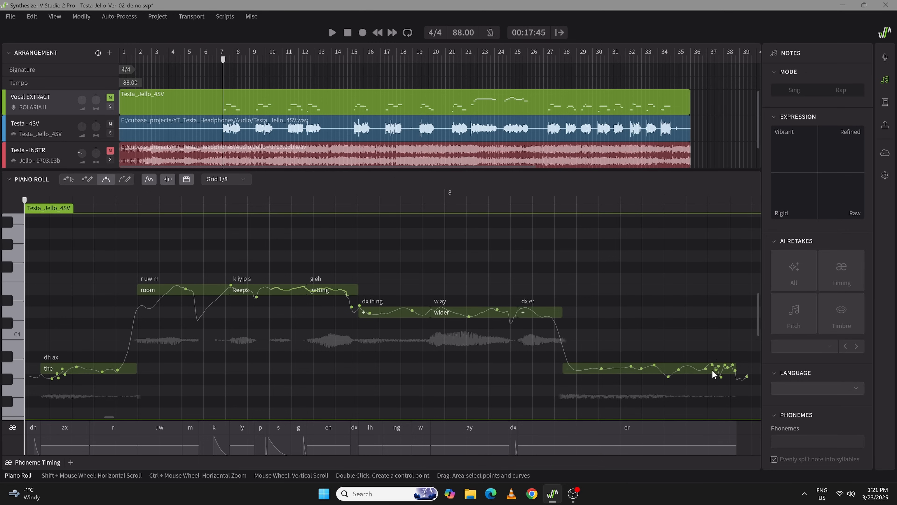
{"action": "mouse_move", "coordinate": [722, 376]}
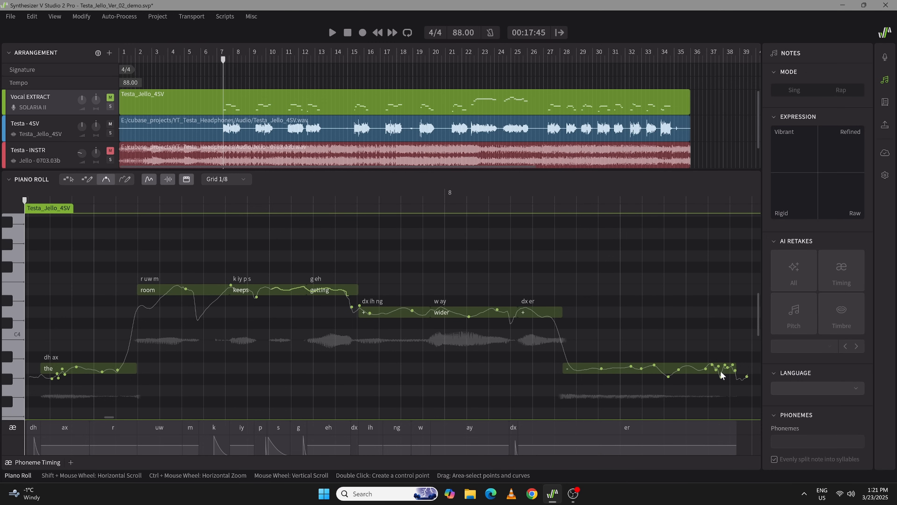
{"action": "mouse_move", "coordinate": [258, 284]}
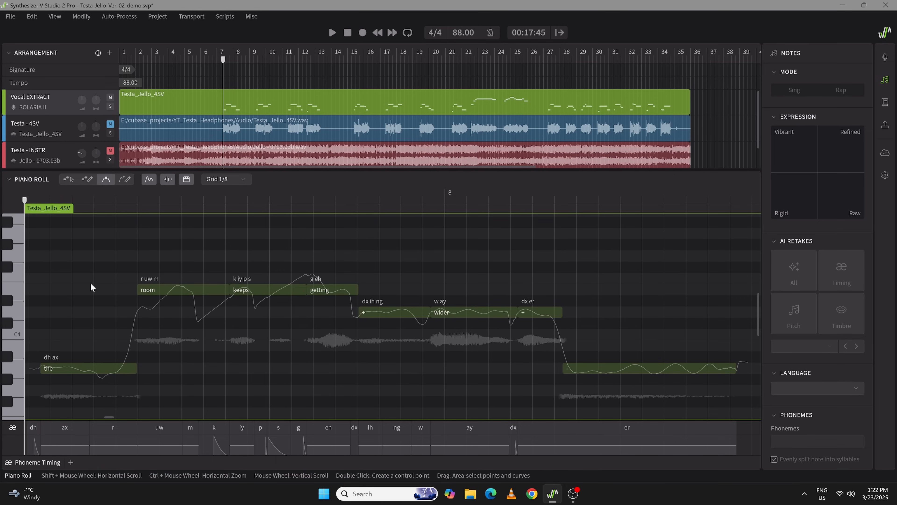
{"action": "mouse_move", "coordinate": [758, 306]}
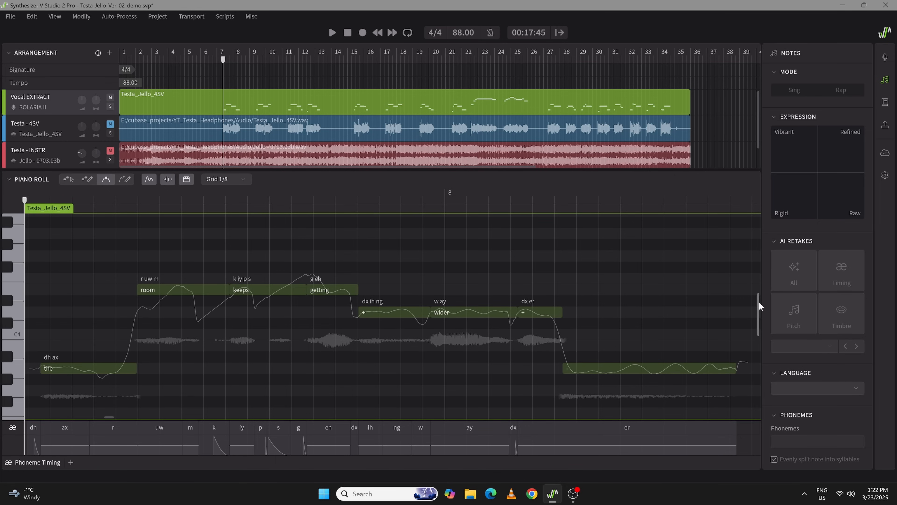
{"action": "mouse_move", "coordinate": [270, 420]}
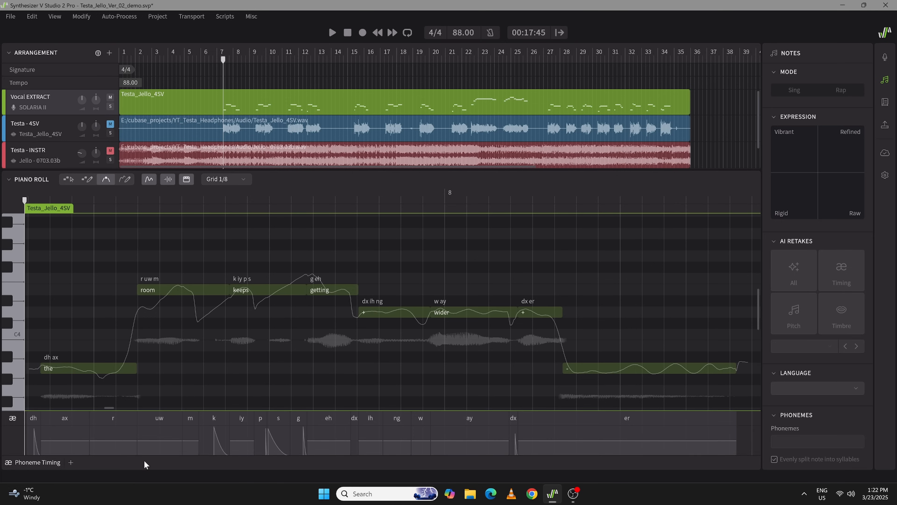
{"action": "mouse_move", "coordinate": [79, 443]}
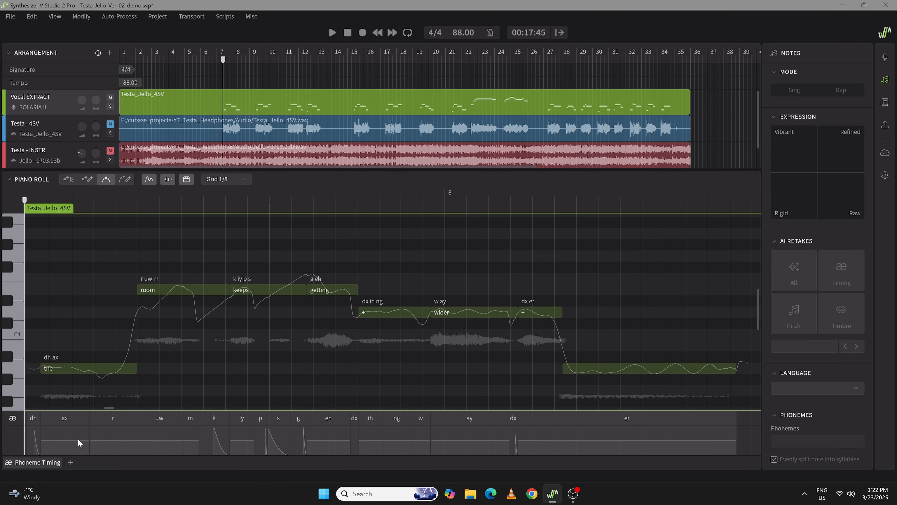
{"action": "mouse_move", "coordinate": [102, 393]}
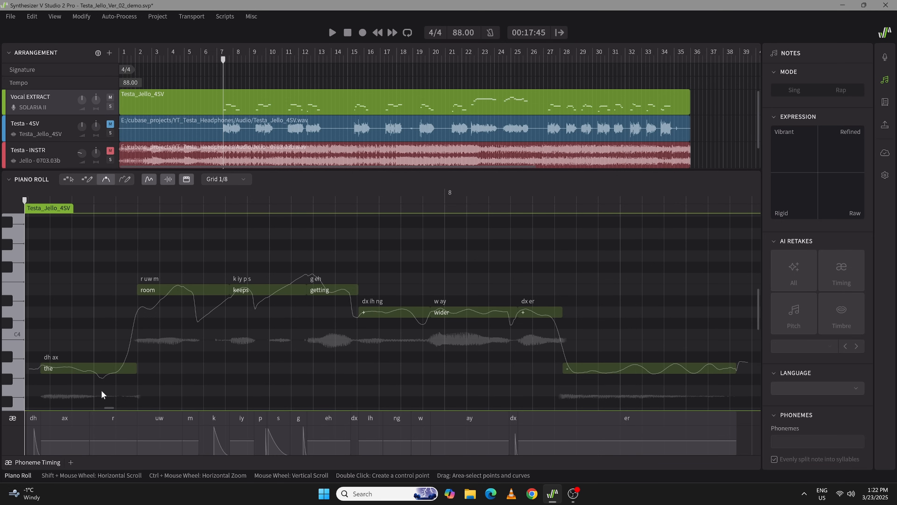
{"action": "mouse_move", "coordinate": [64, 269]}
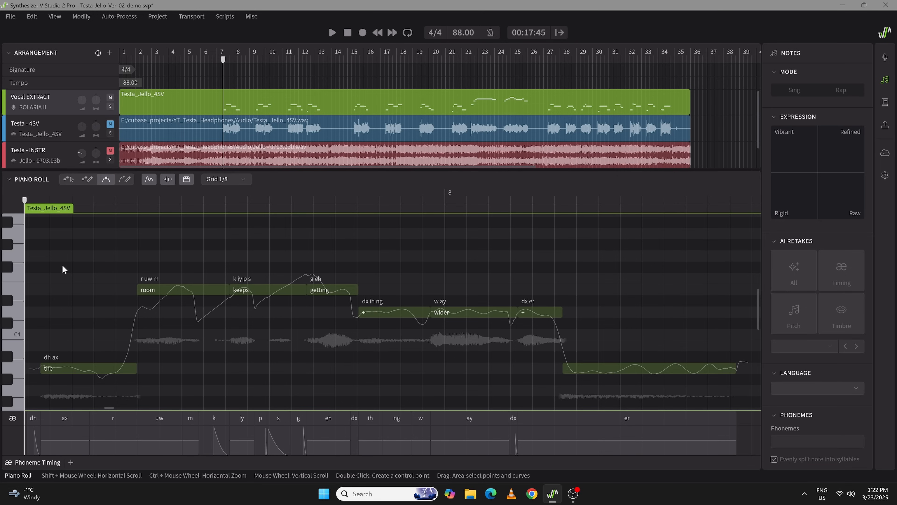
Raise the loudness of the 'eh' phoneme in 'getting' and audition the phrase.
{"action": "left_click", "coordinate": [332, 32]}
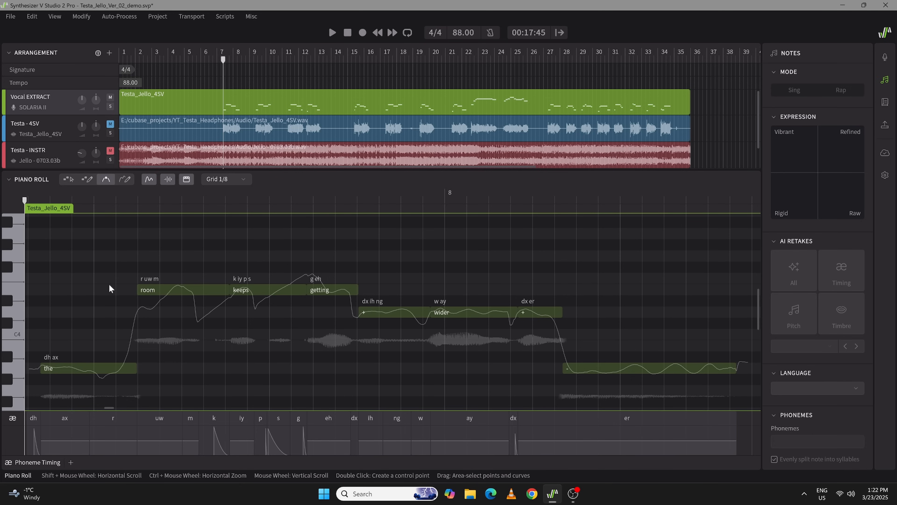
{"action": "mouse_move", "coordinate": [335, 445]}
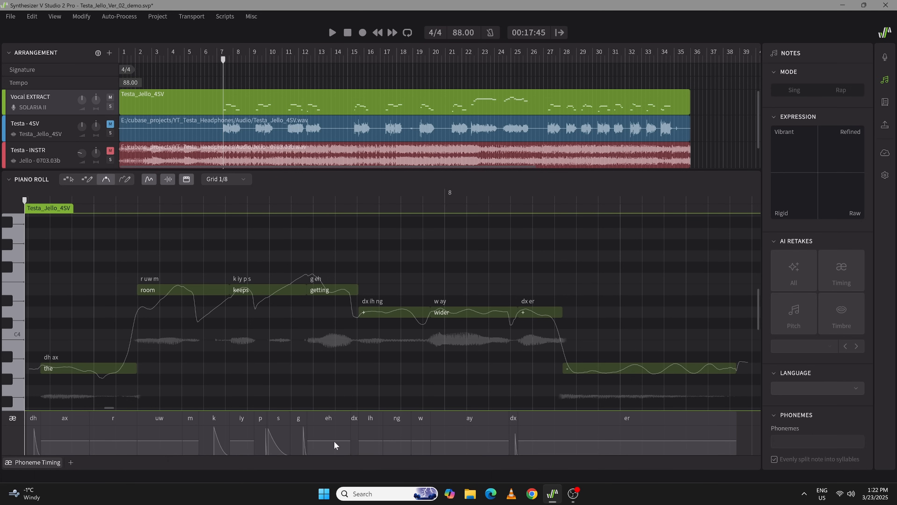
{"action": "left_click", "coordinate": [329, 447]}
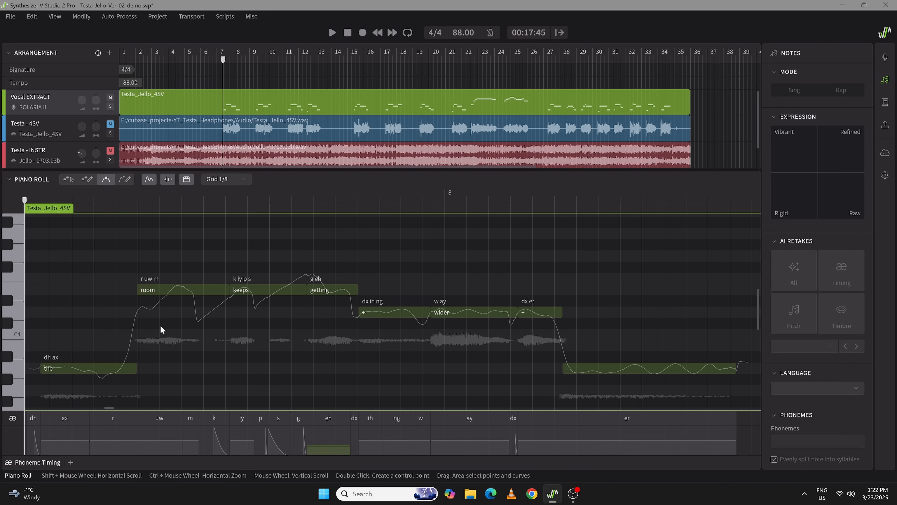
{"action": "left_click", "coordinate": [332, 32]}
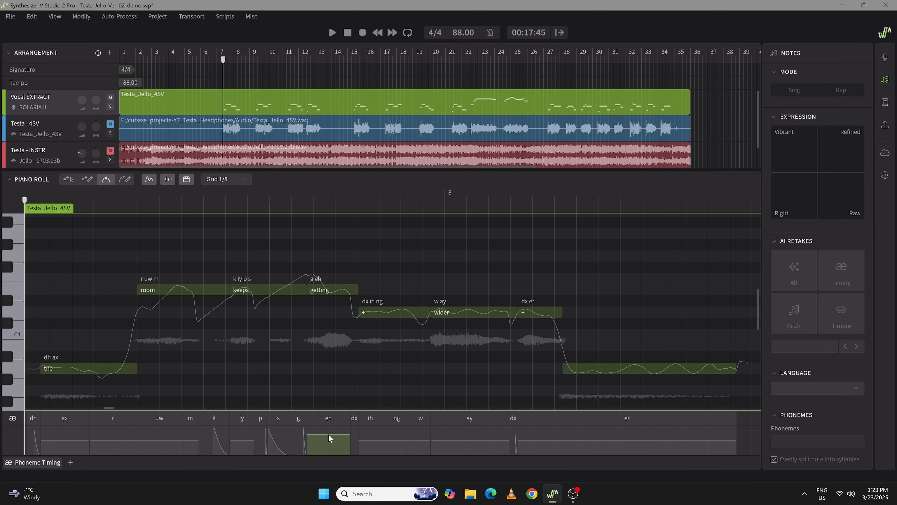
{"action": "left_click", "coordinate": [332, 33]}
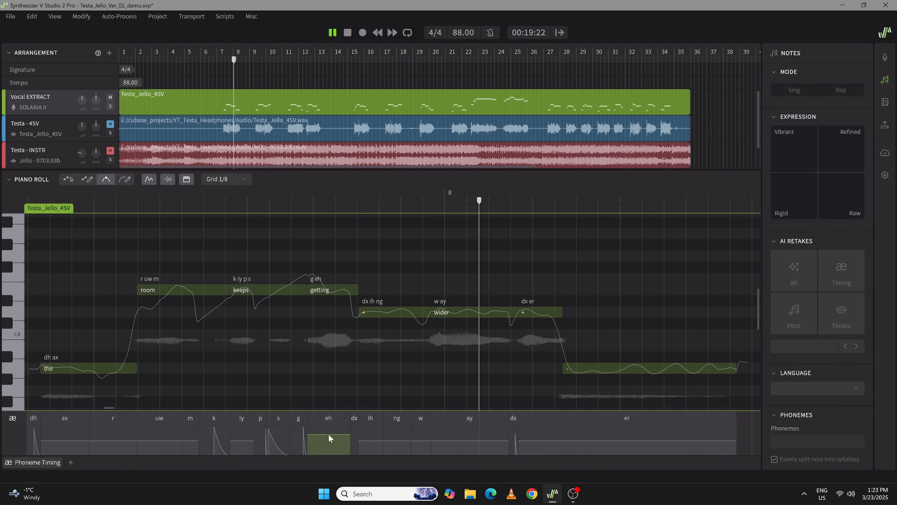
{"action": "left_click", "coordinate": [332, 32]}
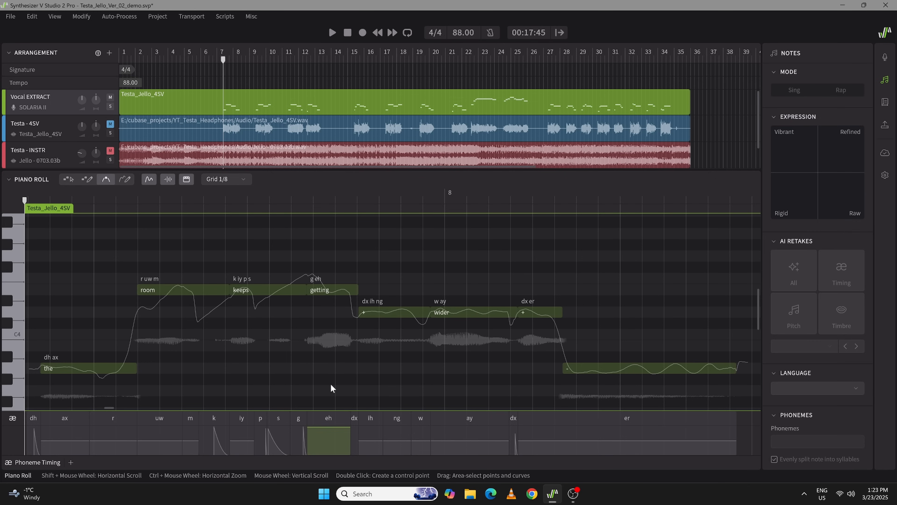
Settle on a lower loudness for the 'eh' phoneme in 'getting'.
{"action": "left_click", "coordinate": [332, 32]}
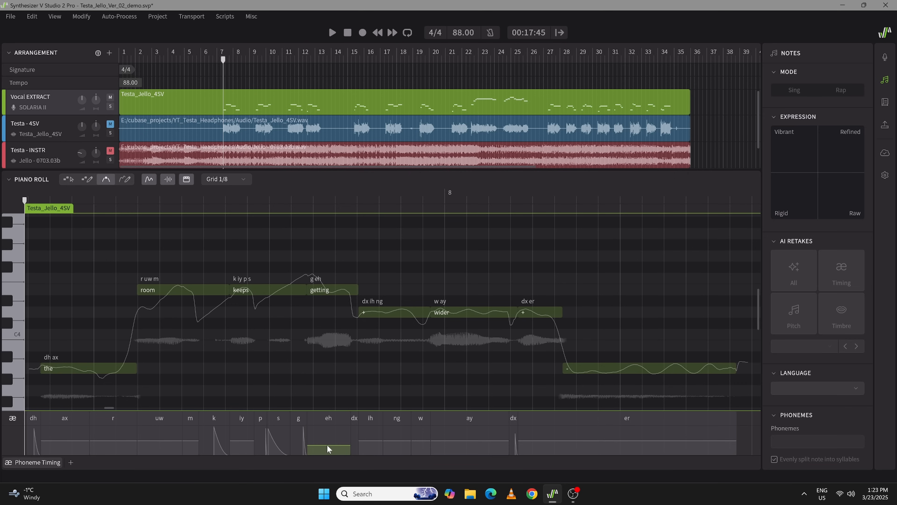
{"action": "left_click", "coordinate": [332, 32]}
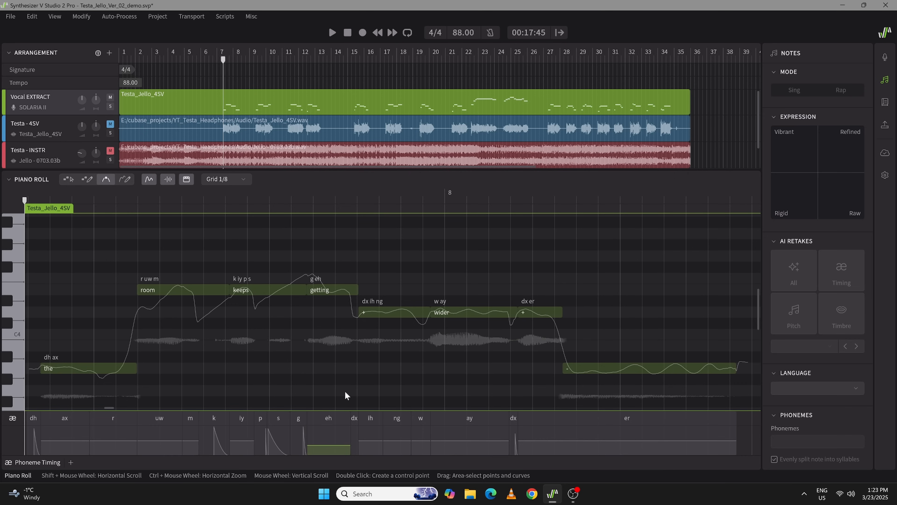
{"action": "mouse_move", "coordinate": [425, 347]}
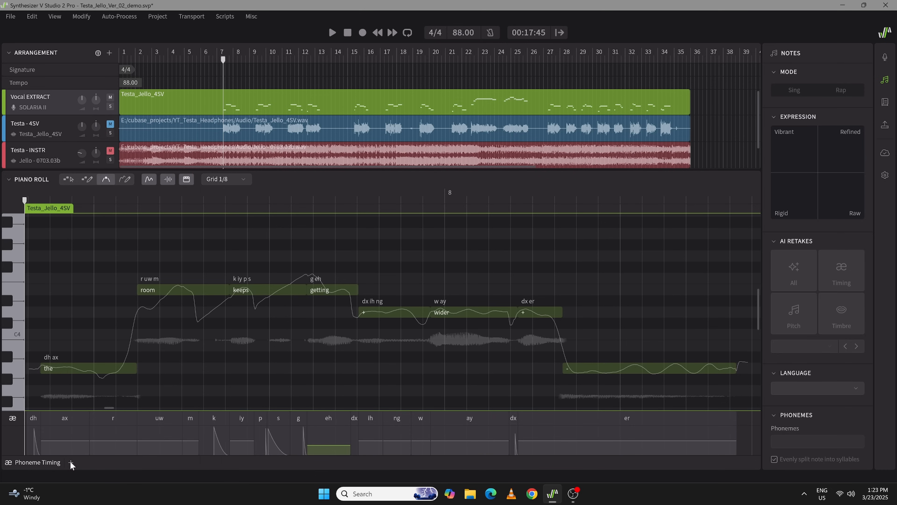
Add a second parameter lane under the notes listing the available voice parameters.
{"action": "left_click", "coordinate": [71, 462]}
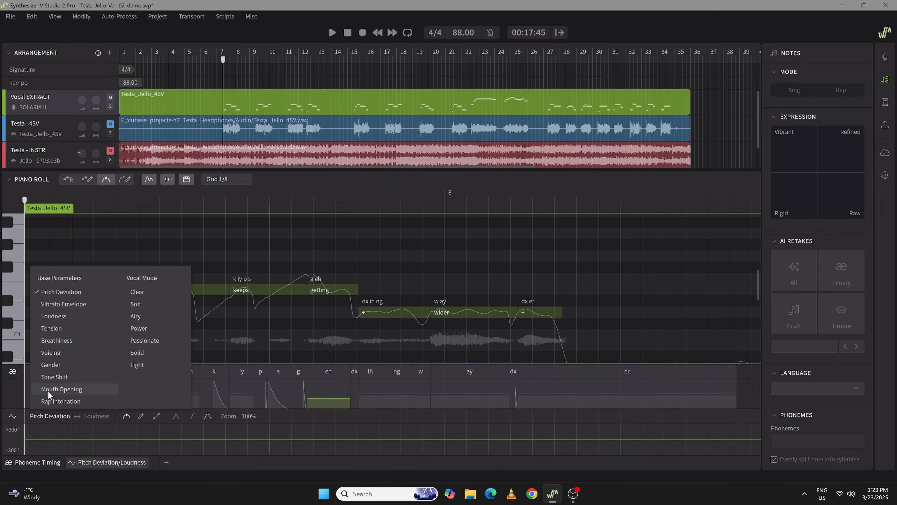
Show the Mouth Opening curve in the second parameter lane instead of Pitch Deviation.
{"action": "left_click", "coordinate": [61, 390]}
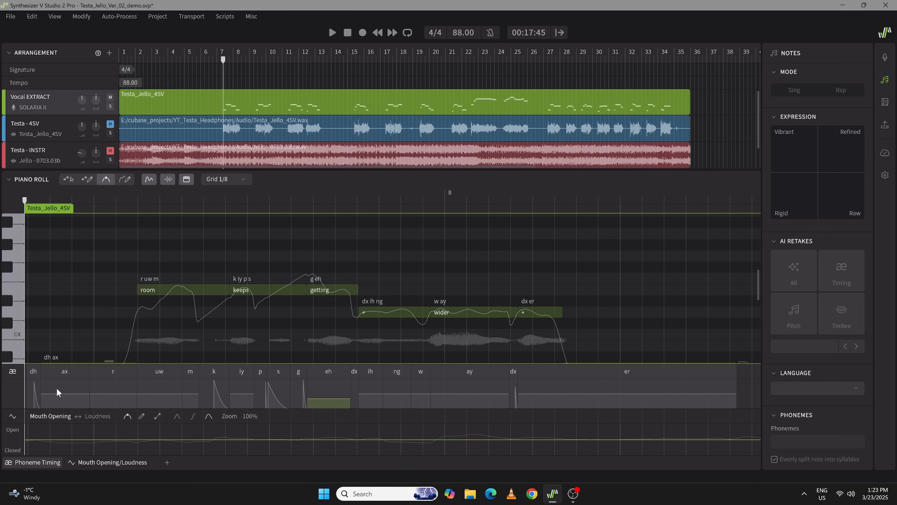
{"action": "mouse_move", "coordinate": [336, 398]}
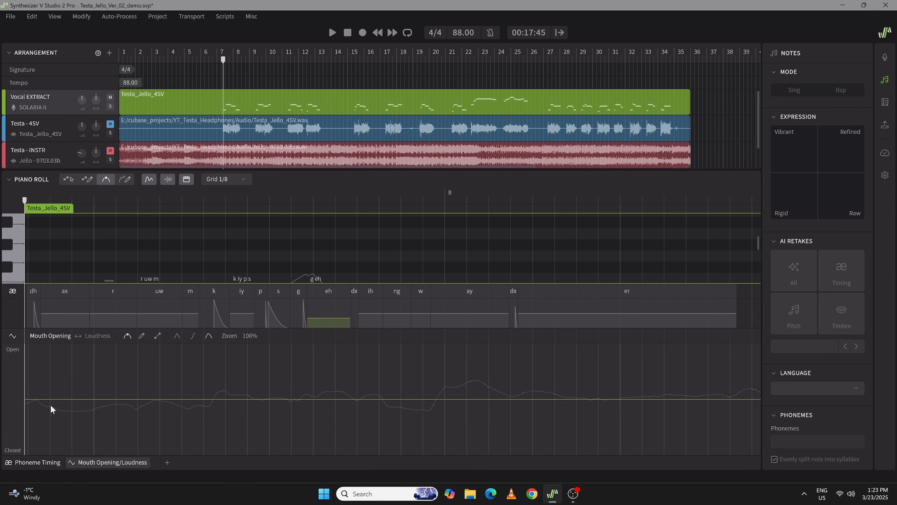
{"action": "mouse_move", "coordinate": [344, 398]}
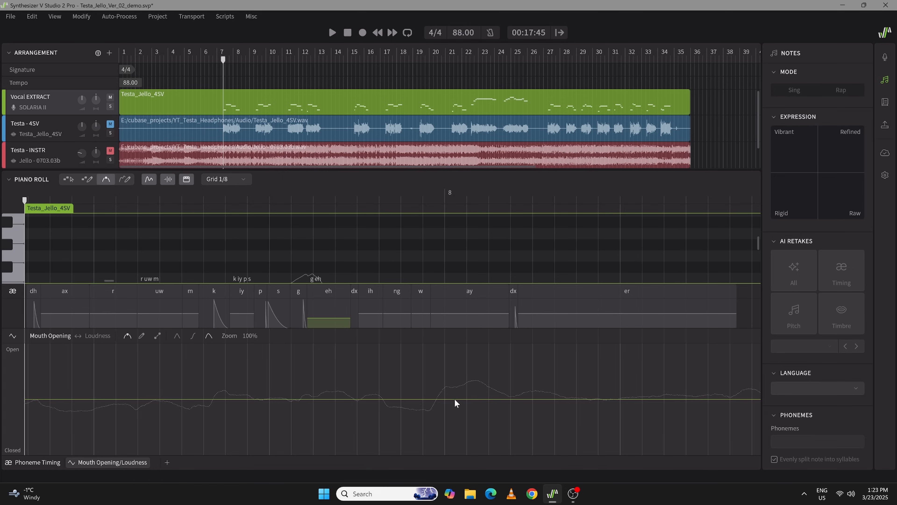
{"action": "mouse_move", "coordinate": [64, 396]}
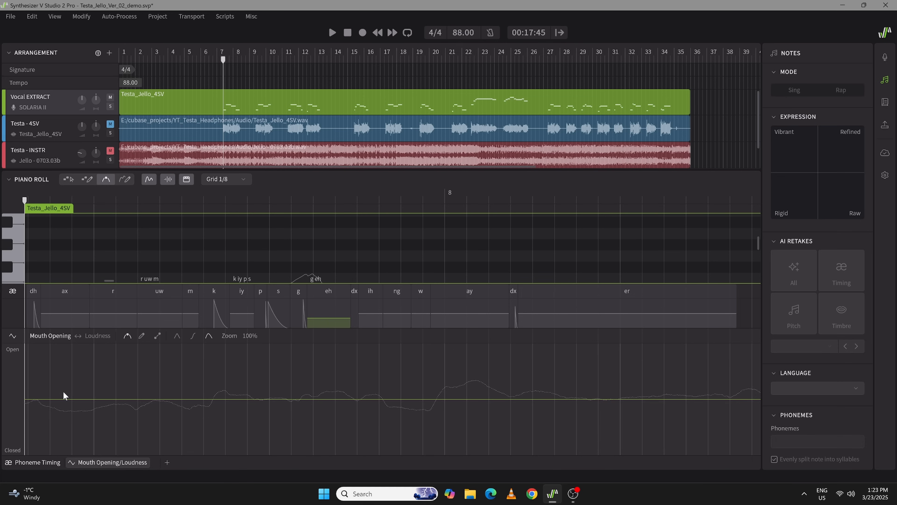
{"action": "mouse_move", "coordinate": [376, 330]}
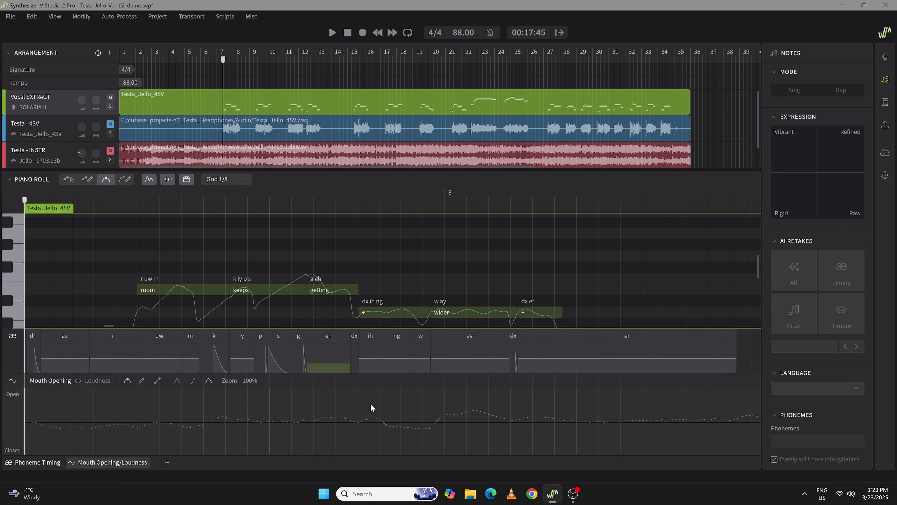
{"action": "mouse_move", "coordinate": [30, 428]}
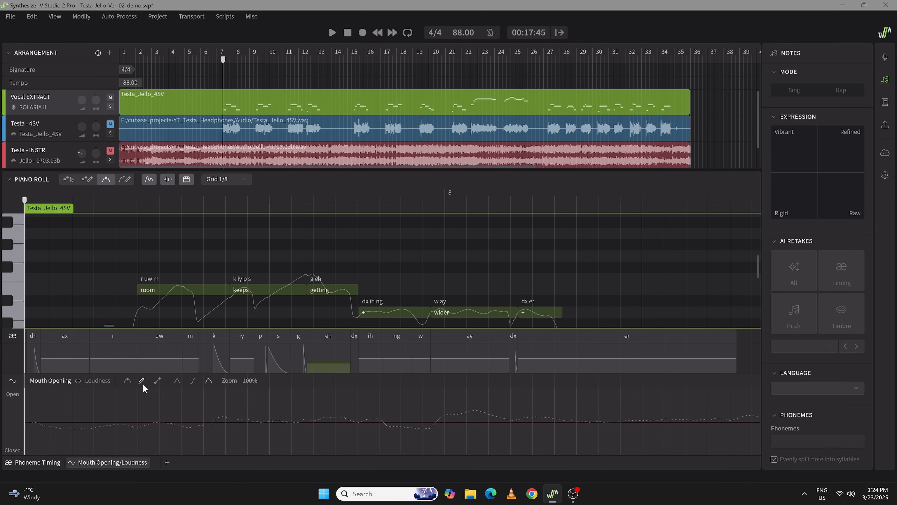
{"action": "mouse_move", "coordinate": [438, 426]}
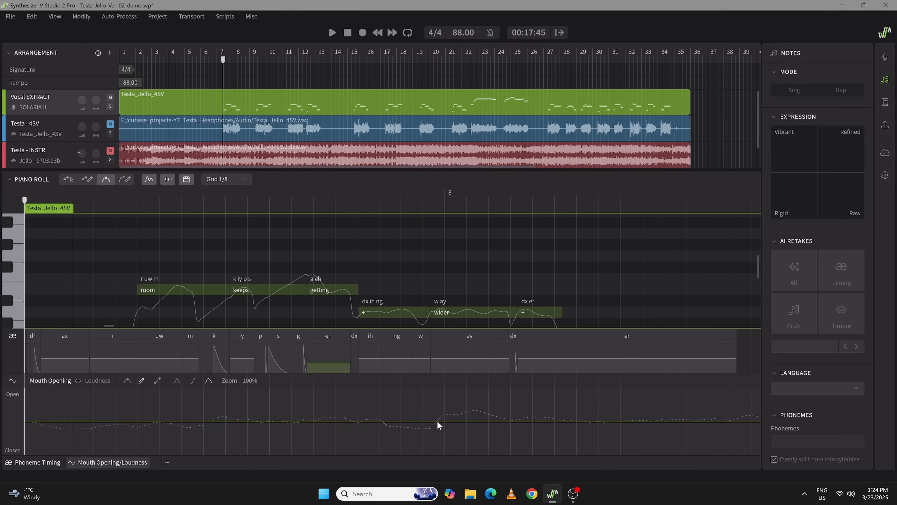
Hand-draw a wider Mouth Opening over 'getting wider' and audition the result.
{"action": "left_click_drag", "start_coordinate": [438, 425], "coordinate": [514, 425]}
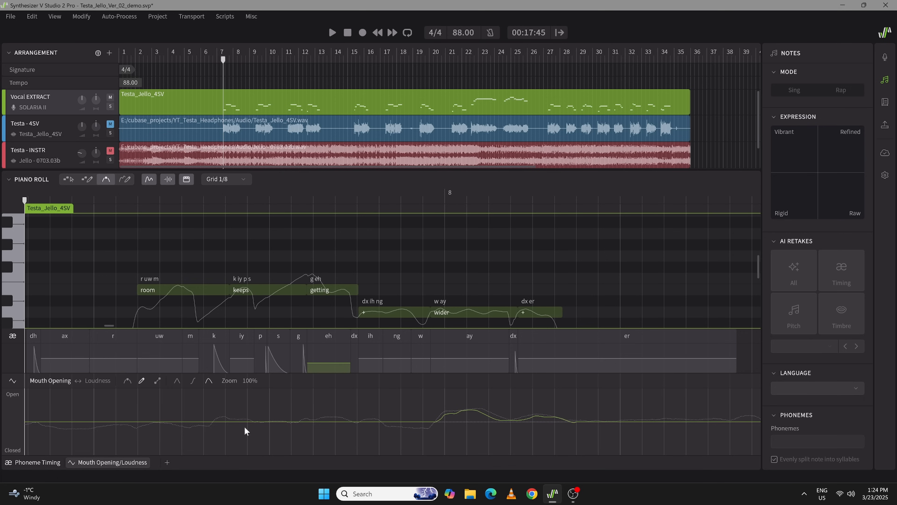
{"action": "mouse_move", "coordinate": [436, 425]}
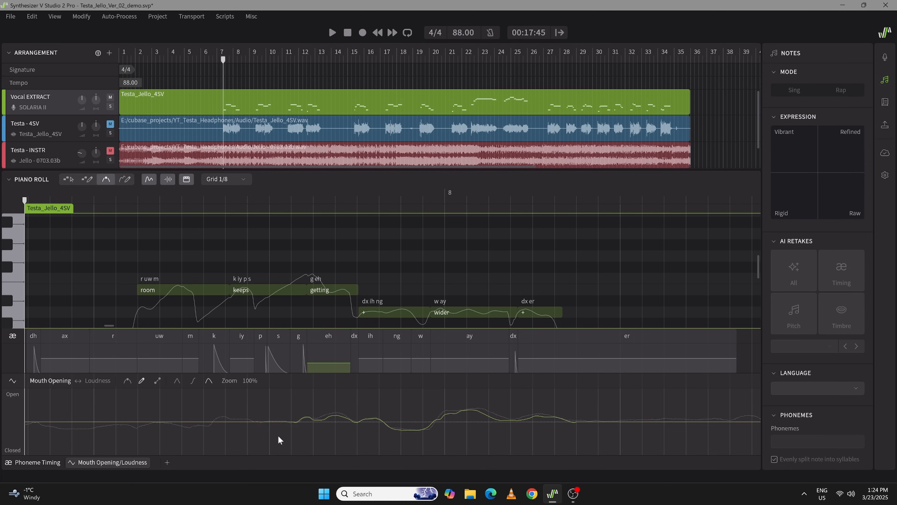
{"action": "mouse_move", "coordinate": [202, 421]}
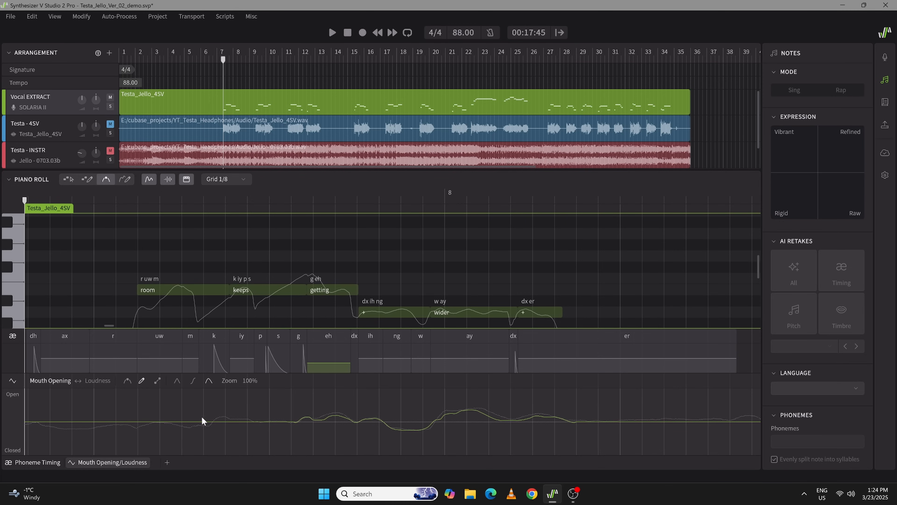
{"action": "left_click", "coordinate": [332, 33]}
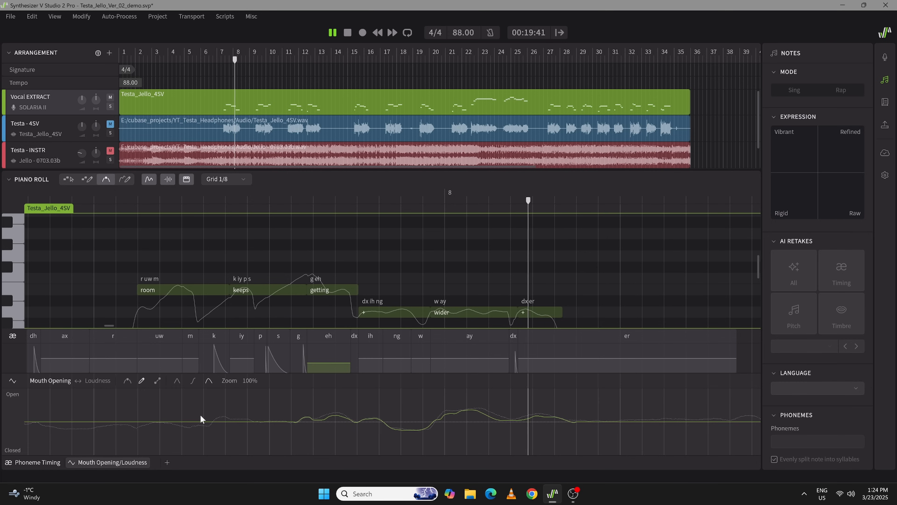
{"action": "left_click", "coordinate": [332, 33]}
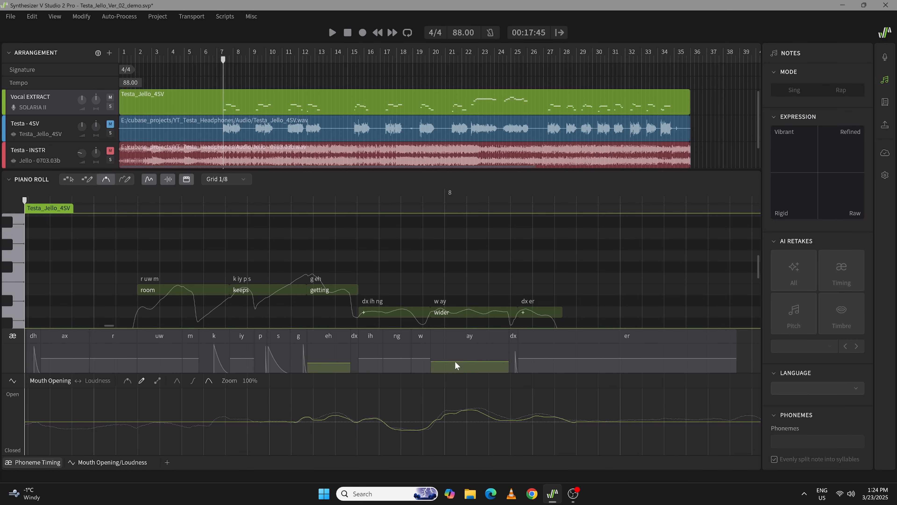
Redraw the Mouth Opening curve so it peaks on the 'ay' vowel of 'wider'.
{"action": "left_click", "coordinate": [332, 33]}
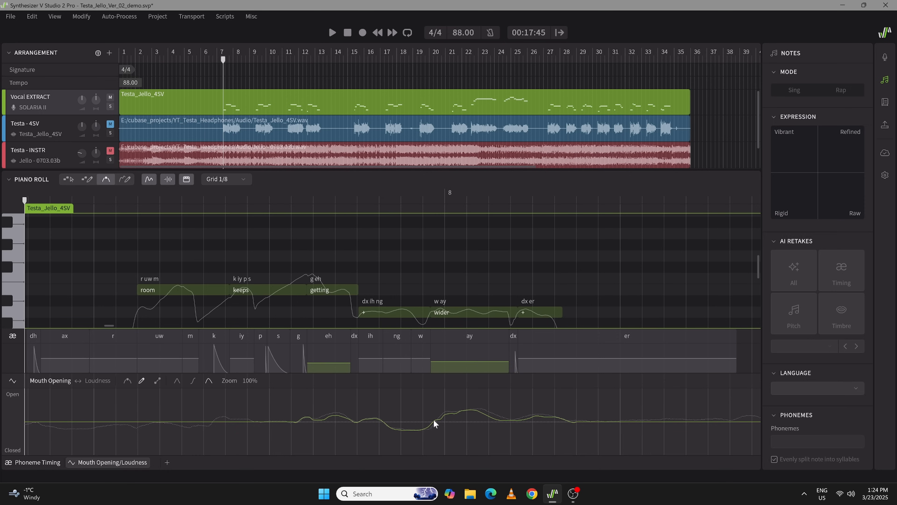
{"action": "left_click_drag", "start_coordinate": [435, 423], "coordinate": [472, 406]}
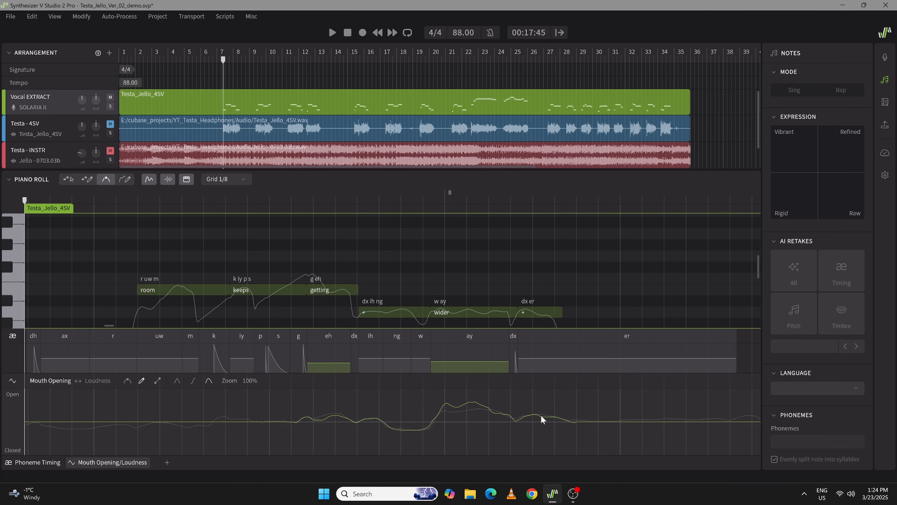
{"action": "left_click", "coordinate": [331, 32]}
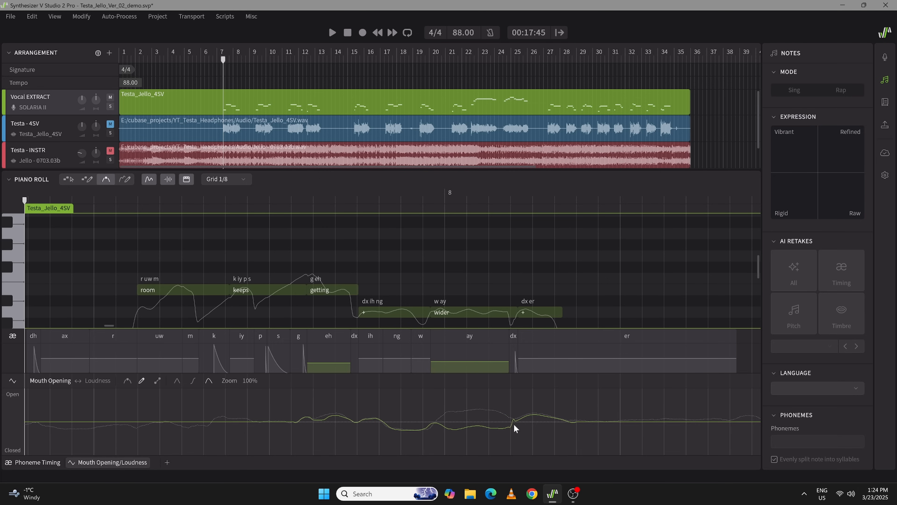
{"action": "left_click", "coordinate": [332, 32]}
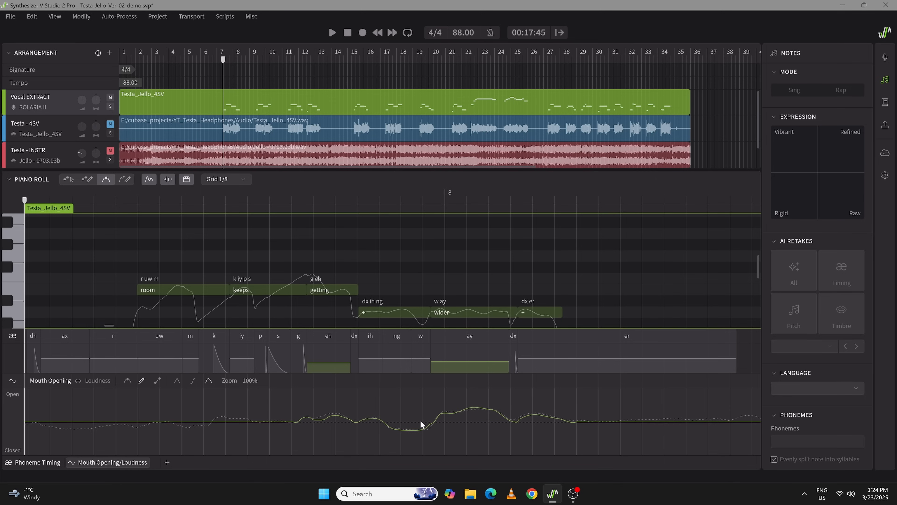
{"action": "mouse_move", "coordinate": [457, 415]}
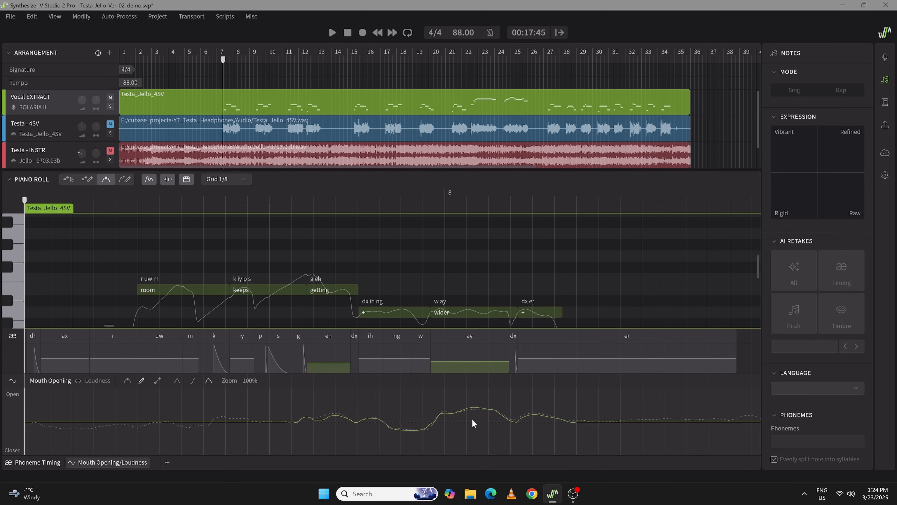
{"action": "mouse_move", "coordinate": [211, 424]}
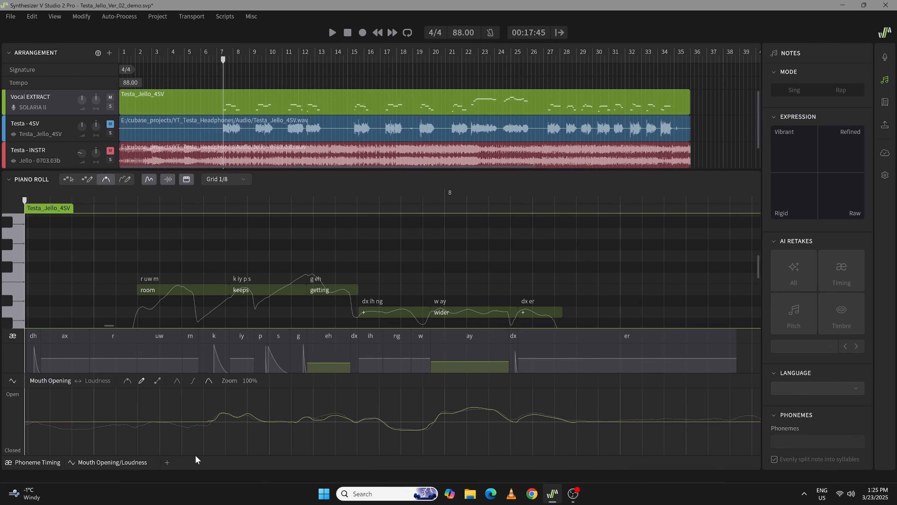
{"action": "mouse_move", "coordinate": [250, 297]}
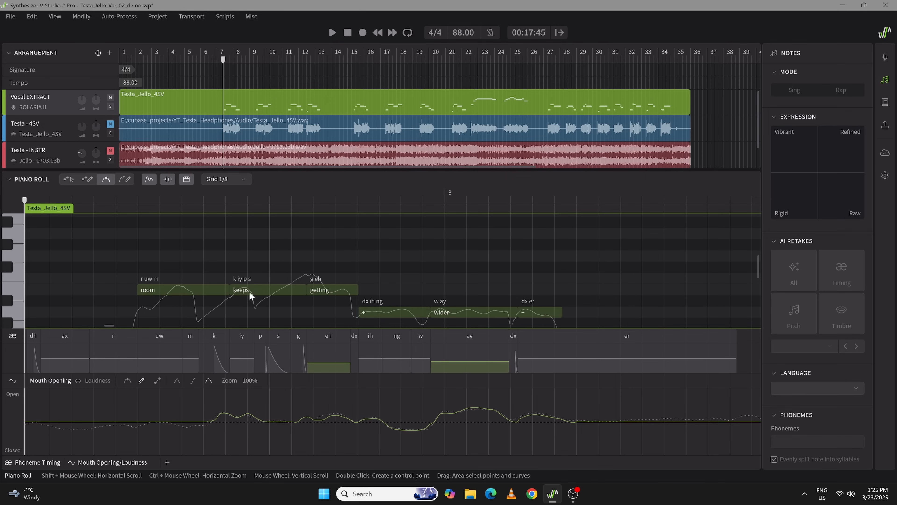
{"action": "mouse_move", "coordinate": [183, 435]}
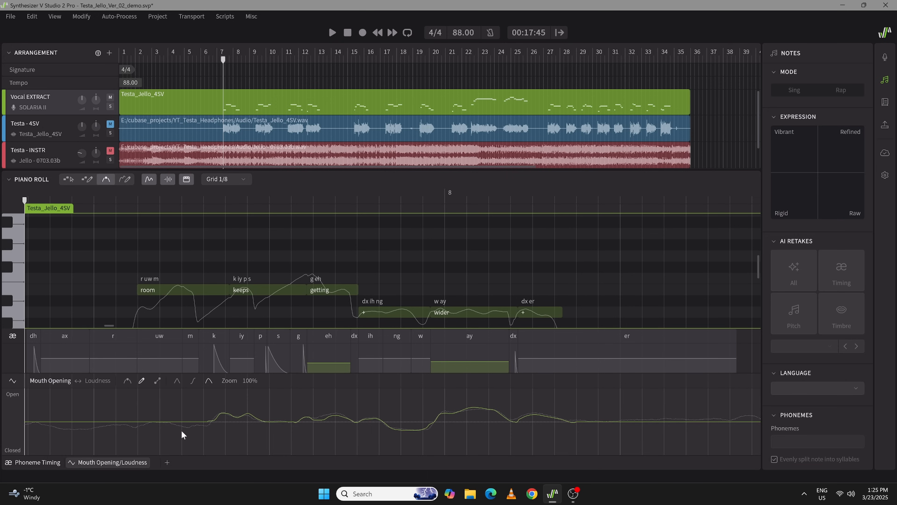
{"action": "mouse_move", "coordinate": [475, 421]}
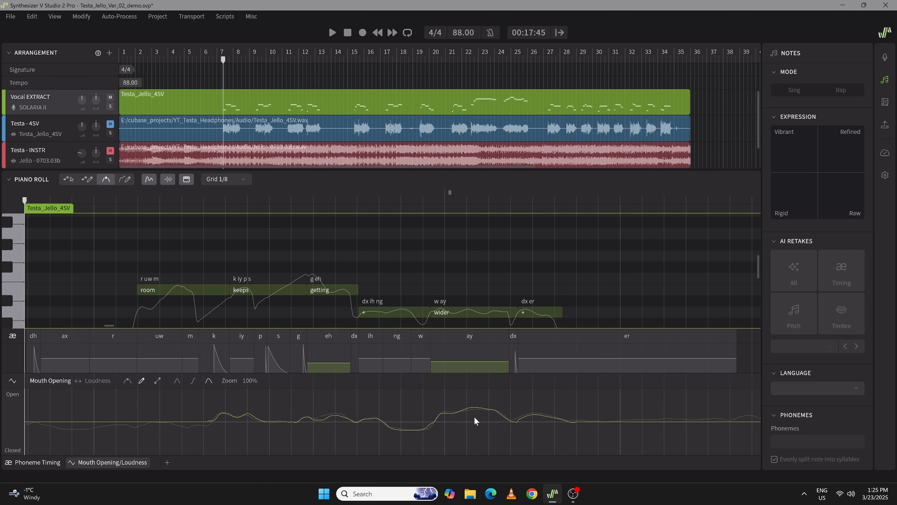
{"action": "mouse_move", "coordinate": [61, 415]}
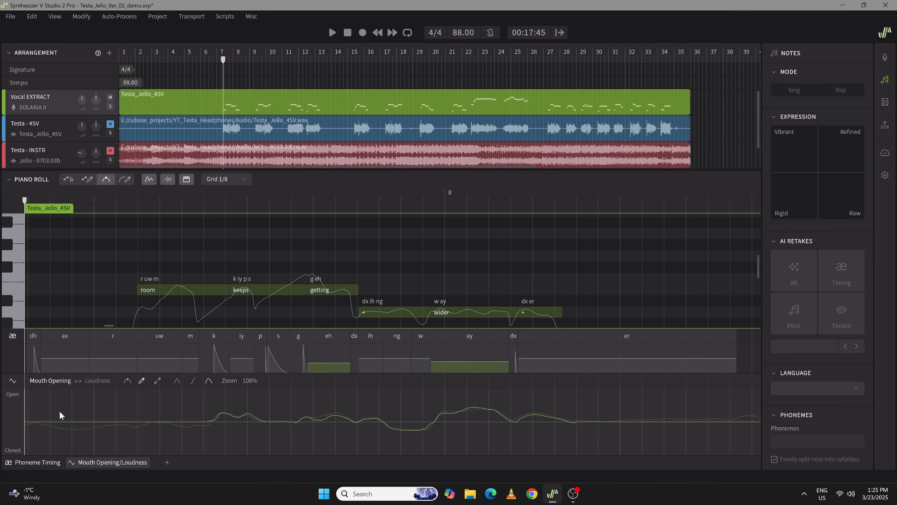
{"action": "mouse_move", "coordinate": [424, 431]}
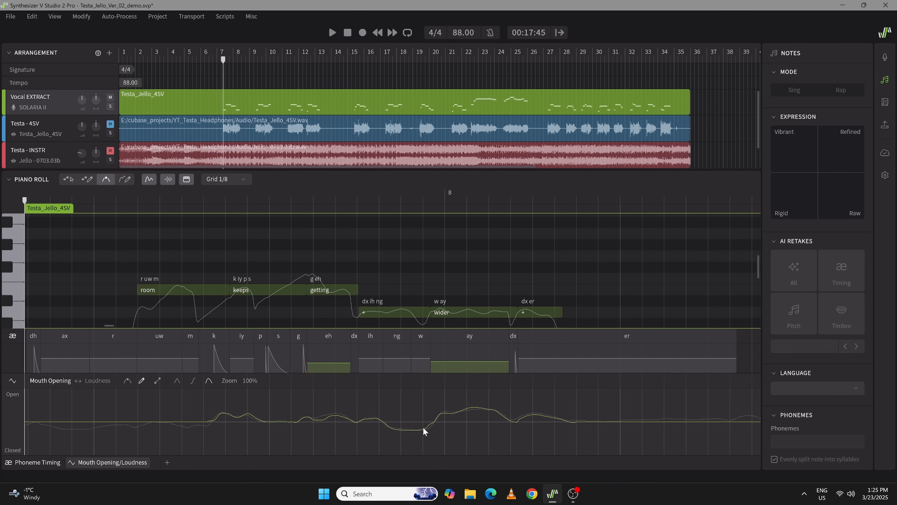
{"action": "mouse_move", "coordinate": [356, 425]}
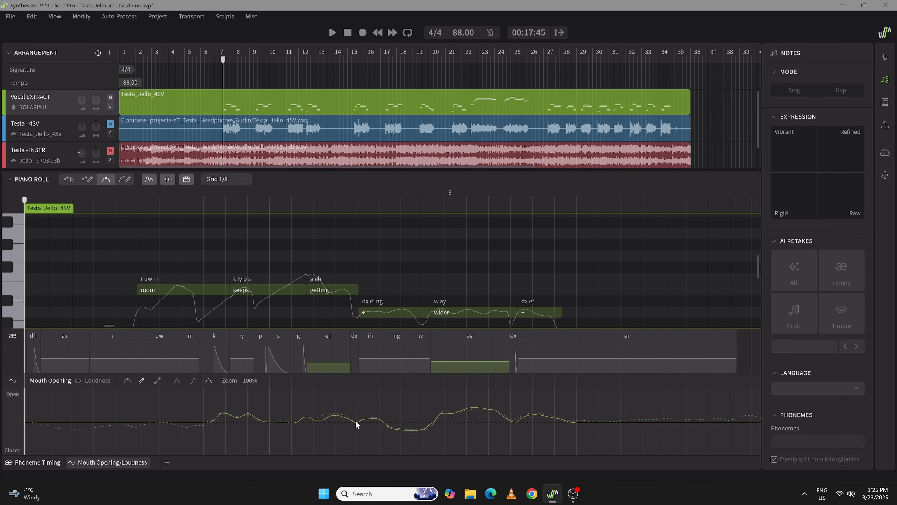
{"action": "mouse_move", "coordinate": [581, 418]}
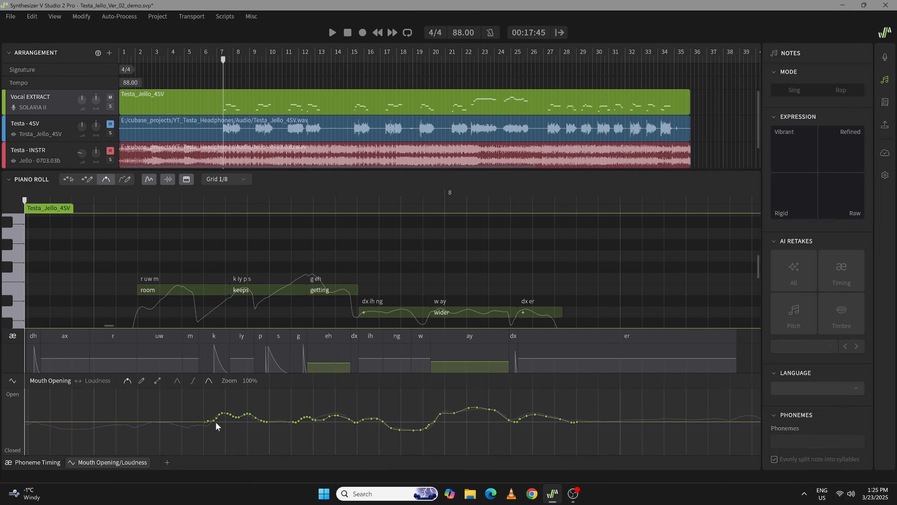
{"action": "mouse_move", "coordinate": [200, 402]}
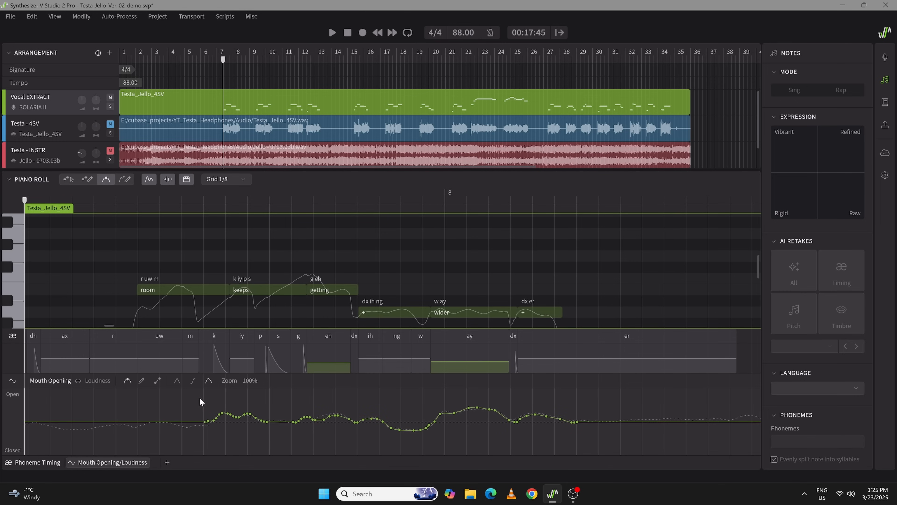
Select the drawn Mouth Opening points, focus on those around the 'ay' peak, then clear the selection.
{"action": "left_click_drag", "start_coordinate": [201, 400], "coordinate": [472, 440]}
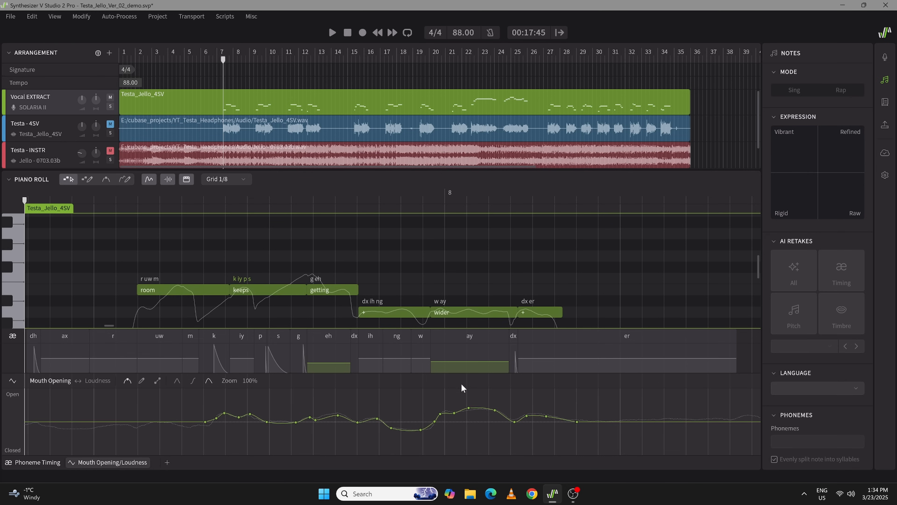
{"action": "mouse_move", "coordinate": [441, 404]}
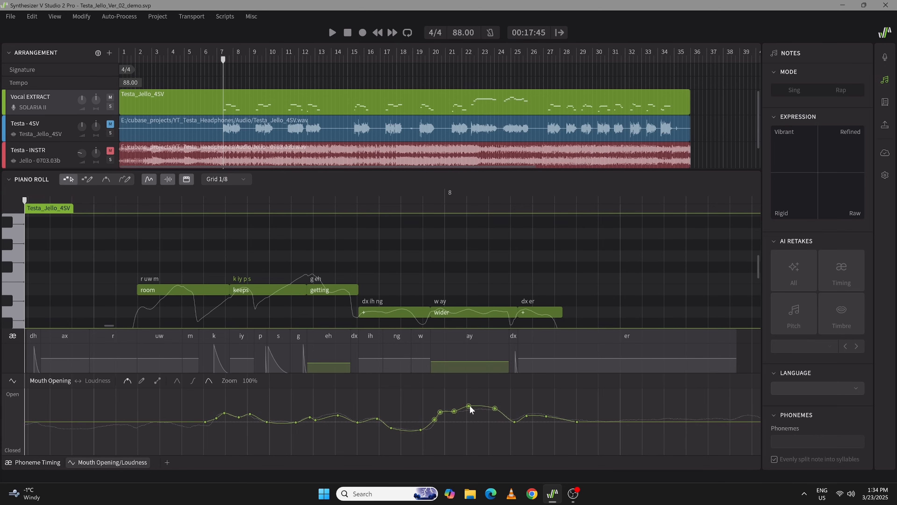
{"action": "left_click_drag", "start_coordinate": [471, 407], "coordinate": [464, 414]}
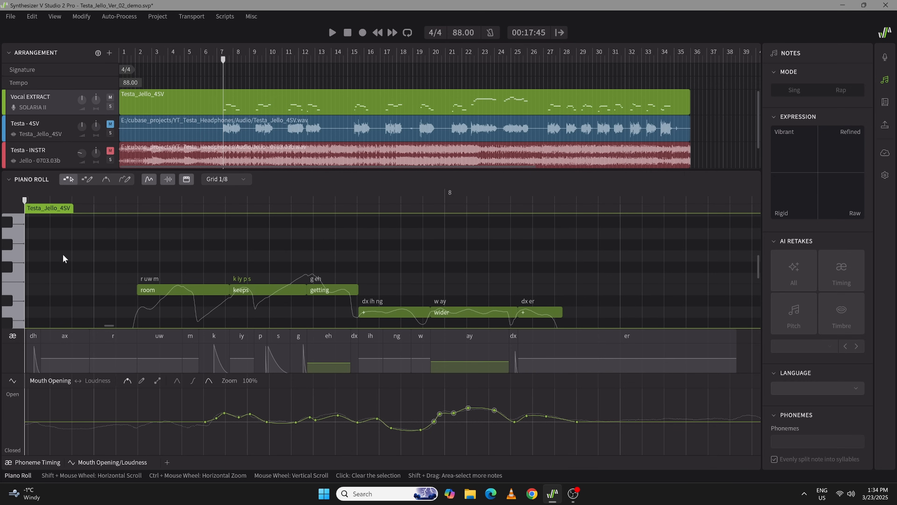
{"action": "mouse_move", "coordinate": [66, 271]}
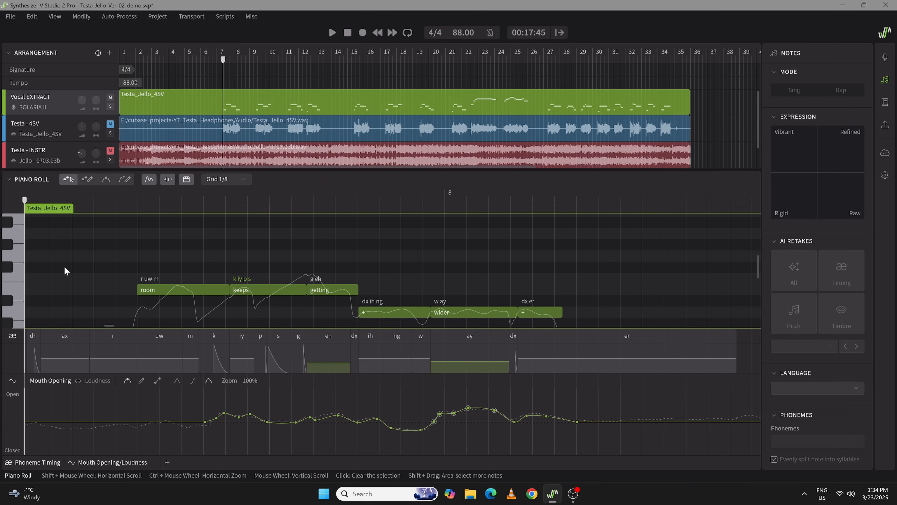
{"action": "left_click", "coordinate": [332, 33]}
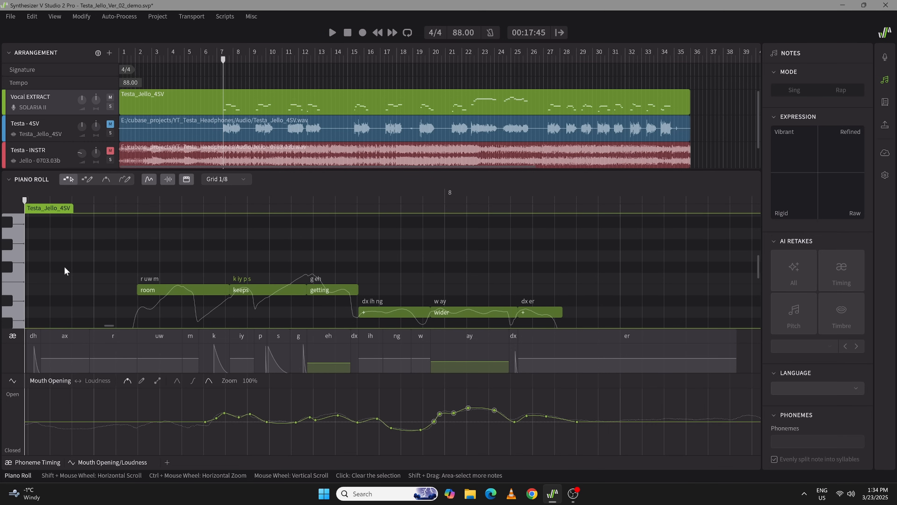
{"action": "mouse_move", "coordinate": [225, 291]}
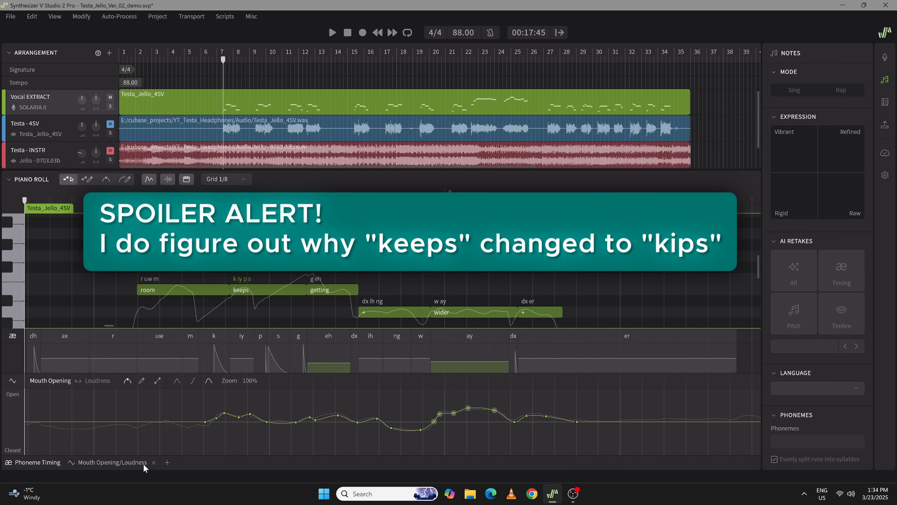
Hide the Mouth Opening/Loudness lane and play back the phrase over Phoneme Timing.
{"action": "left_click", "coordinate": [153, 462]}
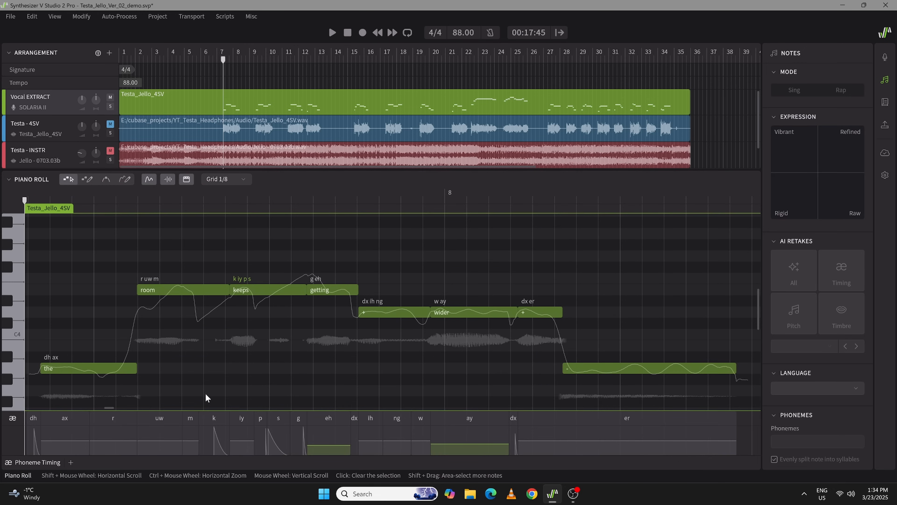
{"action": "mouse_move", "coordinate": [225, 395]}
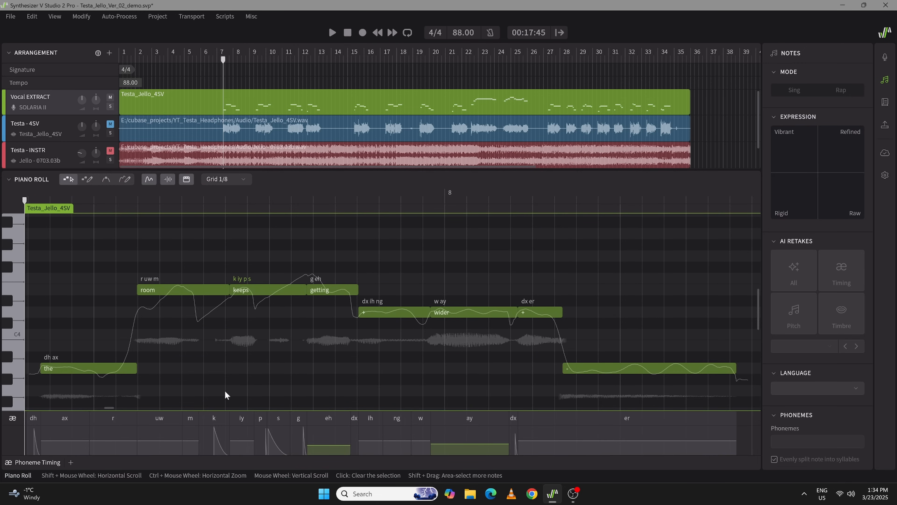
{"action": "mouse_move", "coordinate": [229, 317]}
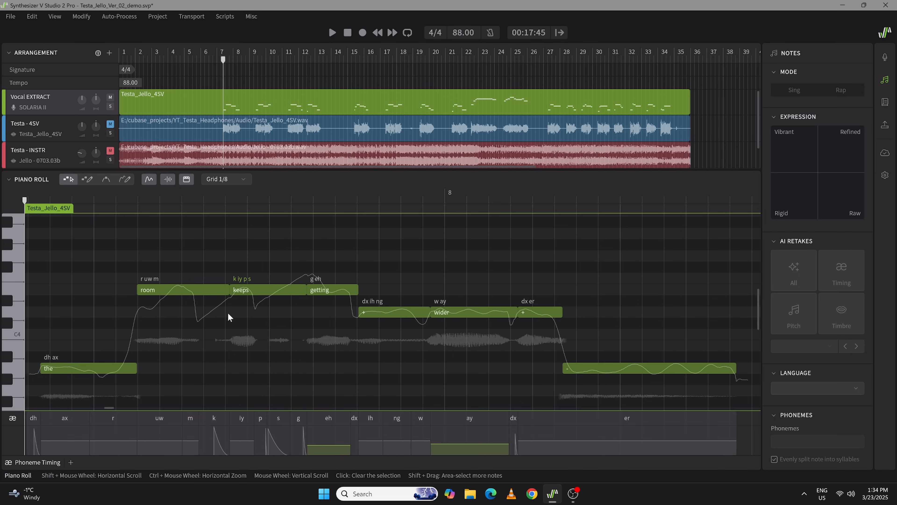
{"action": "mouse_move", "coordinate": [237, 402]}
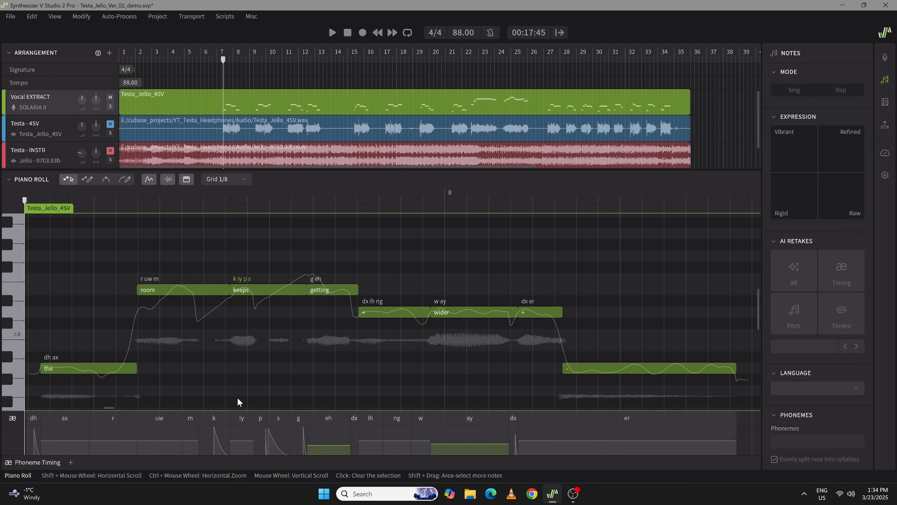
{"action": "mouse_move", "coordinate": [258, 412]}
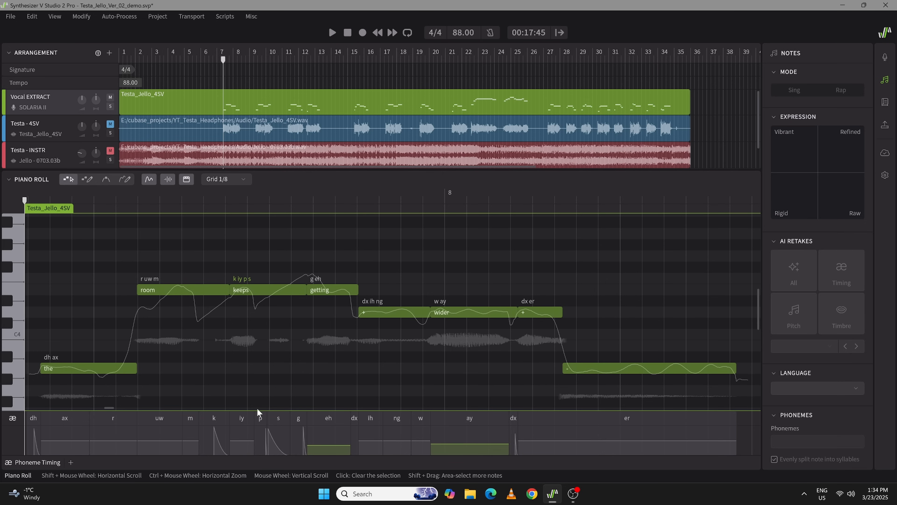
{"action": "mouse_move", "coordinate": [234, 295]}
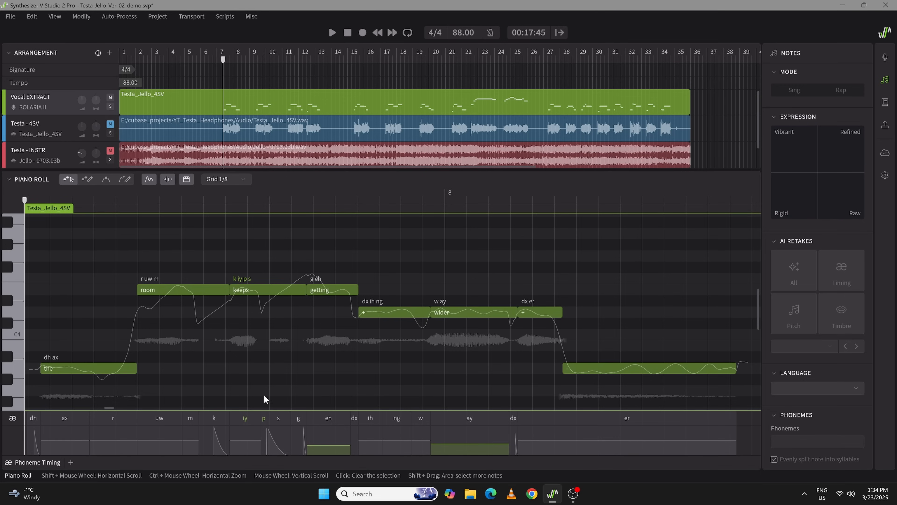
{"action": "left_click", "coordinate": [331, 32]}
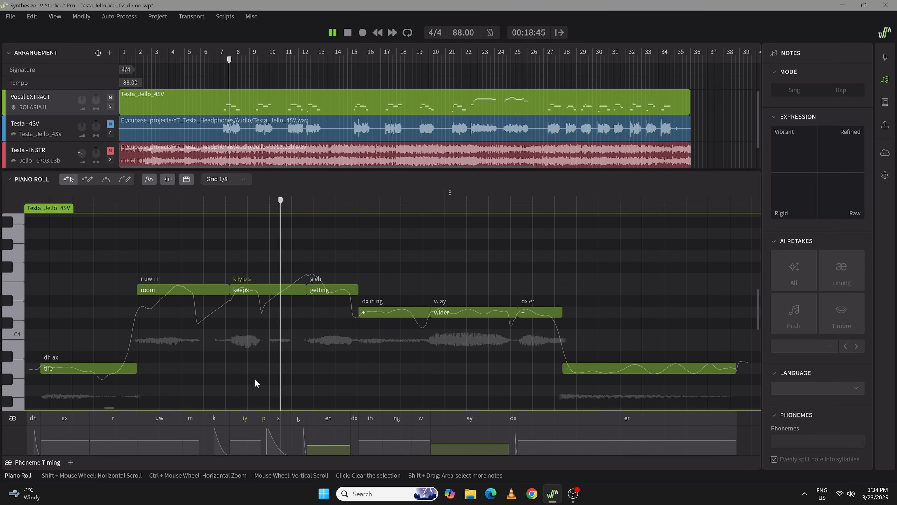
{"action": "left_click", "coordinate": [331, 32]}
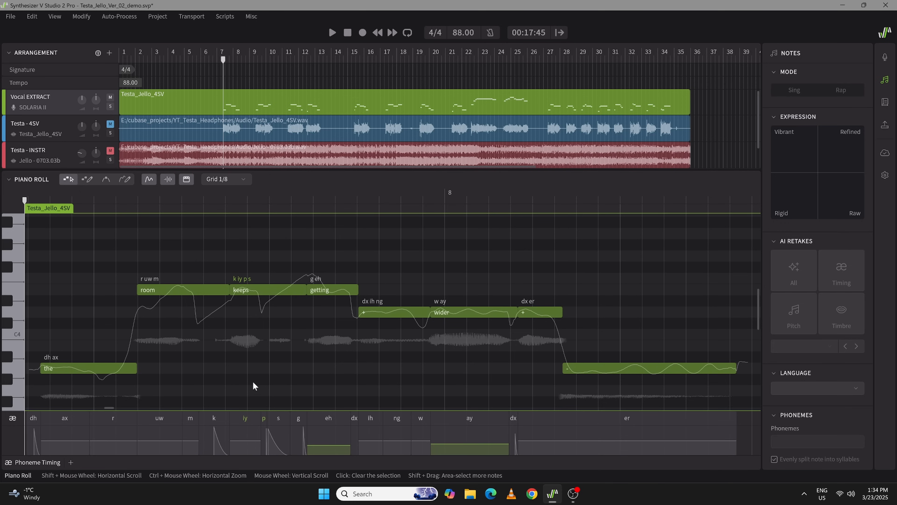
{"action": "mouse_move", "coordinate": [216, 433]}
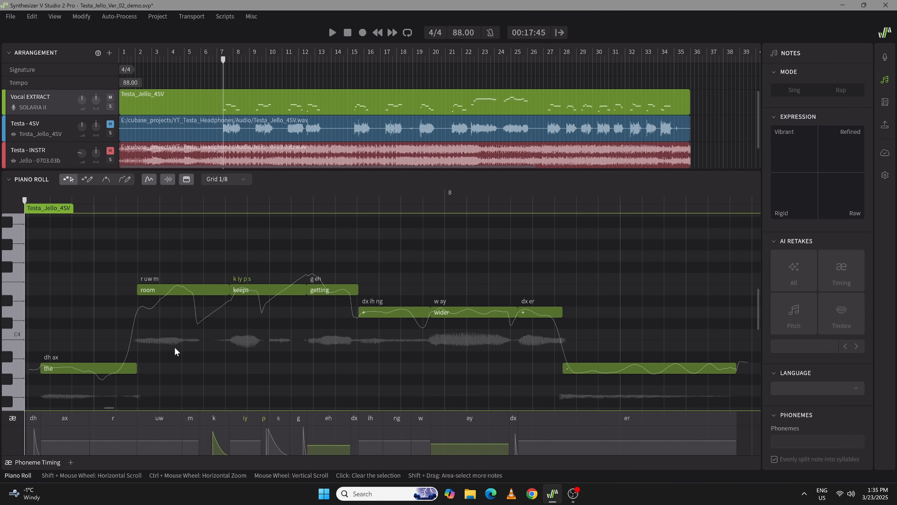
{"action": "mouse_move", "coordinate": [178, 368]}
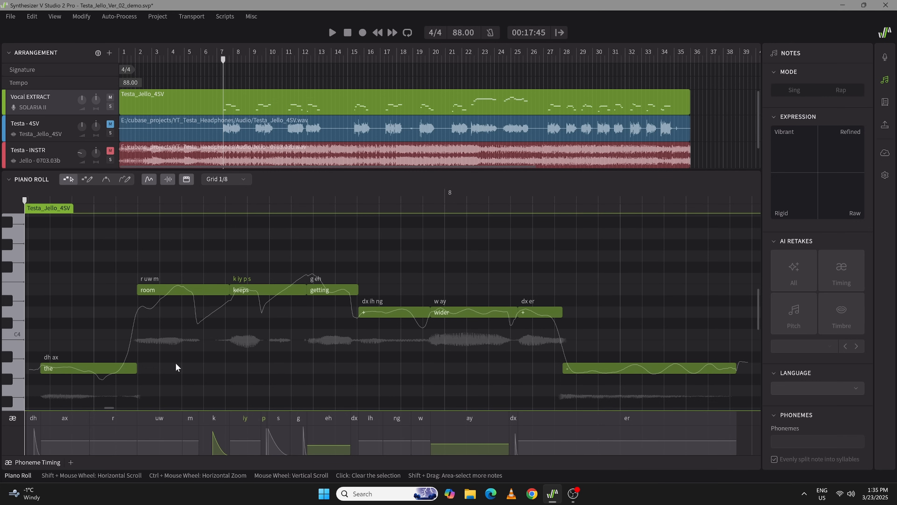
{"action": "mouse_move", "coordinate": [308, 359]}
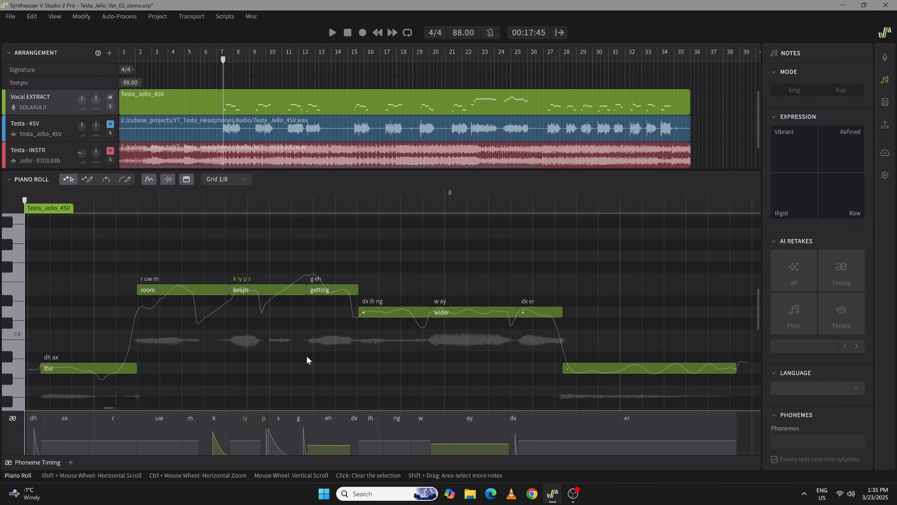
Retune the timing of the 'iy', 'p' and final 'er' phonemes in 'keeps' and 'wider'.
{"action": "left_click", "coordinate": [332, 33]}
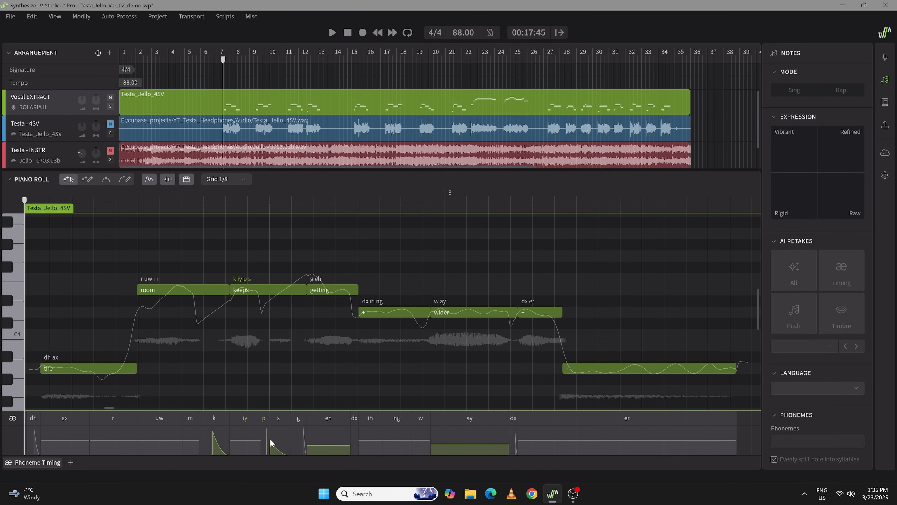
{"action": "left_click", "coordinate": [331, 33]}
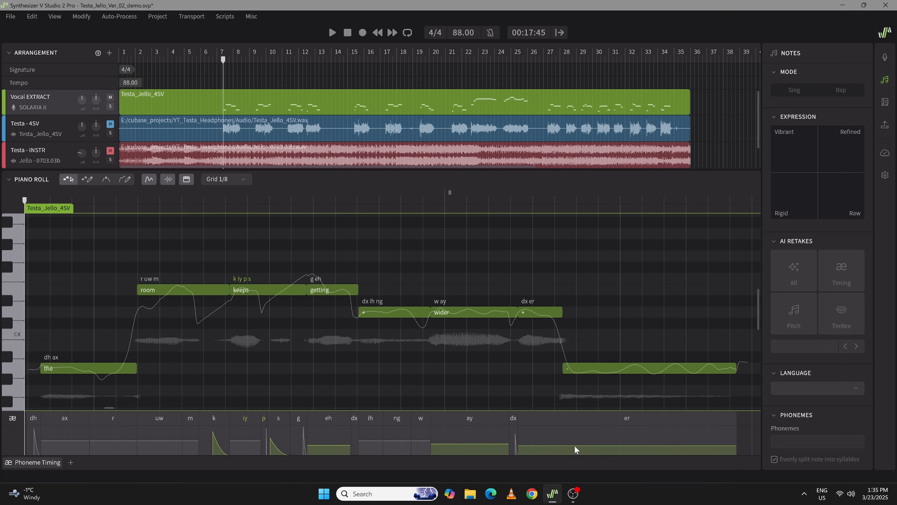
{"action": "left_click", "coordinate": [332, 32]}
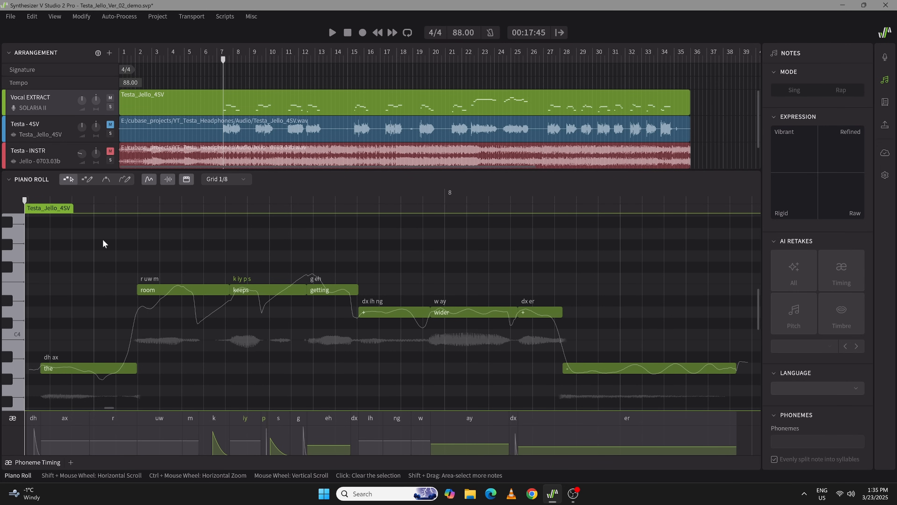
{"action": "mouse_move", "coordinate": [401, 427]}
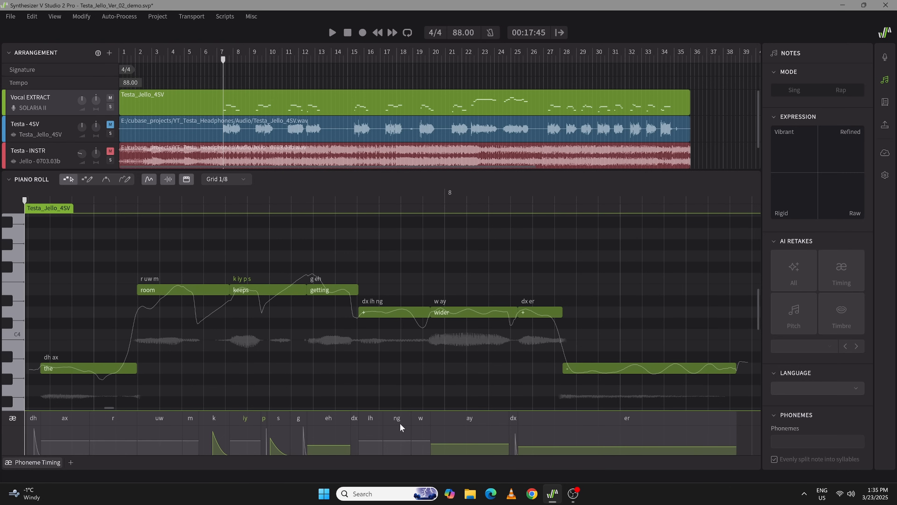
{"action": "mouse_move", "coordinate": [144, 380]}
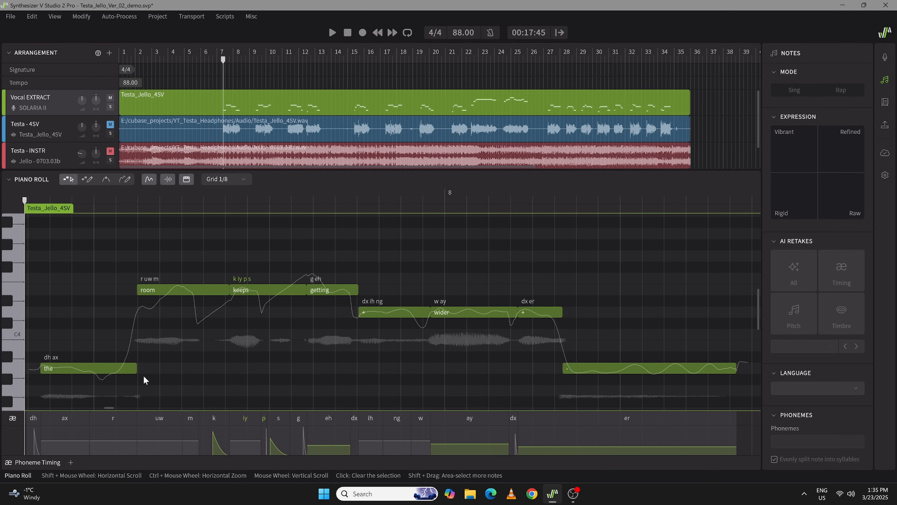
{"action": "mouse_move", "coordinate": [599, 261]}
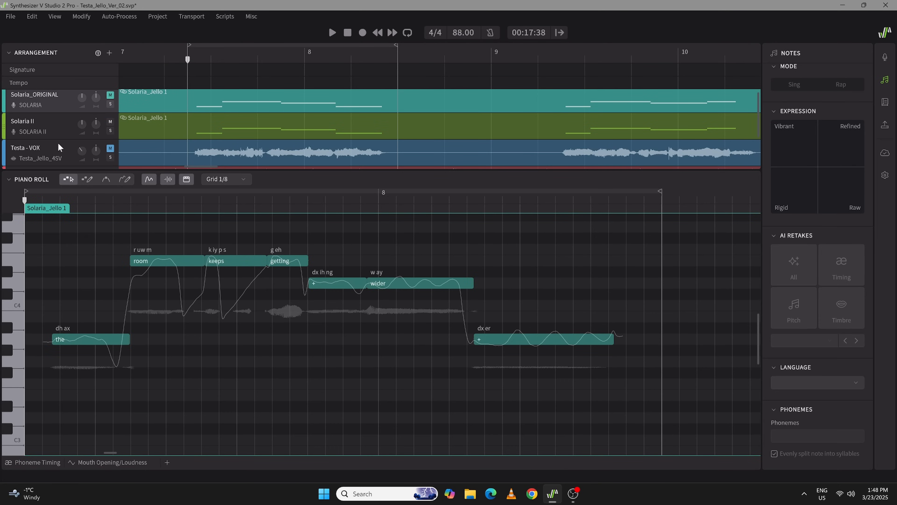
{"action": "mouse_move", "coordinate": [230, 282]}
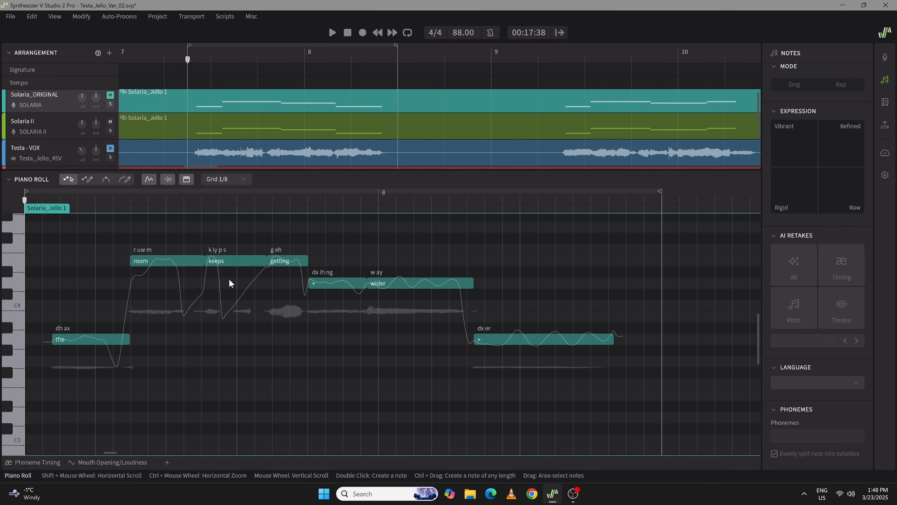
{"action": "mouse_move", "coordinate": [621, 338]}
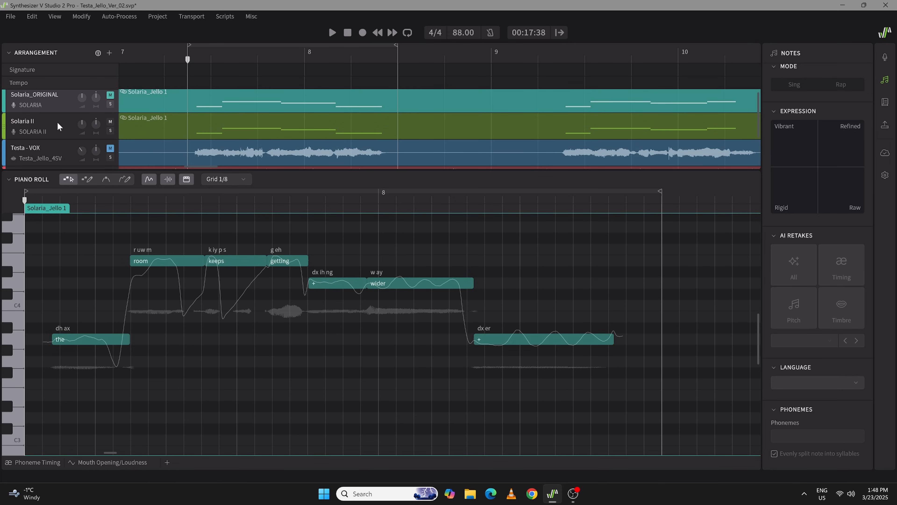
{"action": "mouse_move", "coordinate": [62, 127]}
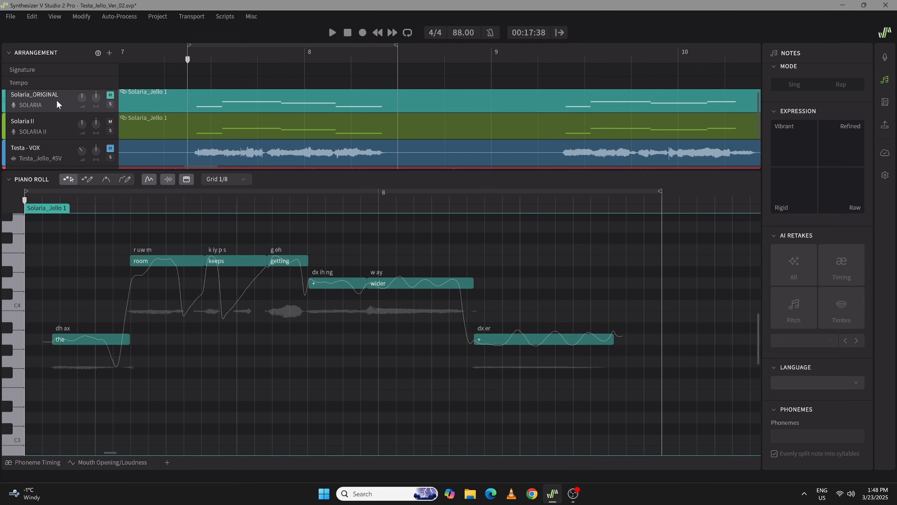
{"action": "mouse_move", "coordinate": [48, 124]}
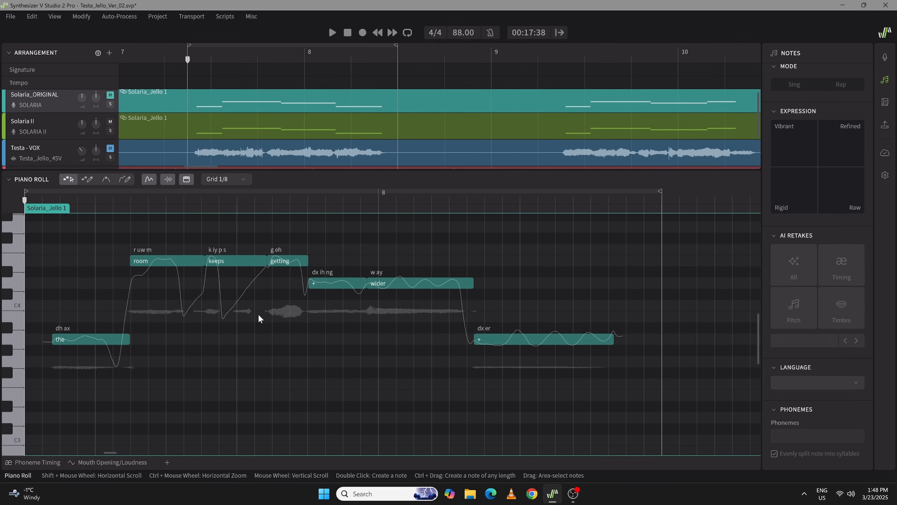
{"action": "mouse_move", "coordinate": [334, 318]}
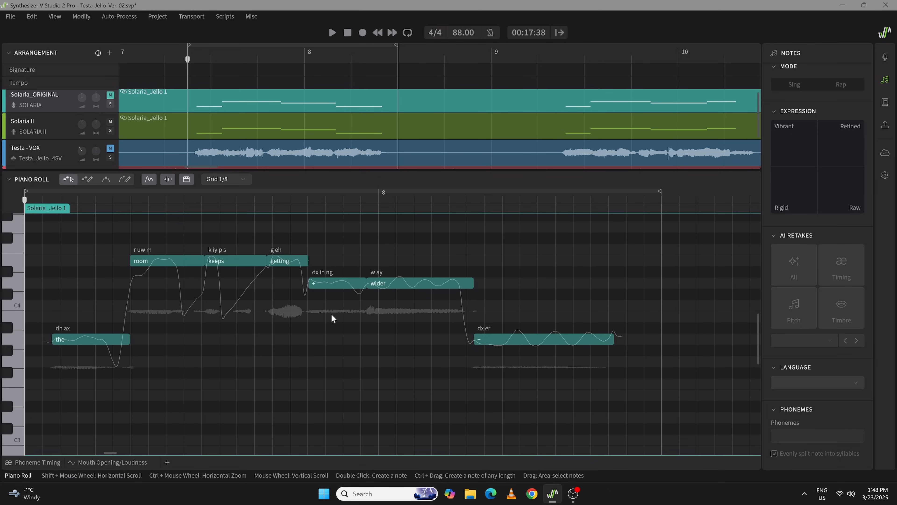
{"action": "mouse_move", "coordinate": [580, 364]}
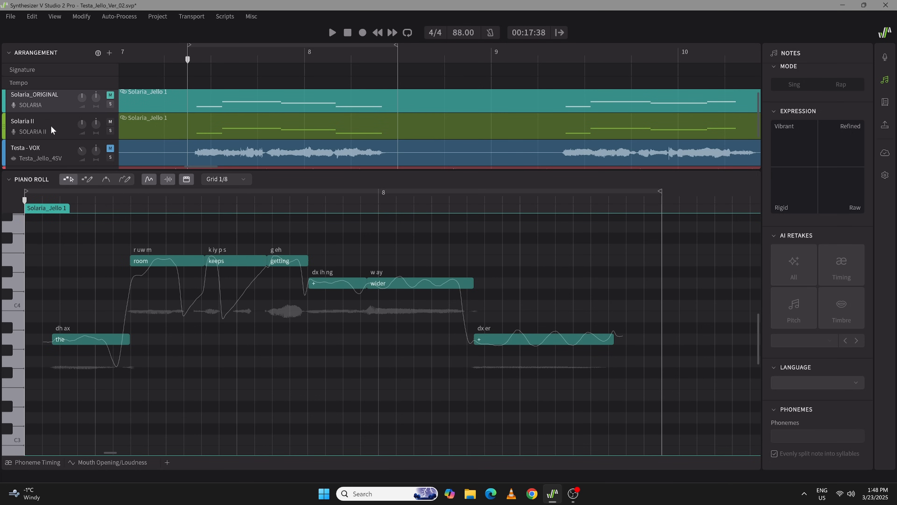
Audition the Solaria II phrase, then mute the Solaria II track.
{"action": "left_click", "coordinate": [110, 95]}
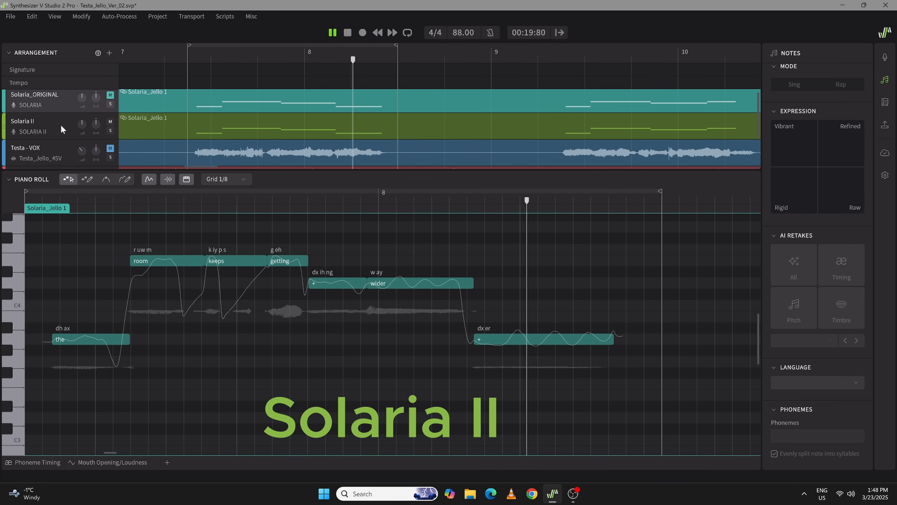
{"action": "left_click", "coordinate": [332, 33]}
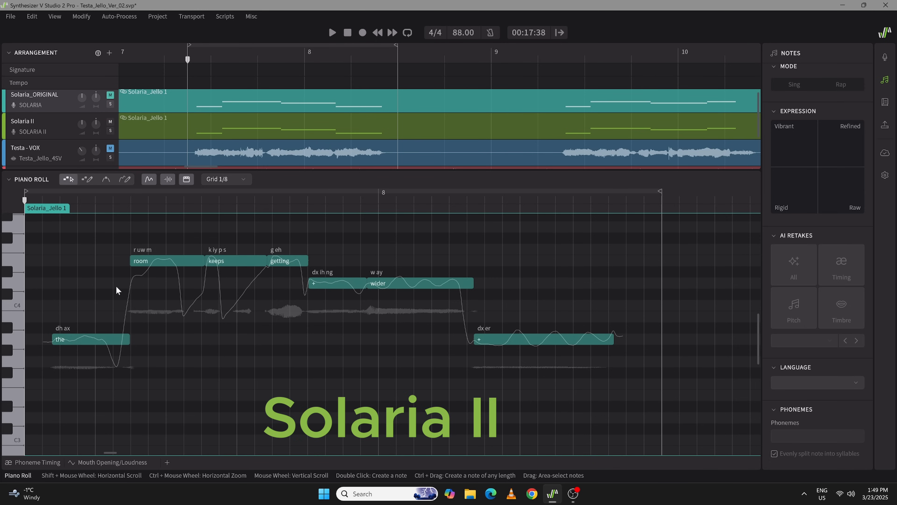
{"action": "mouse_move", "coordinate": [305, 292]}
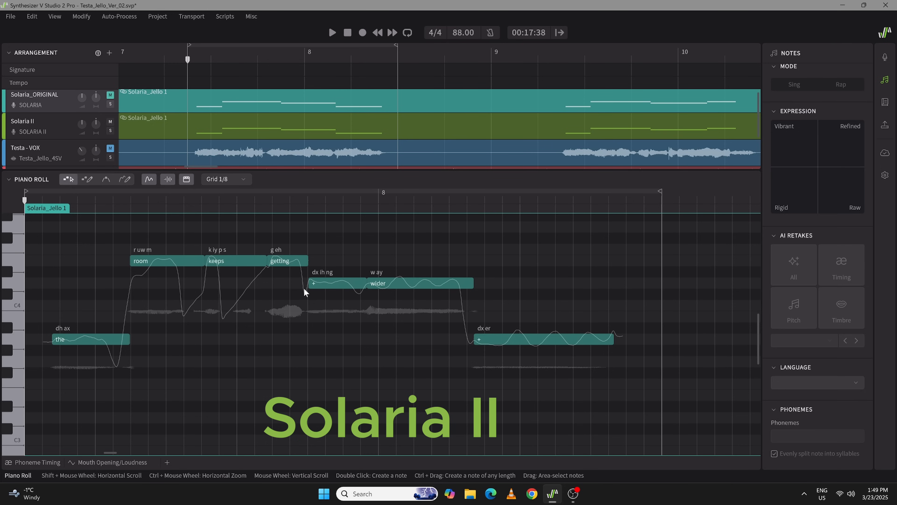
{"action": "mouse_move", "coordinate": [561, 322]}
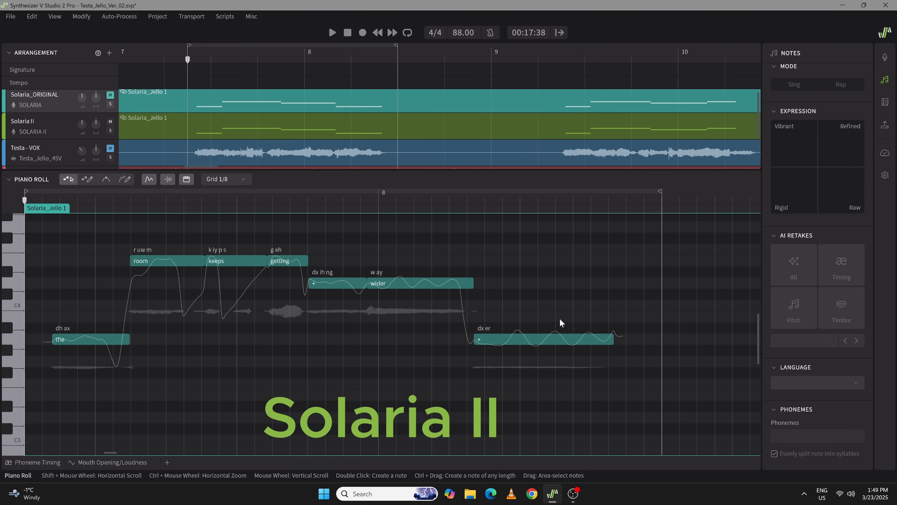
{"action": "mouse_move", "coordinate": [618, 326]}
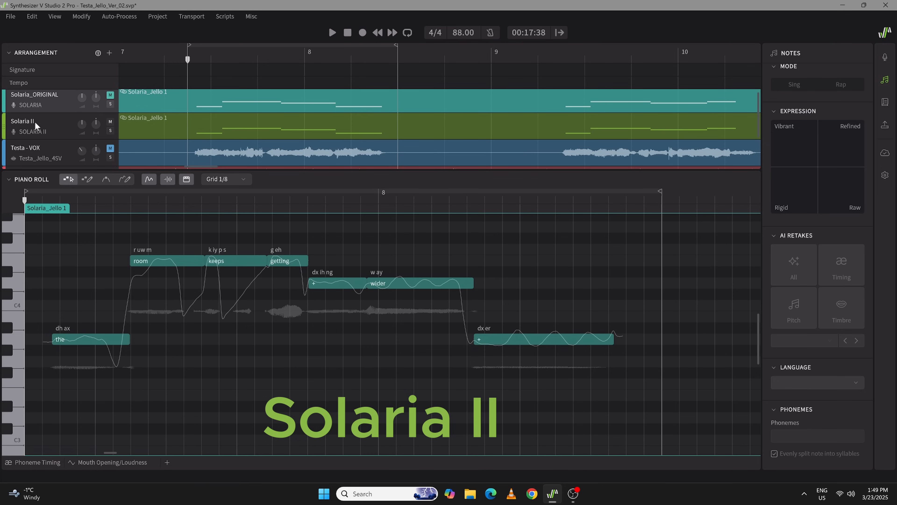
{"action": "left_click", "coordinate": [332, 33]}
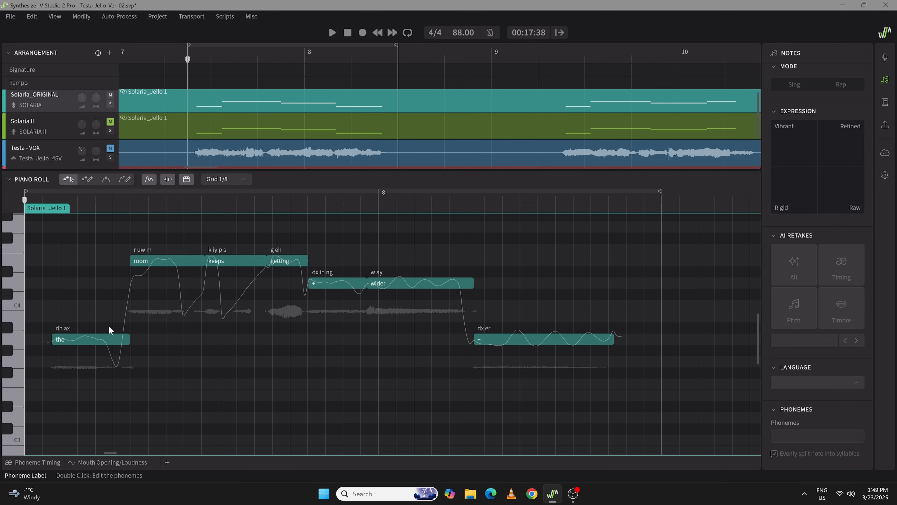
{"action": "mouse_move", "coordinate": [118, 309]}
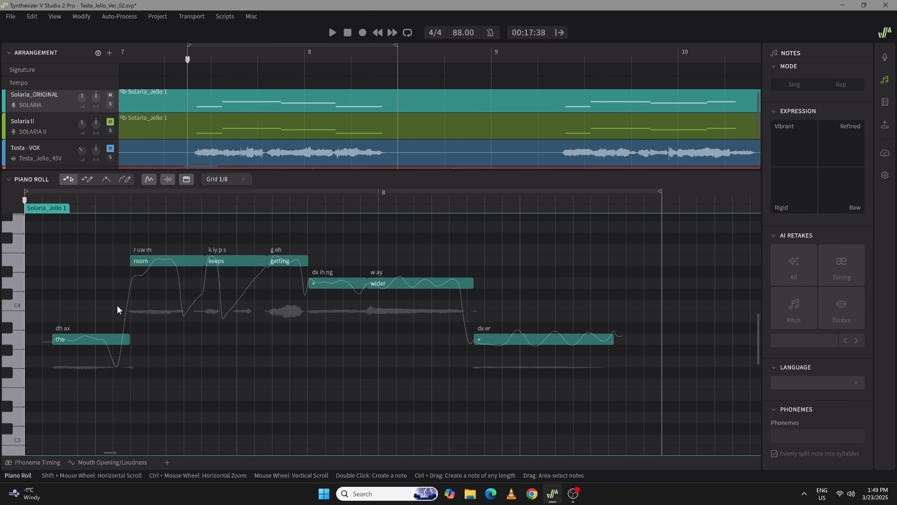
{"action": "mouse_move", "coordinate": [109, 285]}
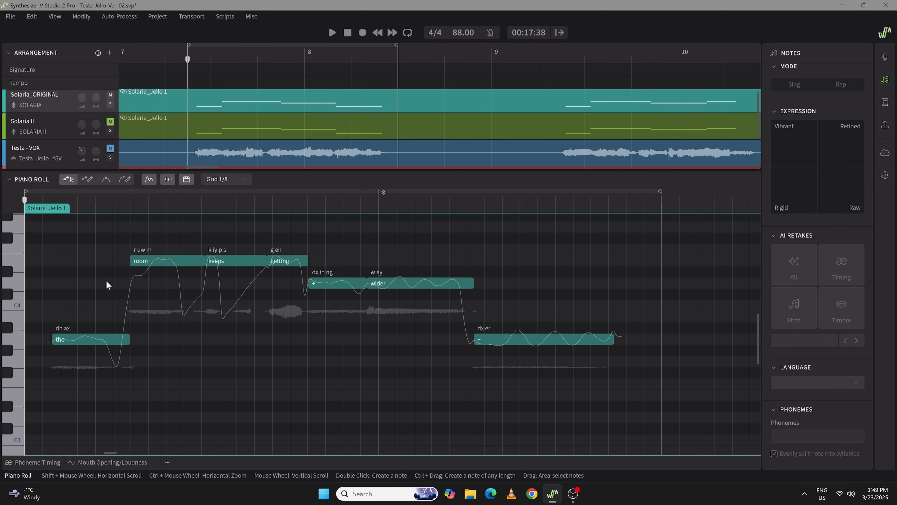
{"action": "mouse_move", "coordinate": [25, 63]}
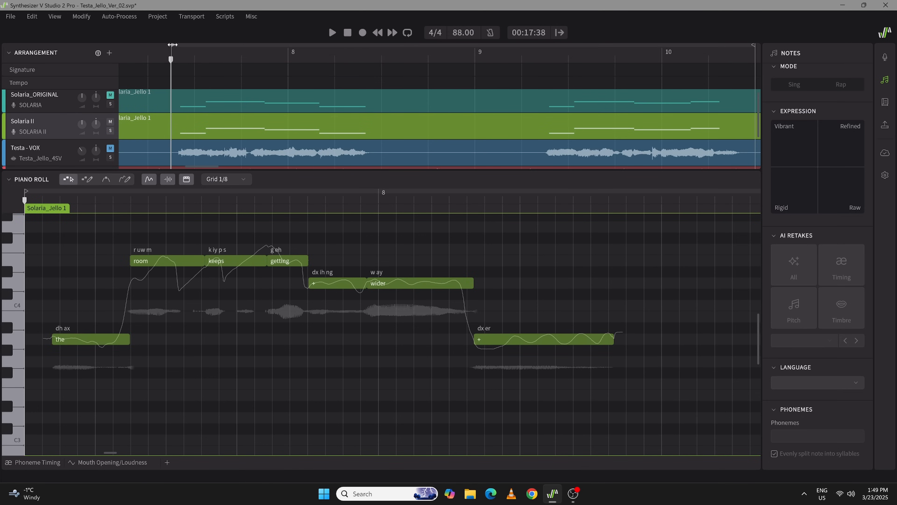
Select all notes of 'your words are getting clearer' and apply Modify > Reset Pitch.
{"action": "left_click", "coordinate": [332, 32]}
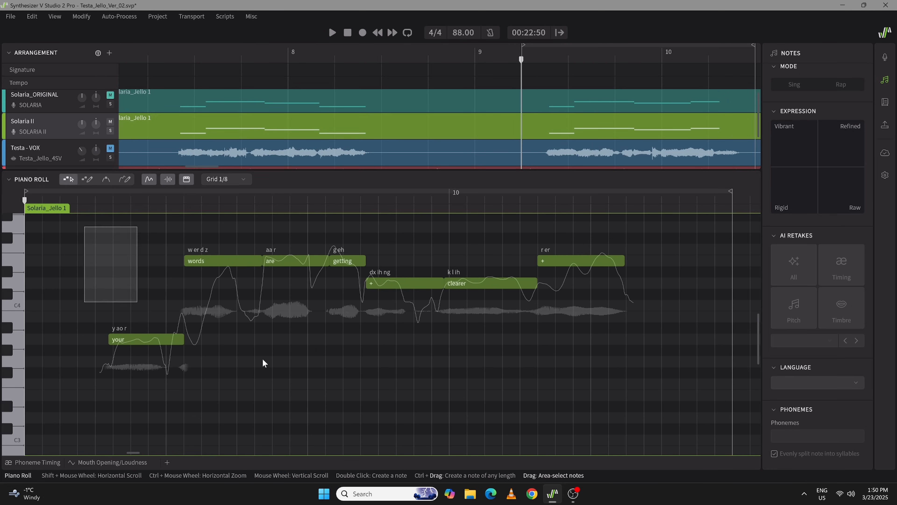
{"action": "left_click", "coordinate": [106, 179]}
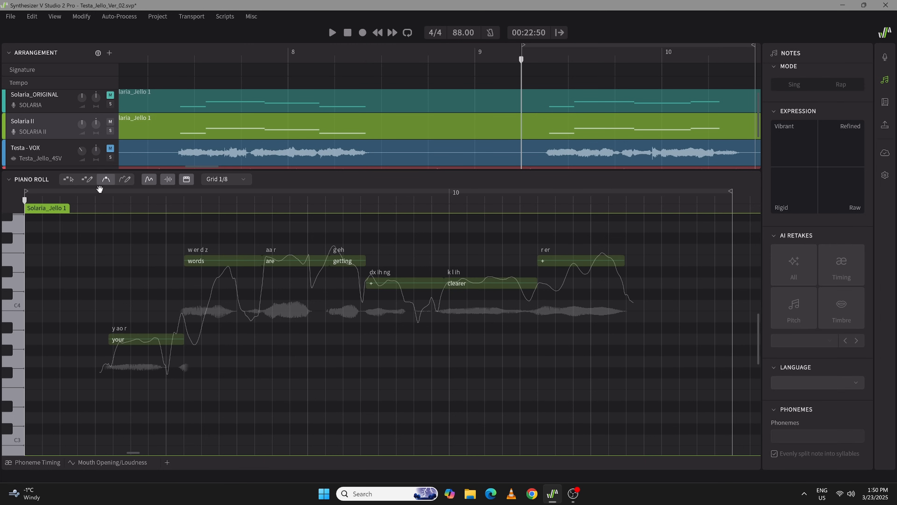
{"action": "mouse_move", "coordinate": [67, 179]}
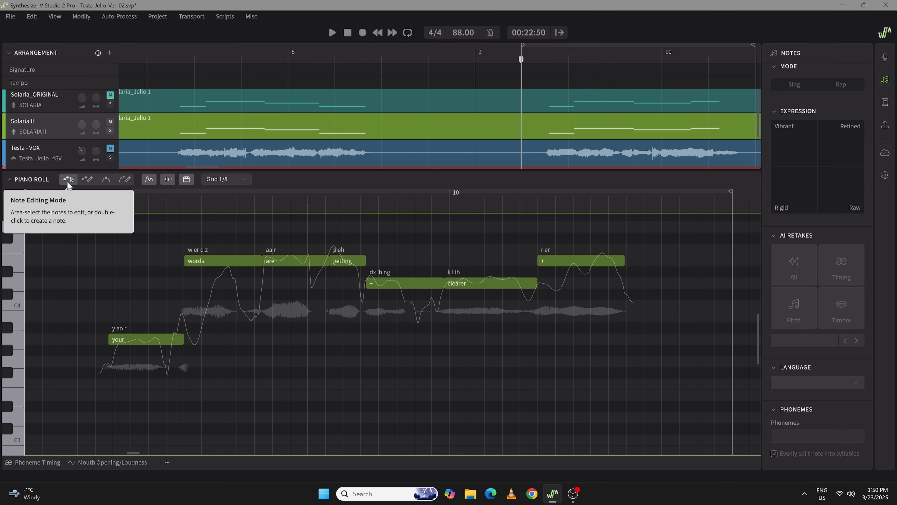
{"action": "left_click_drag", "start_coordinate": [89, 227], "coordinate": [180, 355]}
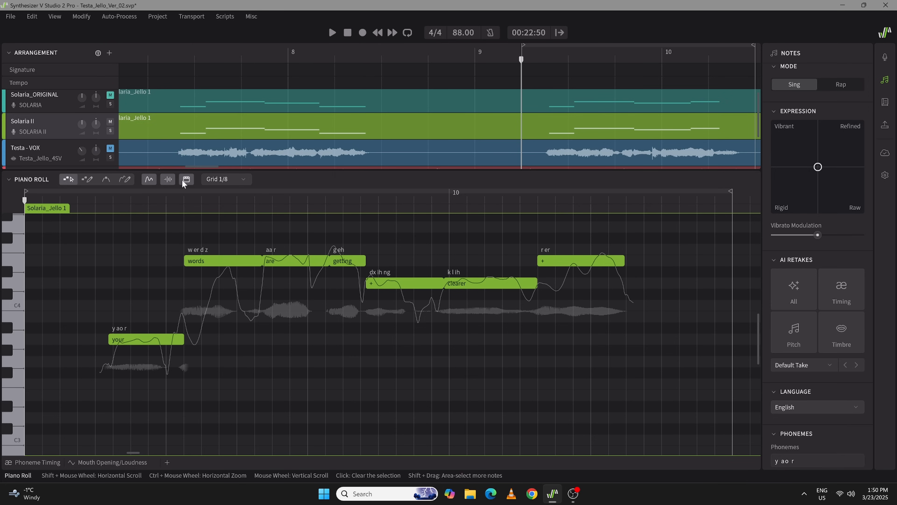
{"action": "left_click", "coordinate": [80, 15]}
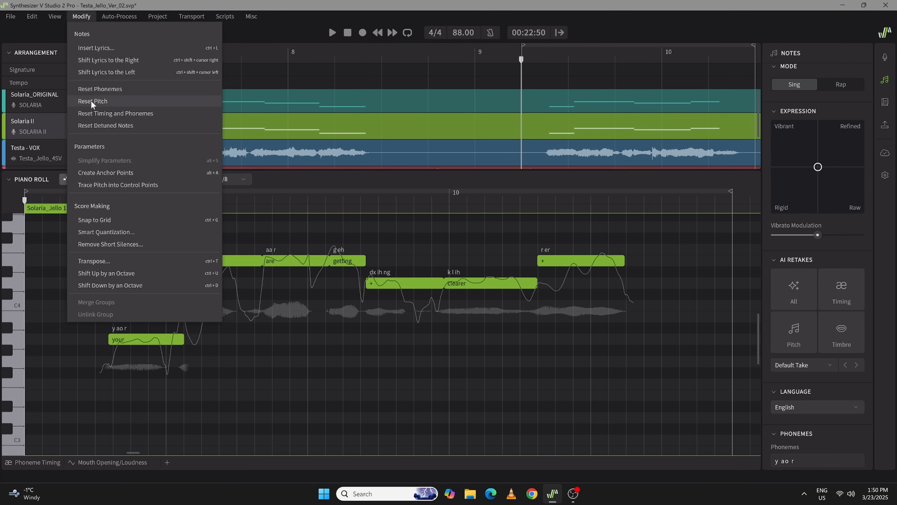
{"action": "left_click", "coordinate": [92, 100]}
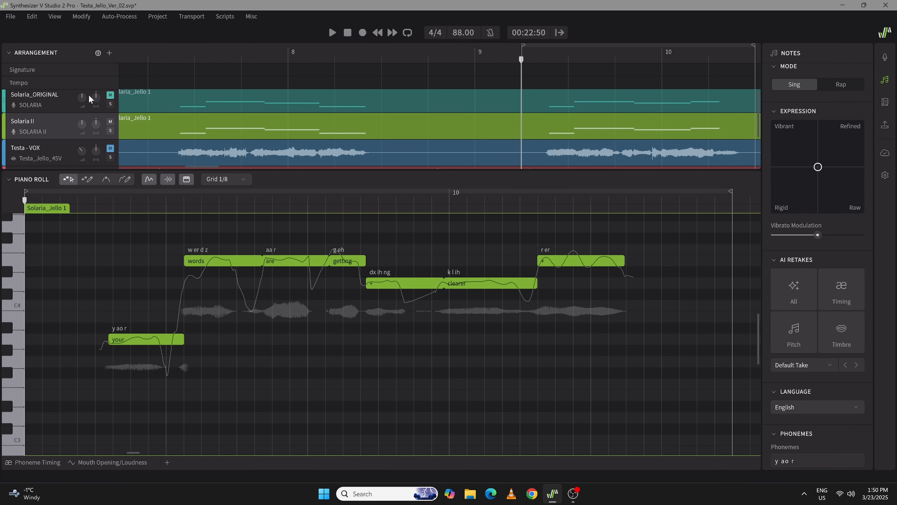
{"action": "left_click", "coordinate": [332, 32]}
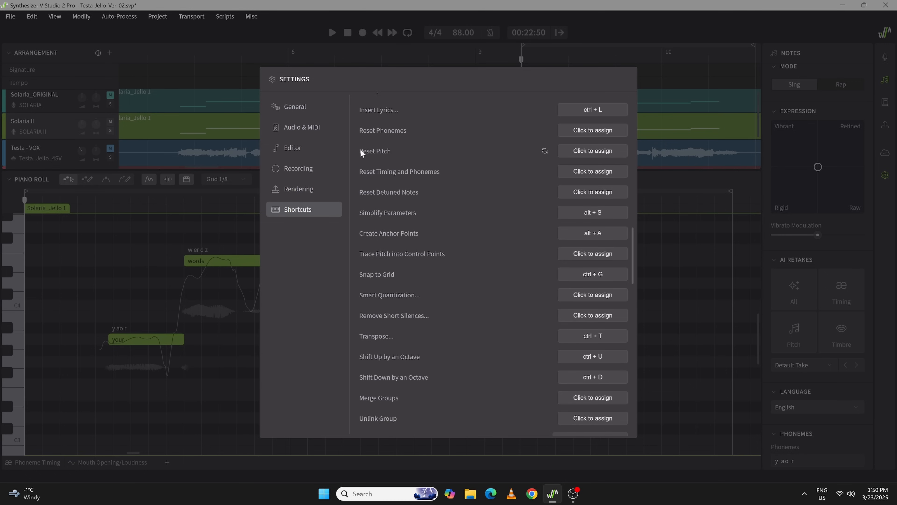
Assign the R key as the keyboard shortcut for Reset Pitch.
{"action": "left_click", "coordinate": [592, 150]}
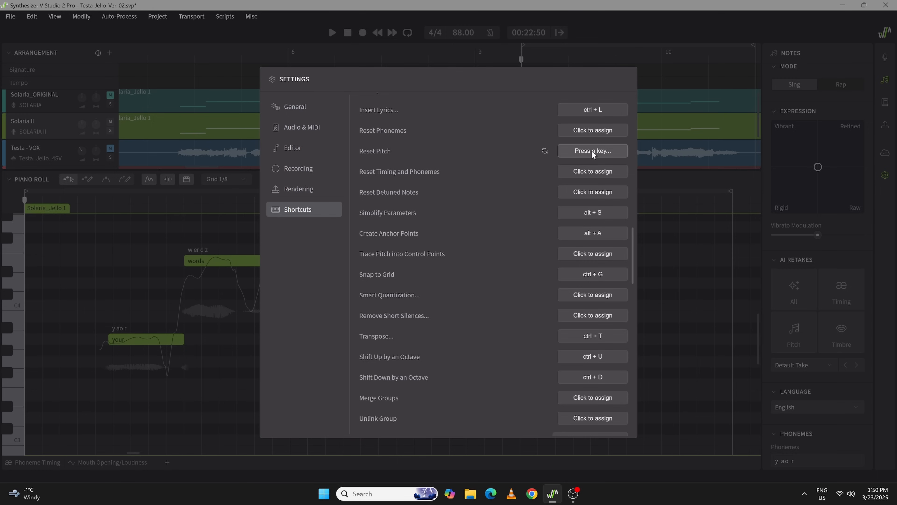
{"action": "key", "text": "r"}
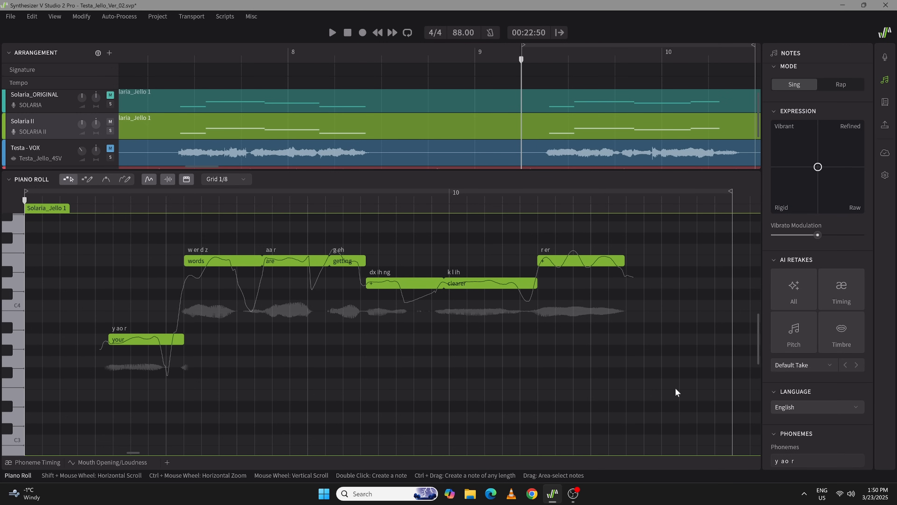
Lower the Vibrato Modulation of the final 'er' note of 'clearer' to about 0.42.
{"action": "left_click", "coordinate": [332, 32]}
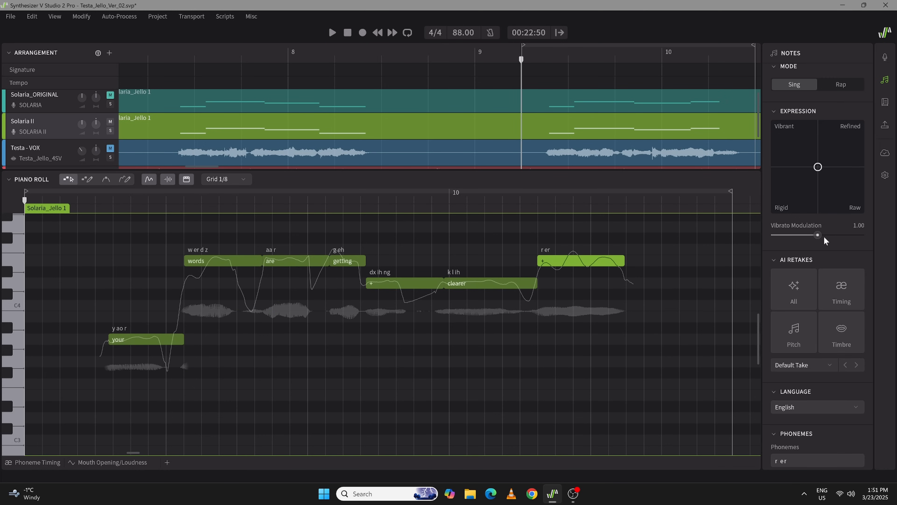
{"action": "left_click_drag", "start_coordinate": [816, 235], "coordinate": [792, 234]}
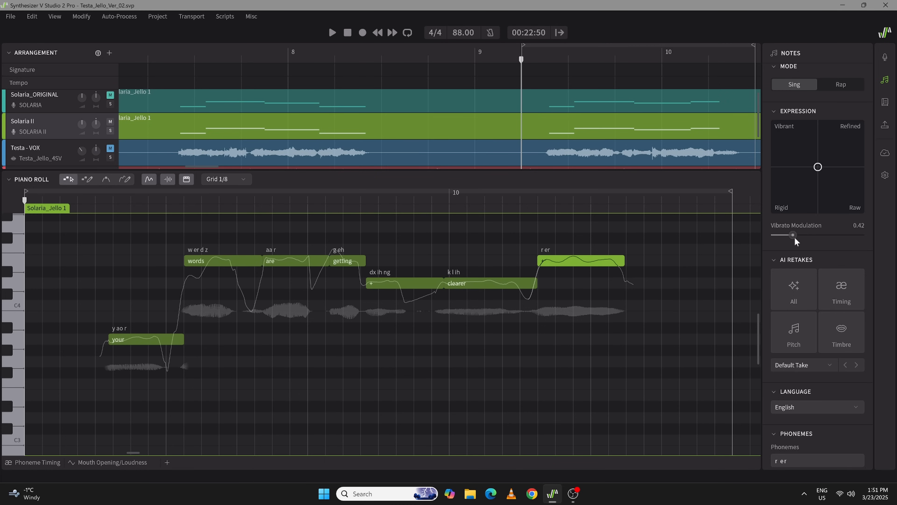
{"action": "left_click", "coordinate": [332, 32]}
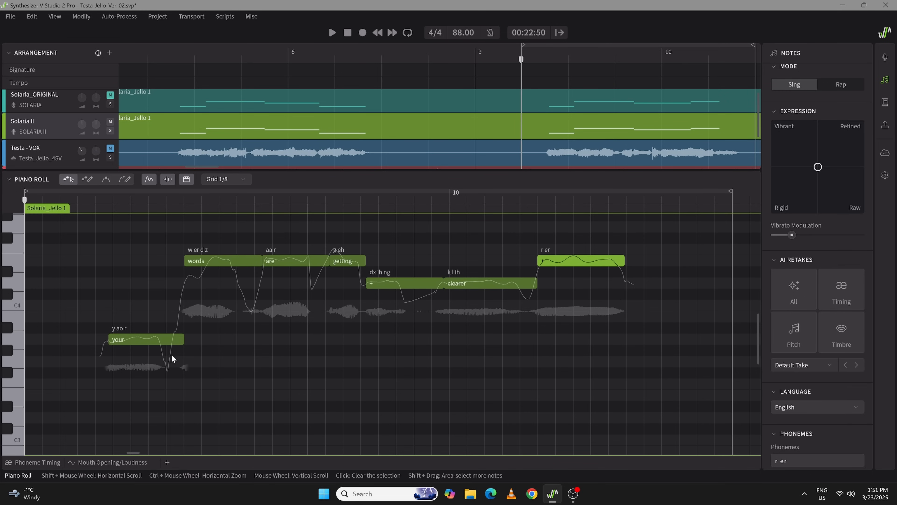
{"action": "mouse_move", "coordinate": [189, 369]}
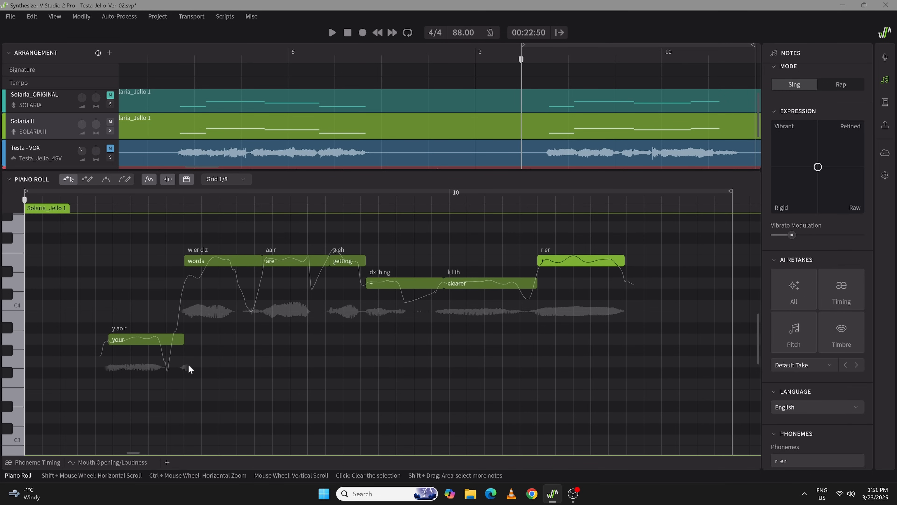
{"action": "mouse_move", "coordinate": [567, 290]}
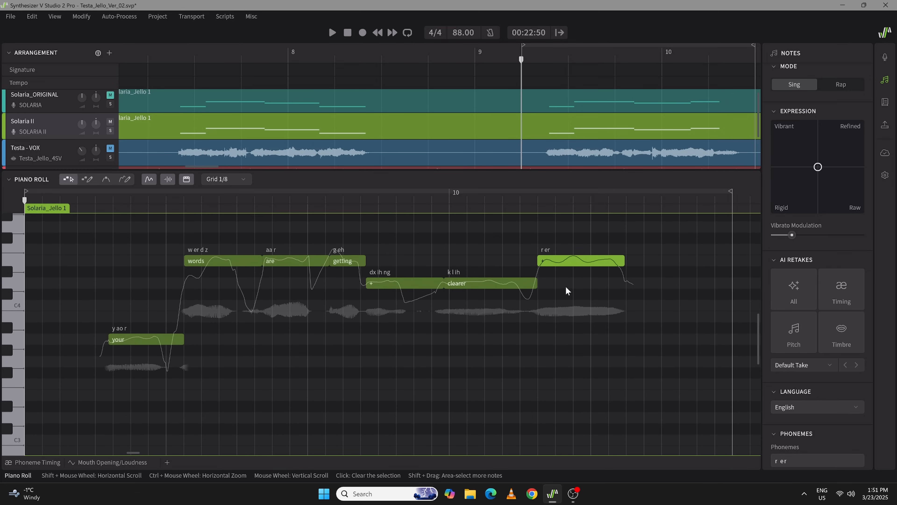
{"action": "mouse_move", "coordinate": [553, 326]}
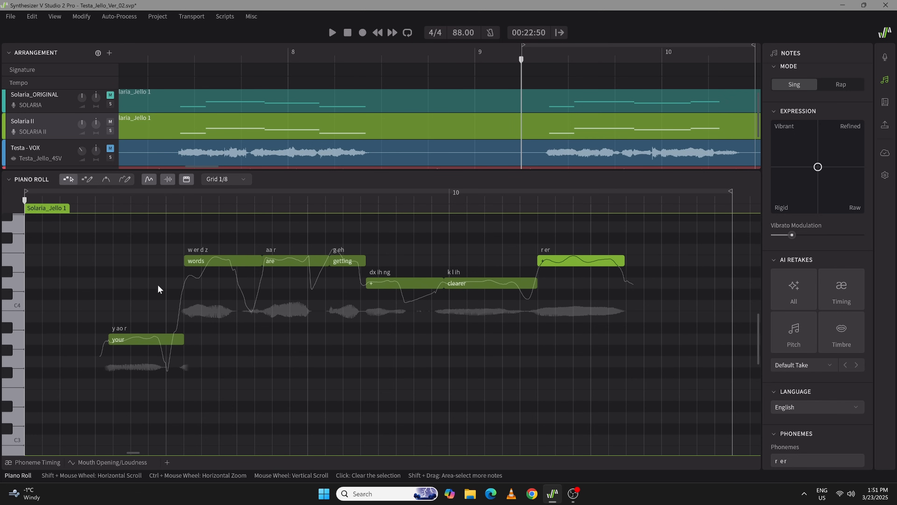
{"action": "mouse_move", "coordinate": [661, 316]}
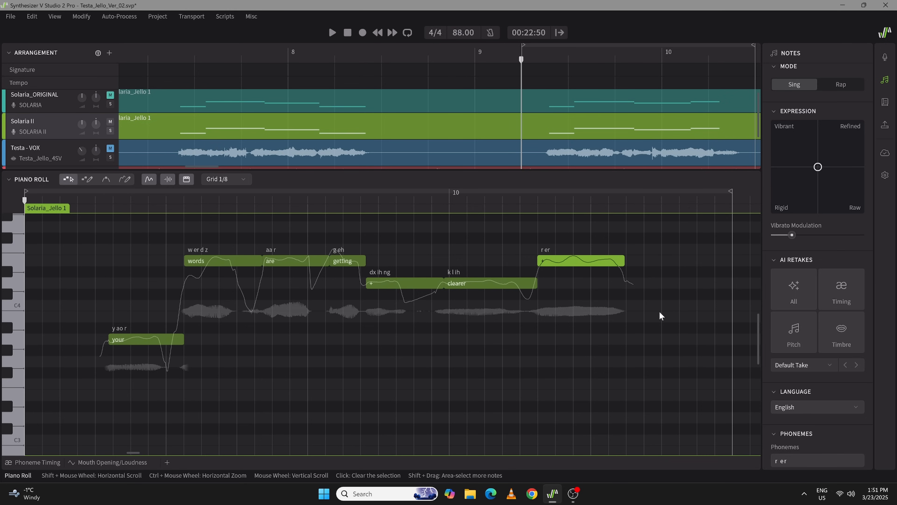
{"action": "mouse_move", "coordinate": [409, 293]}
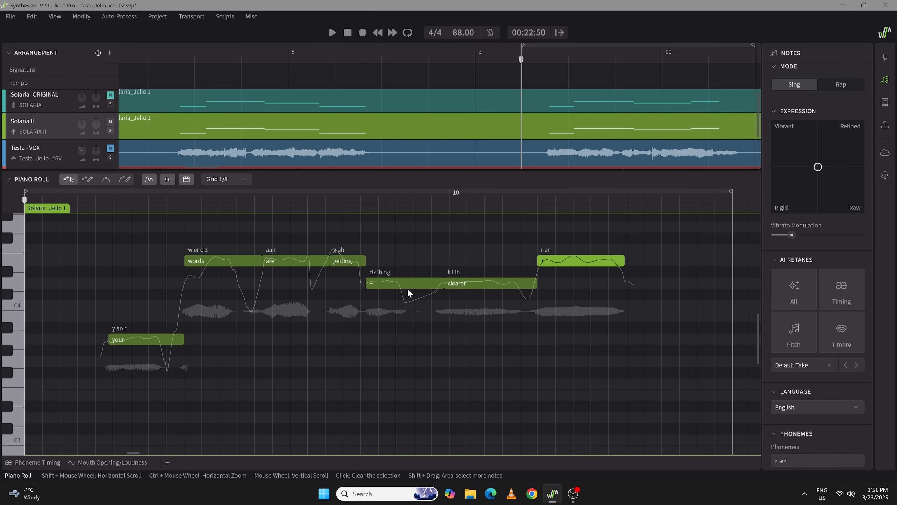
{"action": "mouse_move", "coordinate": [663, 322]}
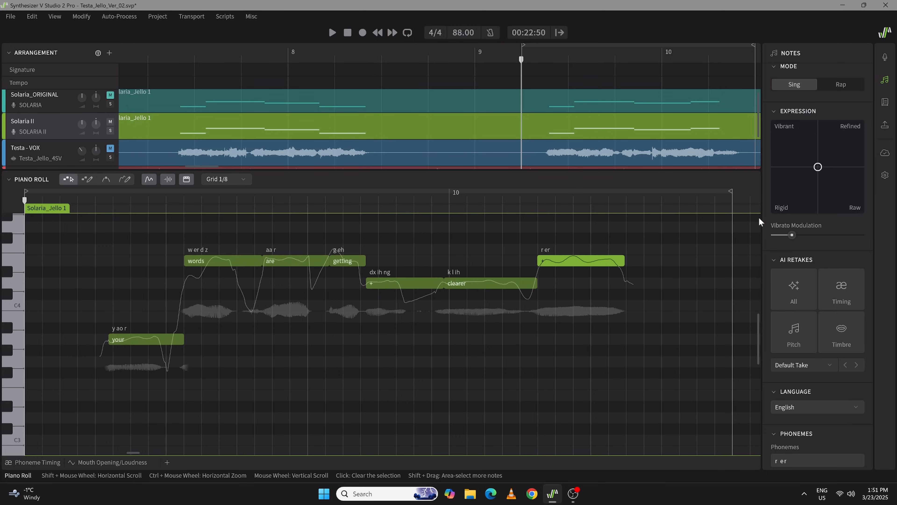
Play back the edited phrase and show its Mouth Opening curve lane.
{"action": "left_click", "coordinate": [332, 32]}
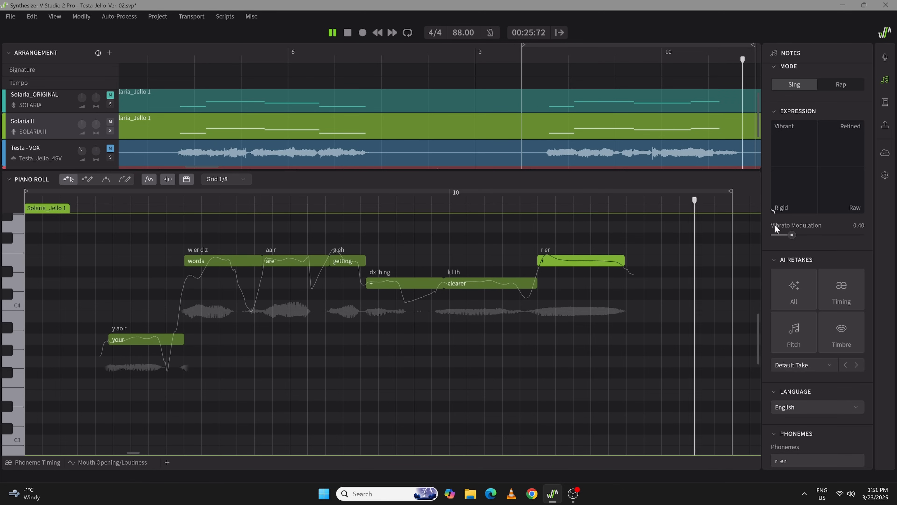
{"action": "left_click", "coordinate": [332, 32]}
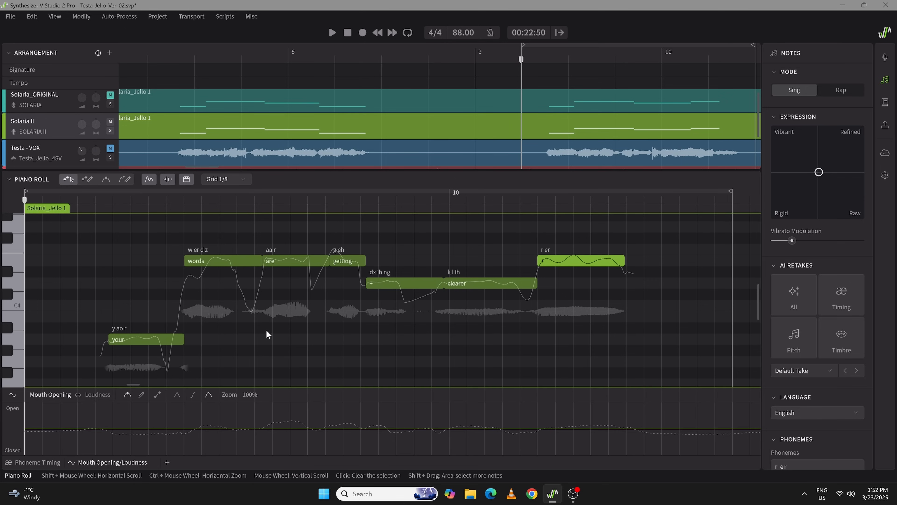
Draw a raised Mouth Opening curve under 'words' with the pencil tool.
{"action": "left_click", "coordinate": [332, 32]}
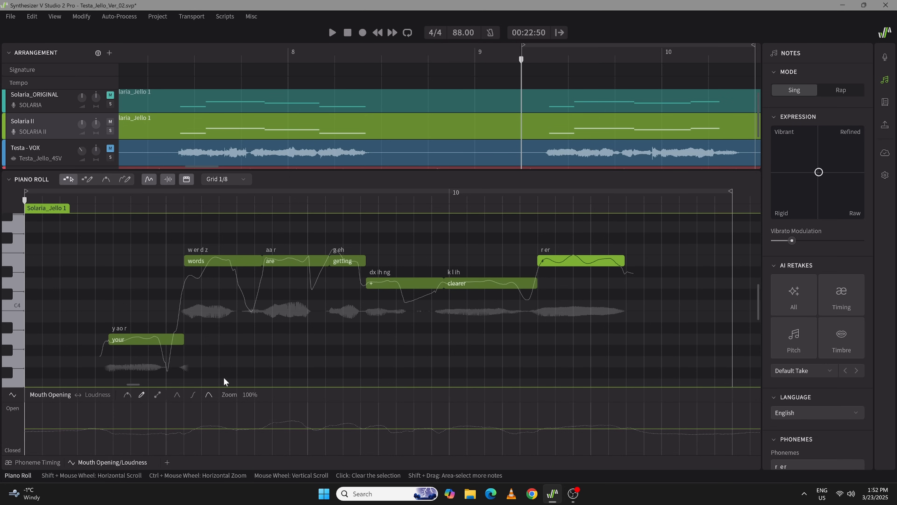
{"action": "left_click", "coordinate": [332, 32]}
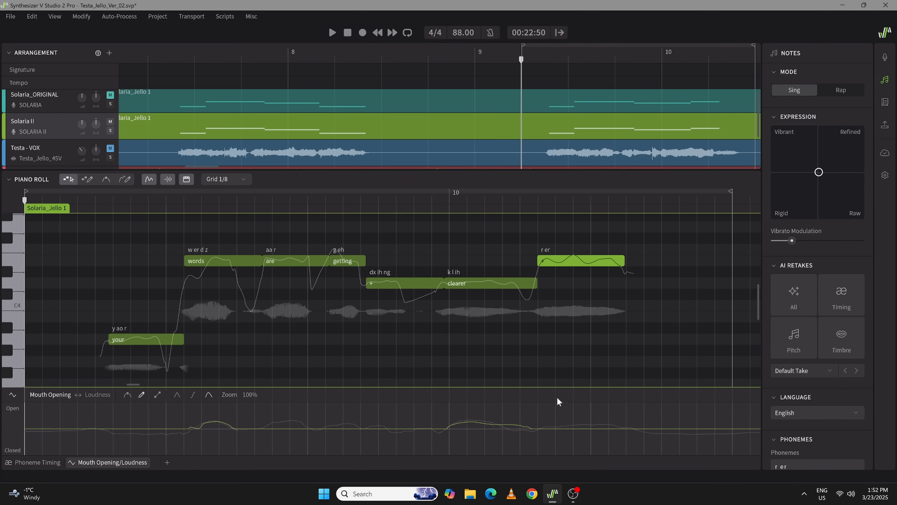
{"action": "mouse_move", "coordinate": [545, 406]}
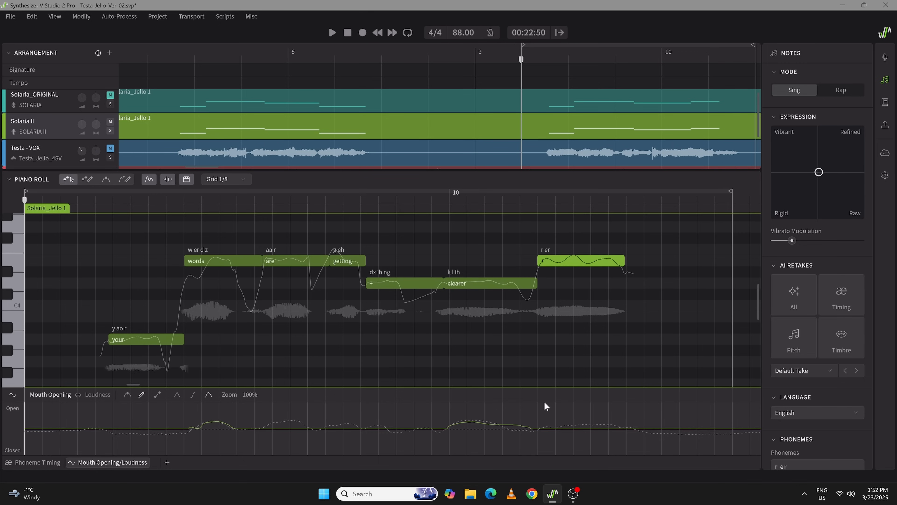
{"action": "left_click", "coordinate": [331, 32]}
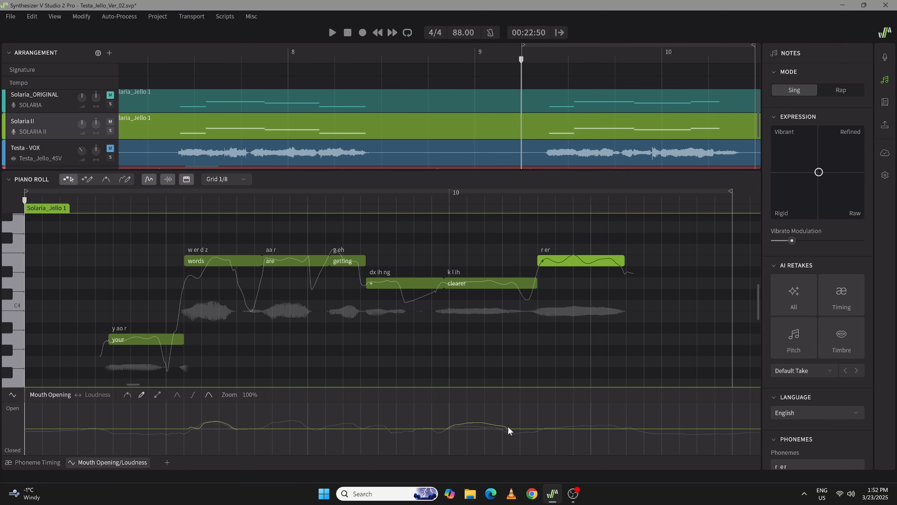
{"action": "left_click", "coordinate": [332, 33]}
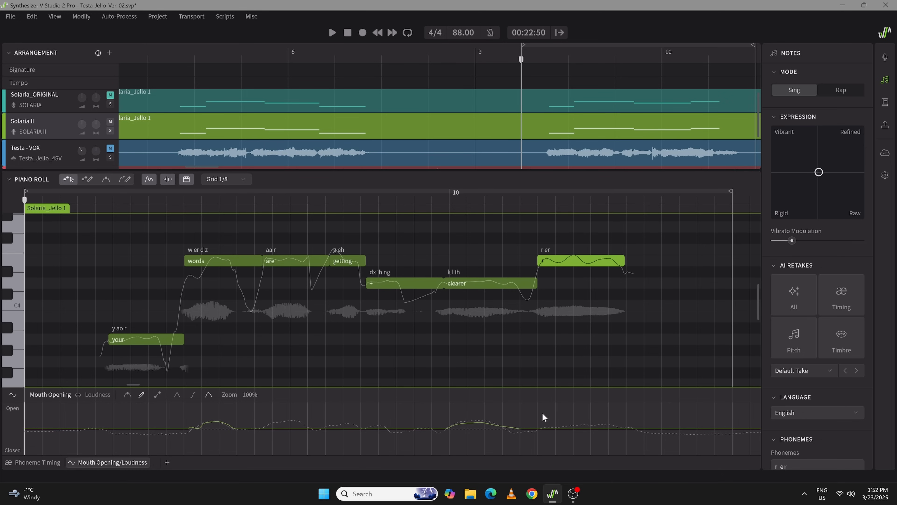
{"action": "mouse_move", "coordinate": [538, 420]}
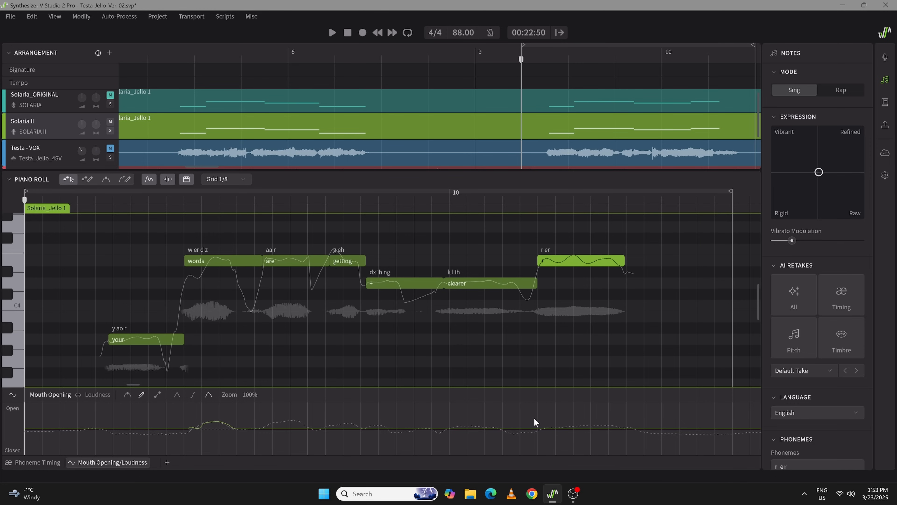
Audition the phrase with the wider mouth opening and bring up the Phoneme Timing lane.
{"action": "left_click", "coordinate": [332, 32]}
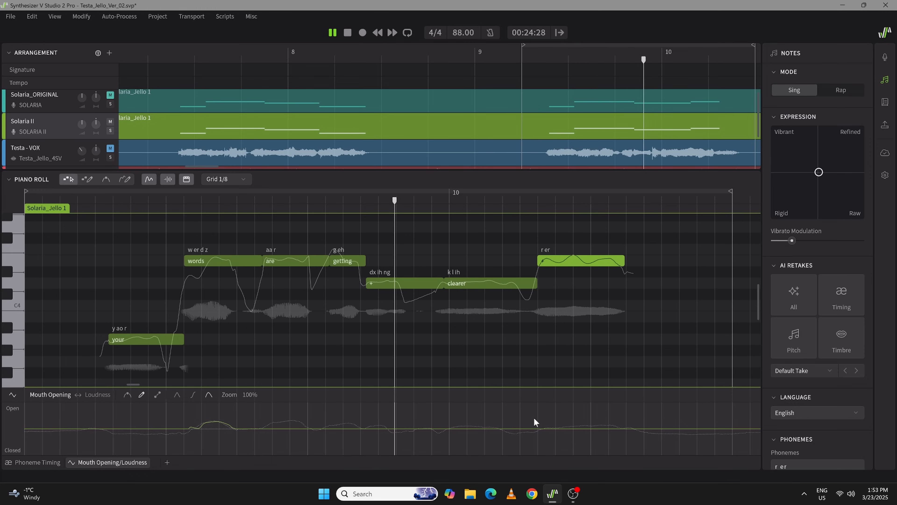
{"action": "left_click", "coordinate": [332, 32]}
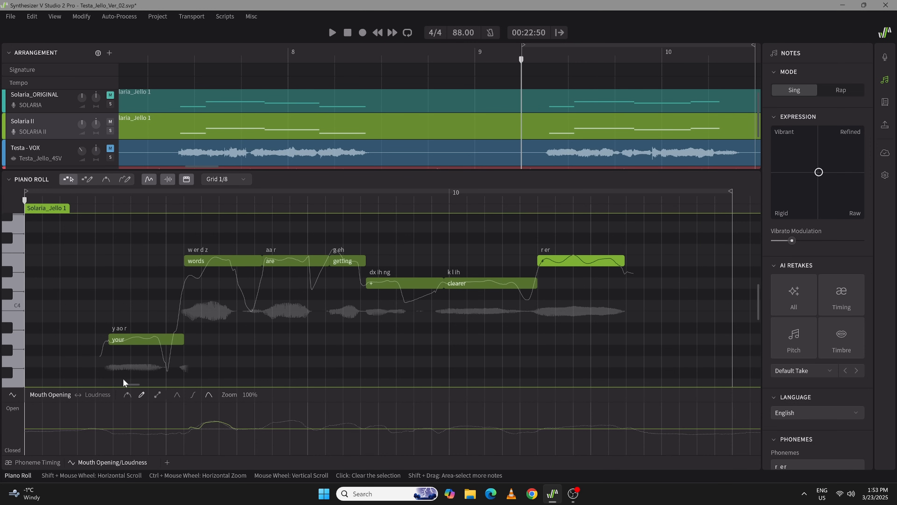
{"action": "left_click", "coordinate": [332, 33]}
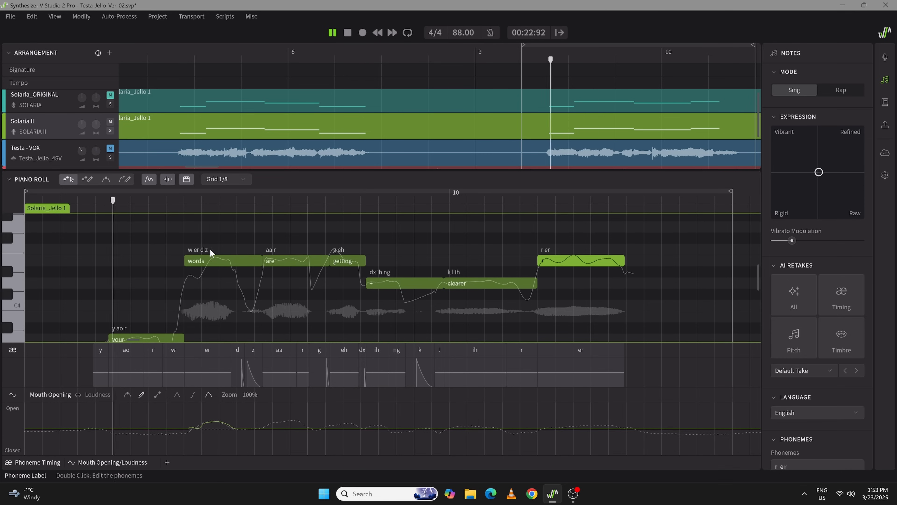
Drag the end of 'er' in 'words' later and shift the start of 'ih' in 'getting'.
{"action": "left_click", "coordinate": [207, 380]}
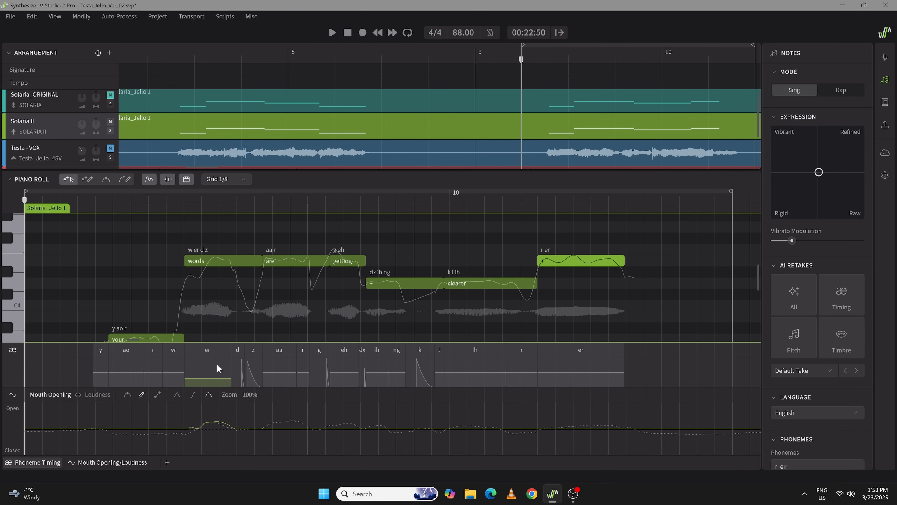
{"action": "mouse_move", "coordinate": [269, 335]}
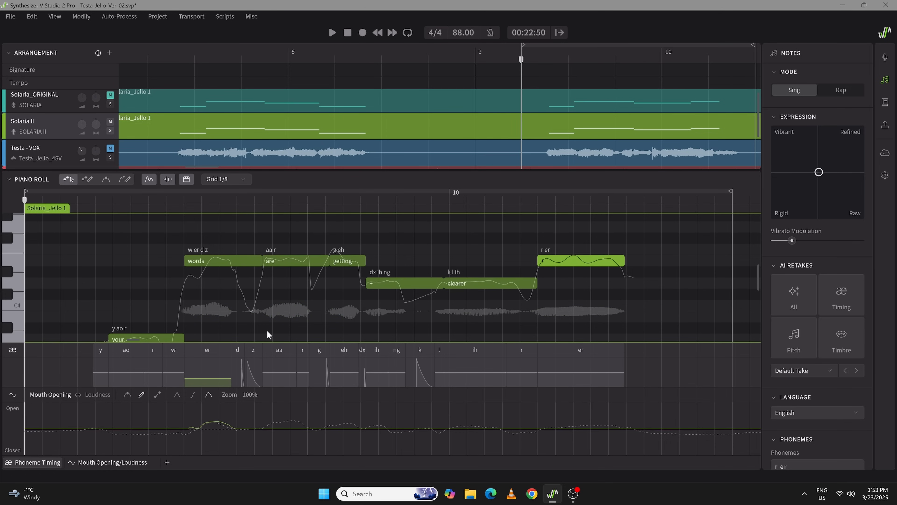
{"action": "mouse_move", "coordinate": [521, 368]}
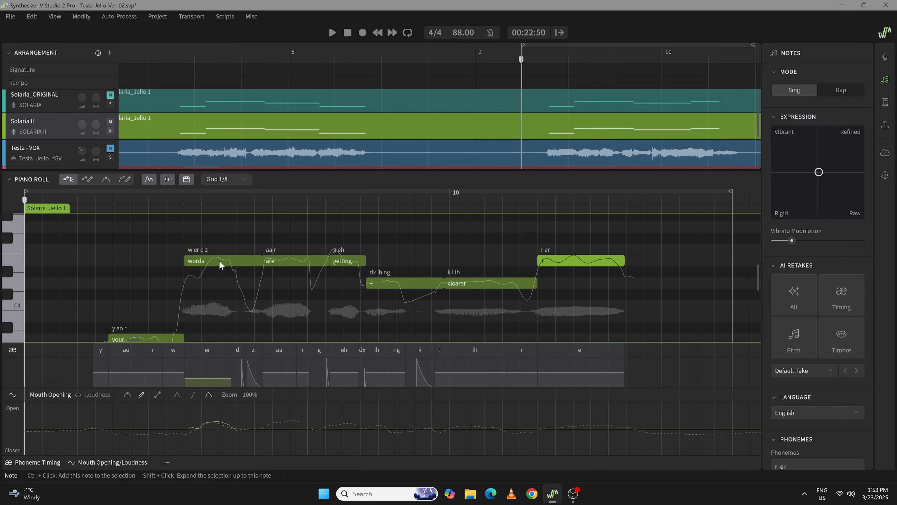
{"action": "mouse_move", "coordinate": [229, 364]}
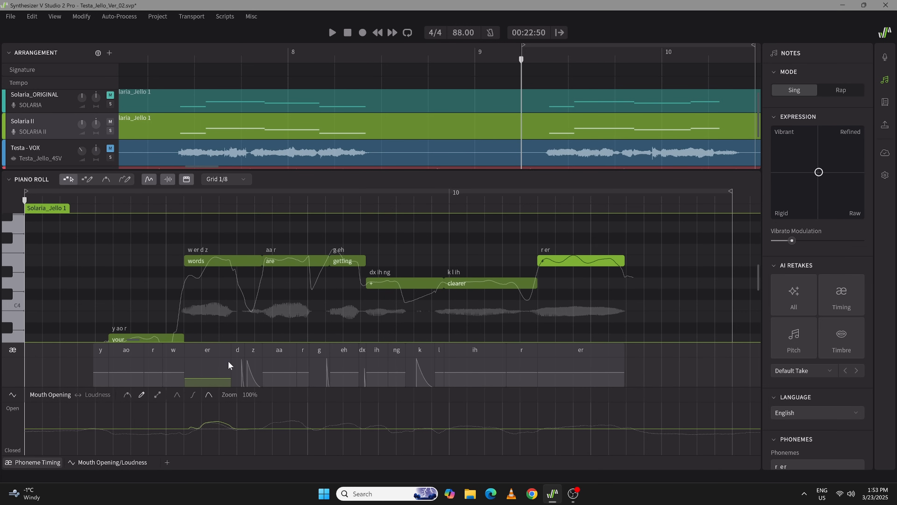
{"action": "mouse_move", "coordinate": [228, 376]}
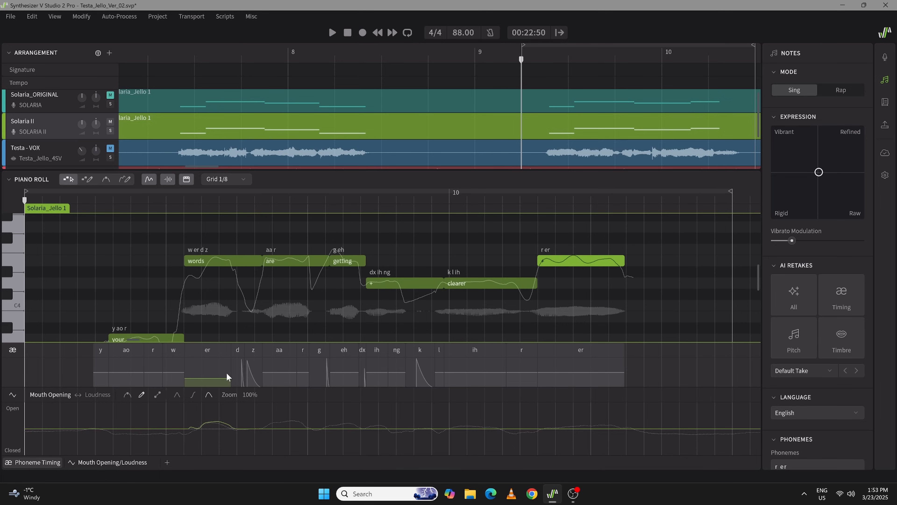
{"action": "left_click", "coordinate": [331, 32]}
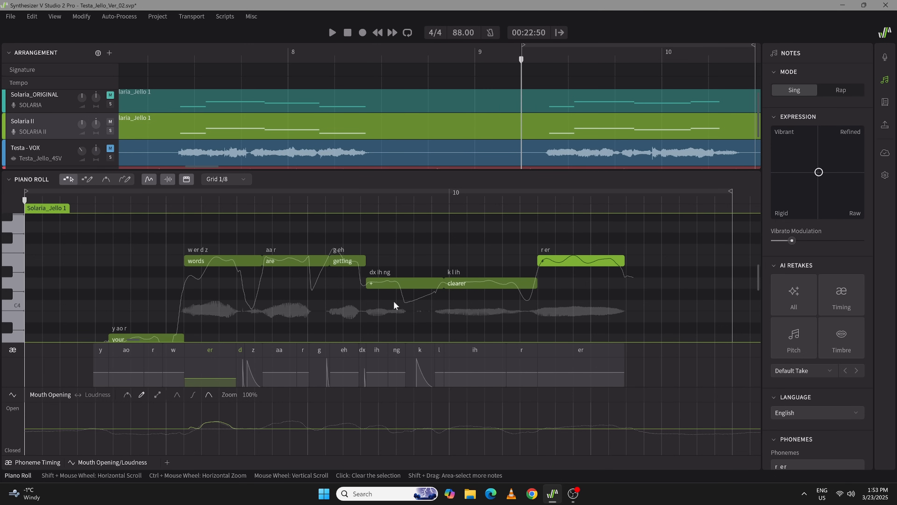
{"action": "mouse_move", "coordinate": [331, 291]}
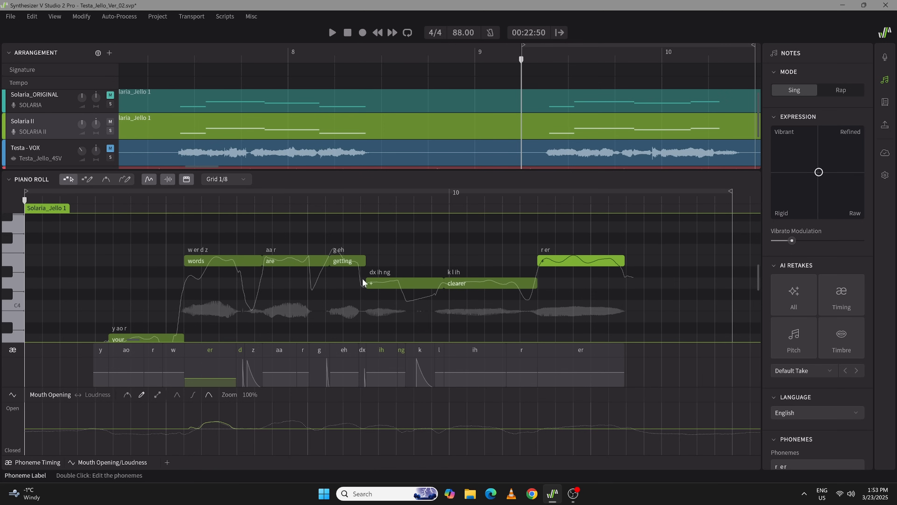
{"action": "mouse_move", "coordinate": [369, 373]}
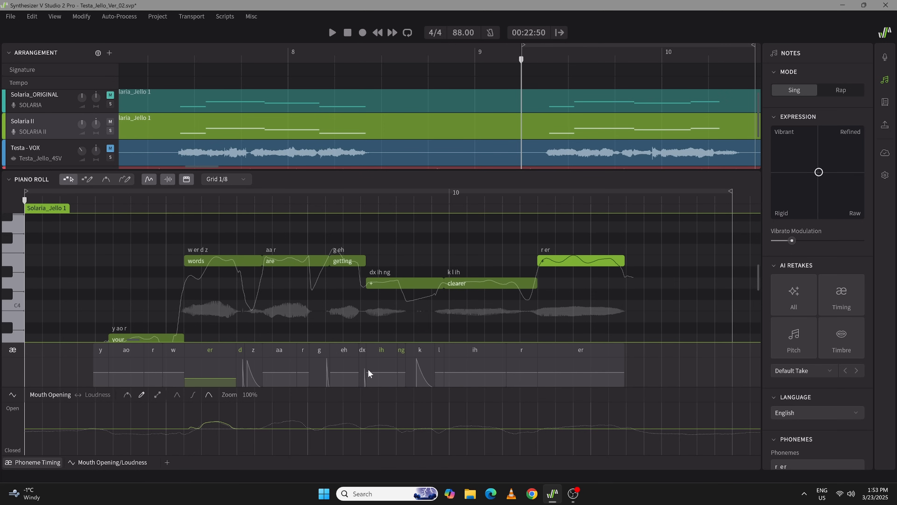
{"action": "left_click", "coordinate": [332, 32]}
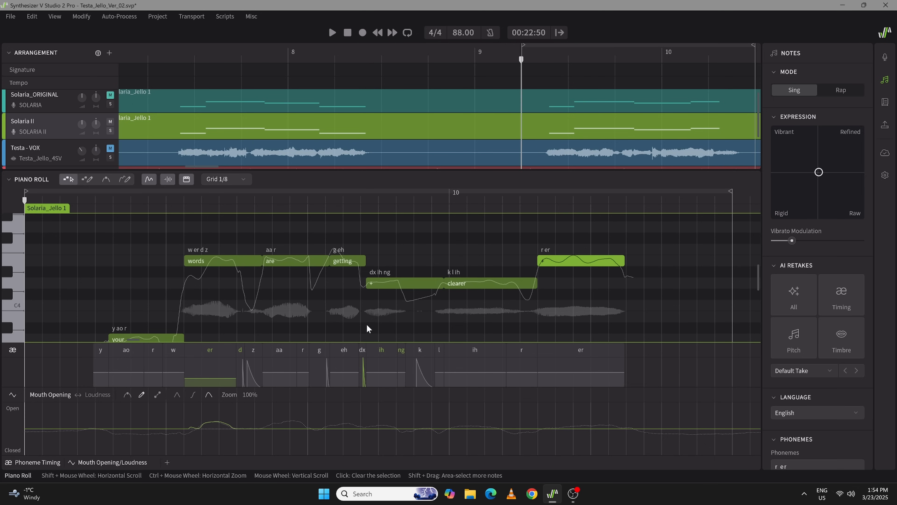
{"action": "mouse_move", "coordinate": [377, 325]}
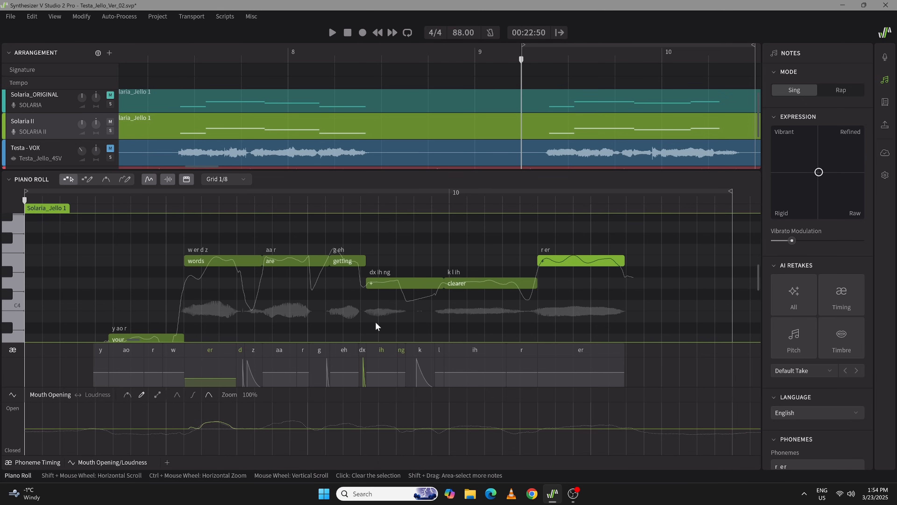
{"action": "mouse_move", "coordinate": [98, 111]}
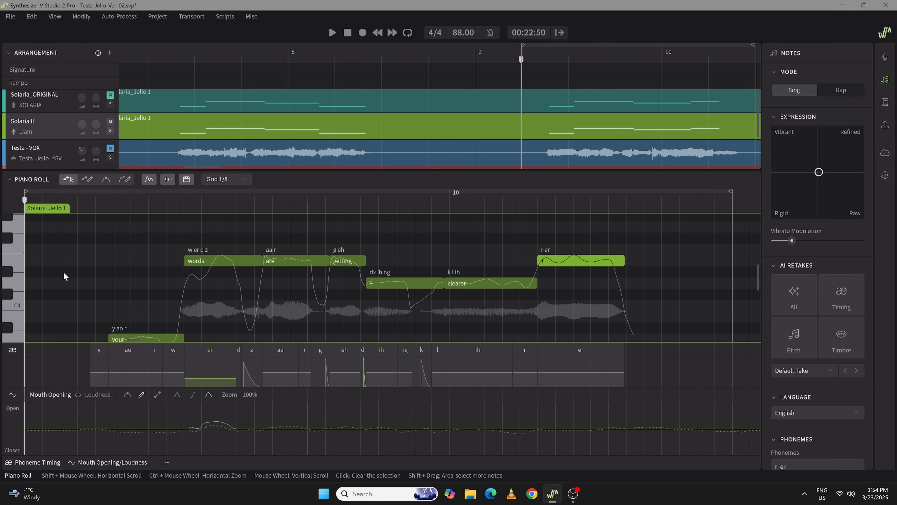
Load the Solaria_ORIGINAL clip's take of the phrase into the piano roll.
{"action": "left_click", "coordinate": [332, 33]}
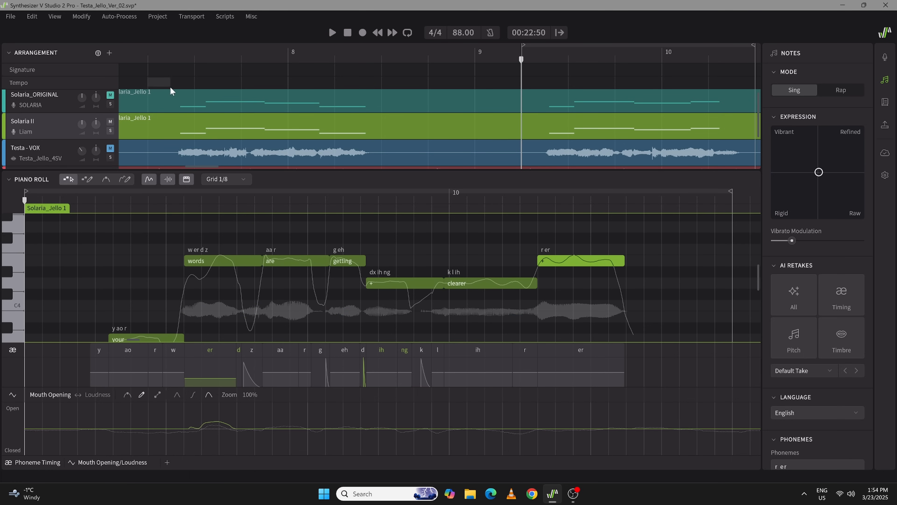
{"action": "left_click", "coordinate": [332, 33]}
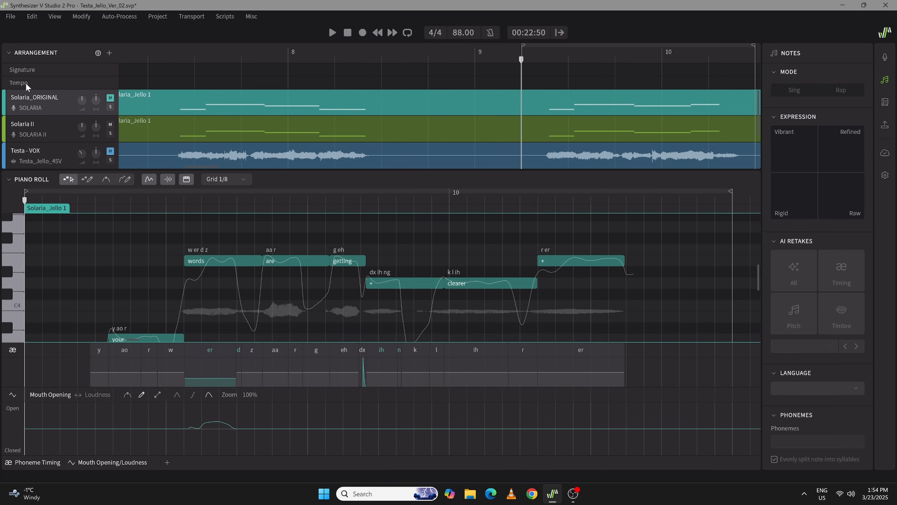
Retime the 'aa' phoneme of 'are' on Solaria_ORIGINAL and audition the phrase.
{"action": "left_click", "coordinate": [30, 108]}
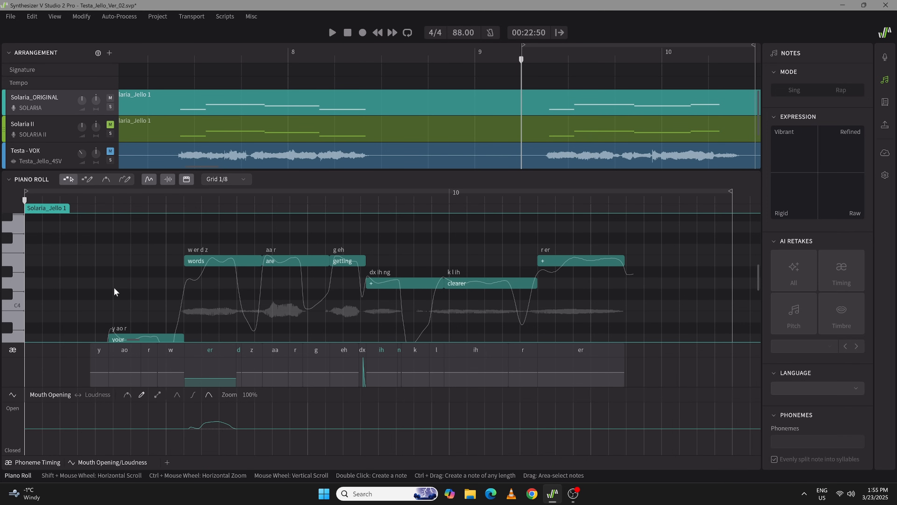
{"action": "left_click", "coordinate": [332, 32]}
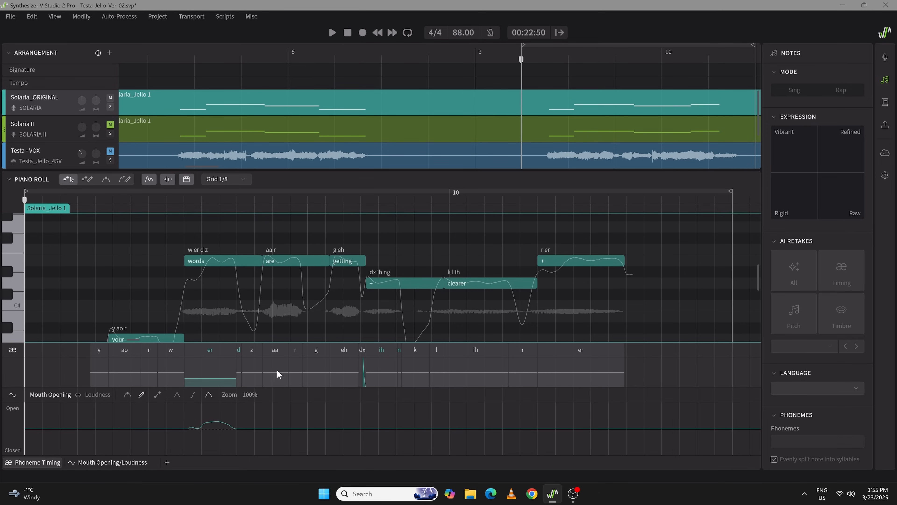
{"action": "left_click", "coordinate": [277, 382]}
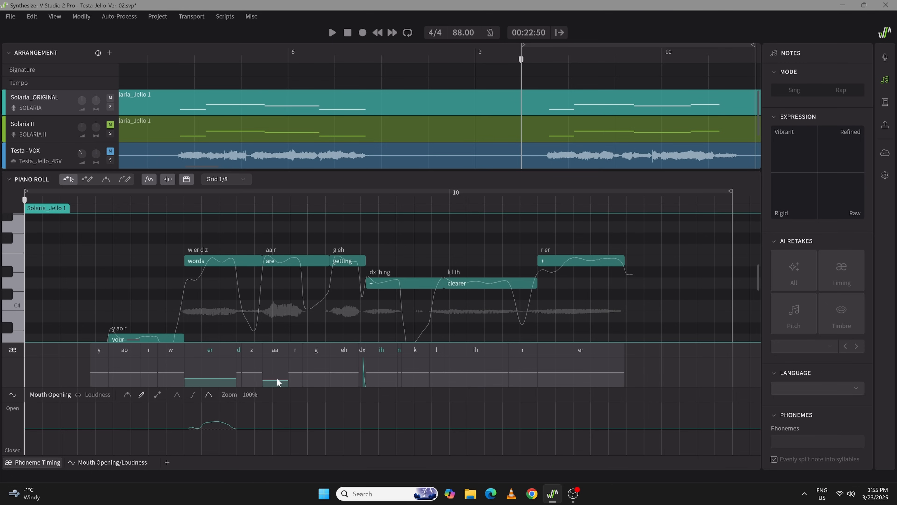
{"action": "left_click", "coordinate": [332, 32]}
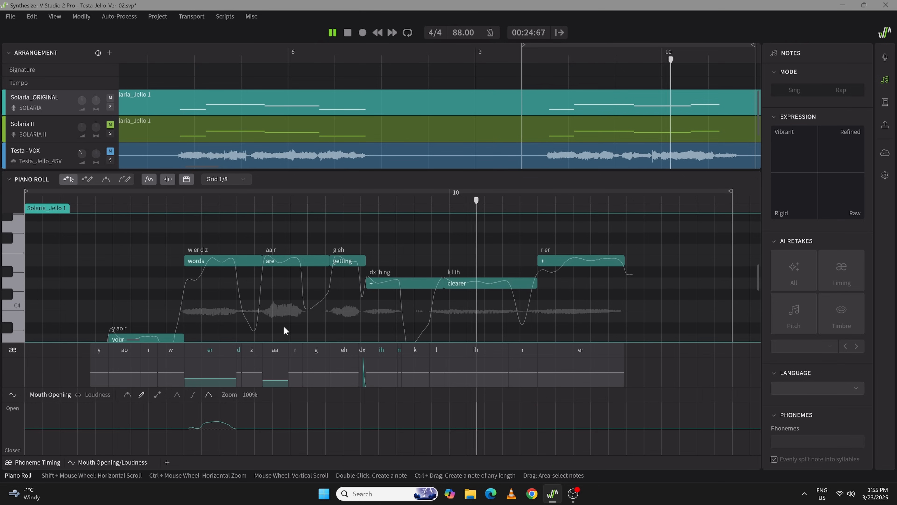
{"action": "left_click", "coordinate": [333, 32]}
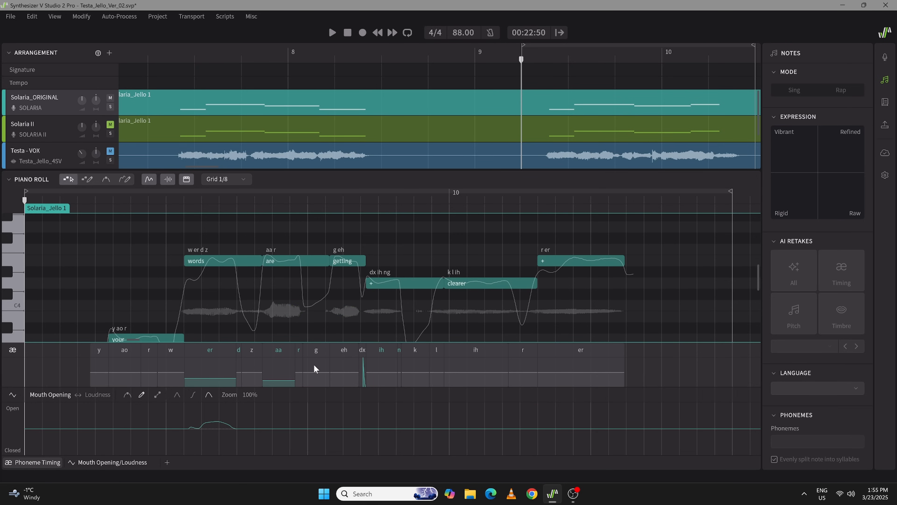
{"action": "mouse_move", "coordinate": [260, 367]}
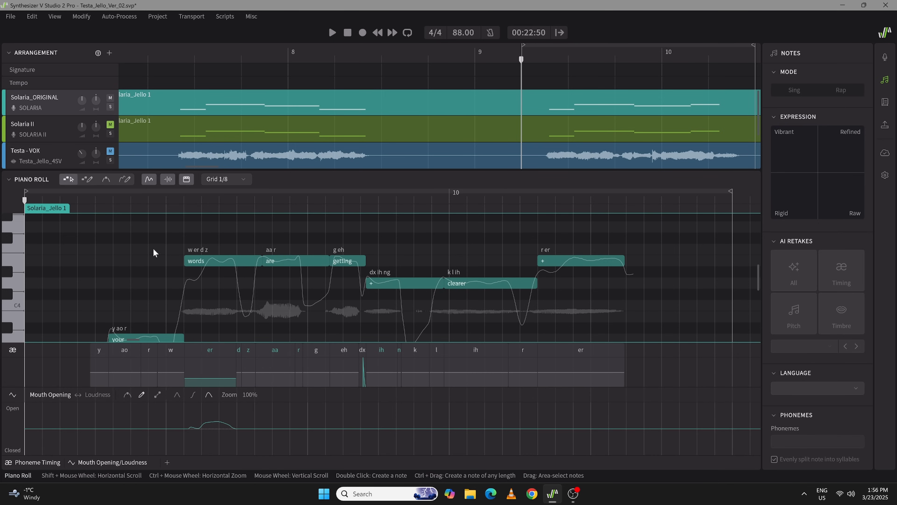
{"action": "mouse_move", "coordinate": [195, 291]}
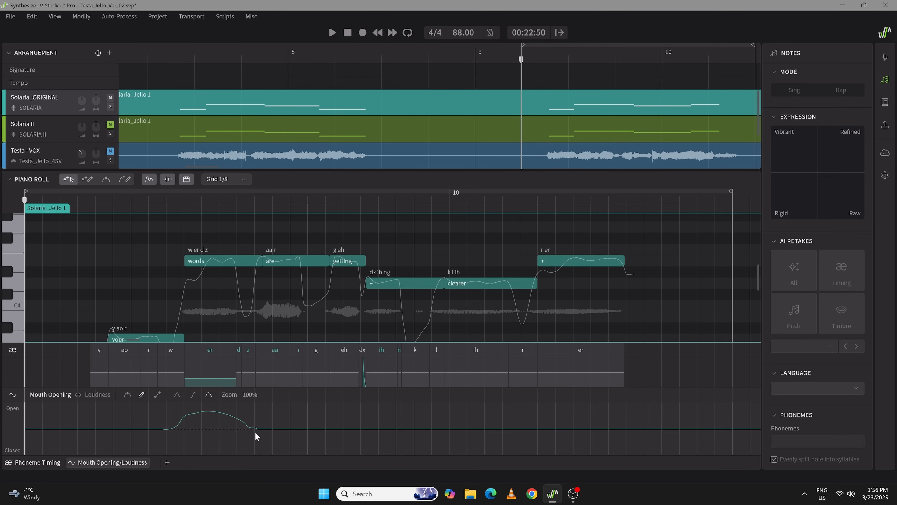
Select all notes of the Solaria_ORIGINAL phrase and run an AI Retake to get Take 1.
{"action": "left_click", "coordinate": [332, 32]}
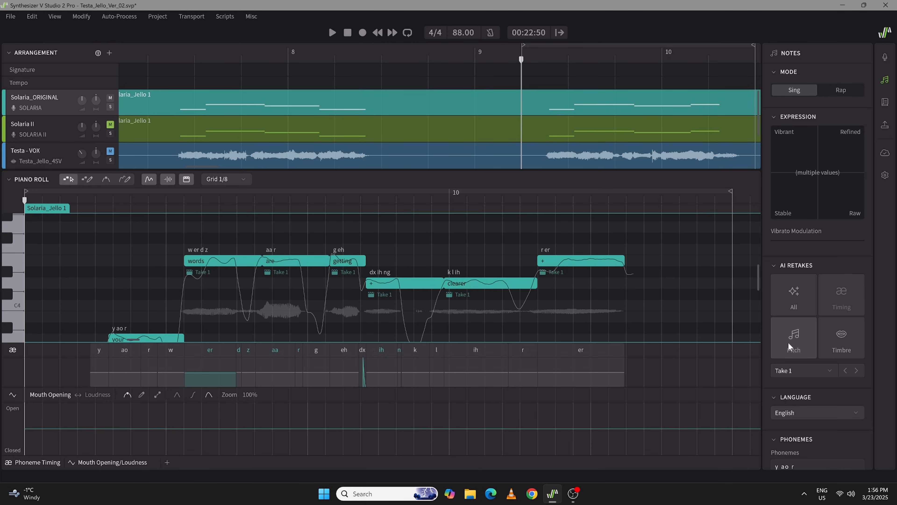
Retake the Solaria notes' pitch, then attempt a timing retake and dismiss the Feature Not Supported notice.
{"action": "left_click", "coordinate": [794, 337]}
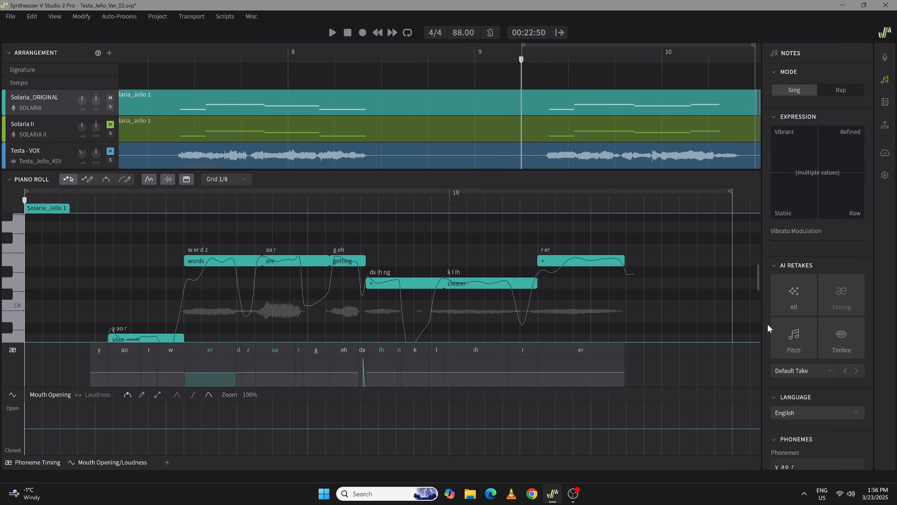
{"action": "left_click", "coordinate": [841, 295]}
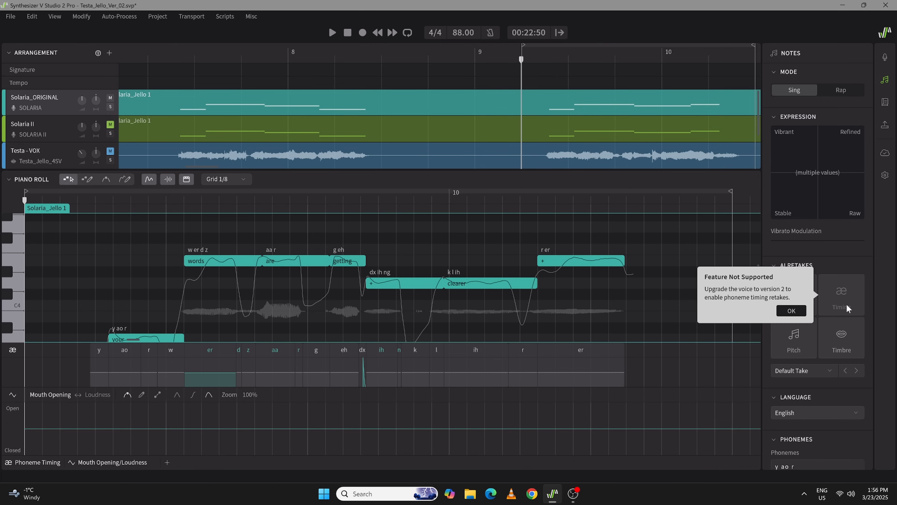
{"action": "mouse_move", "coordinate": [678, 280]}
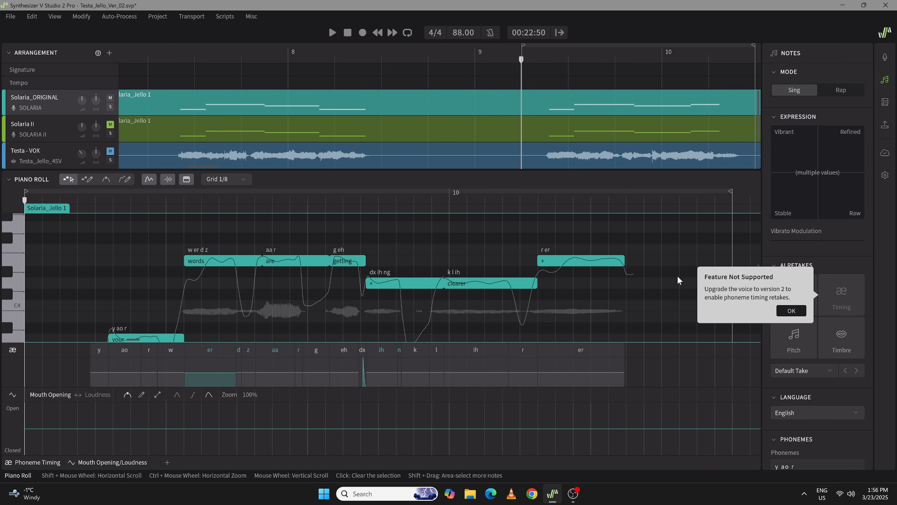
{"action": "mouse_move", "coordinate": [737, 334]}
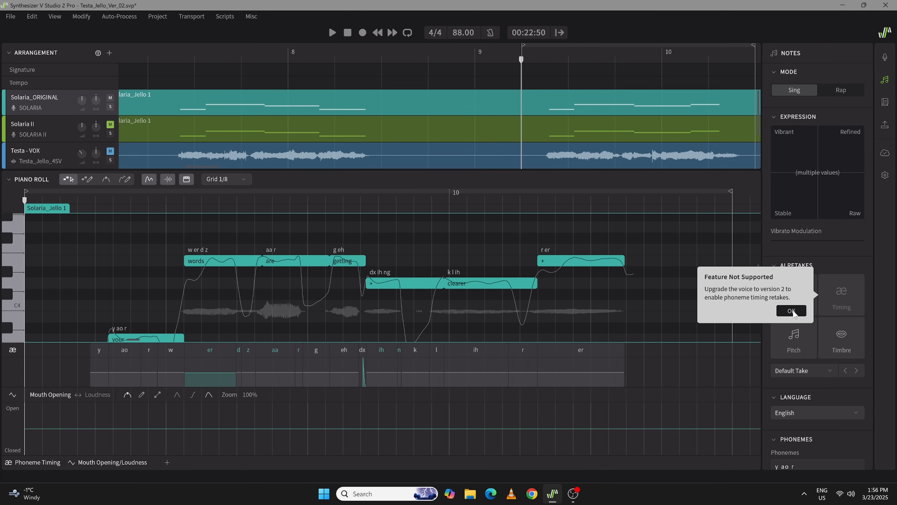
{"action": "left_click", "coordinate": [791, 311]}
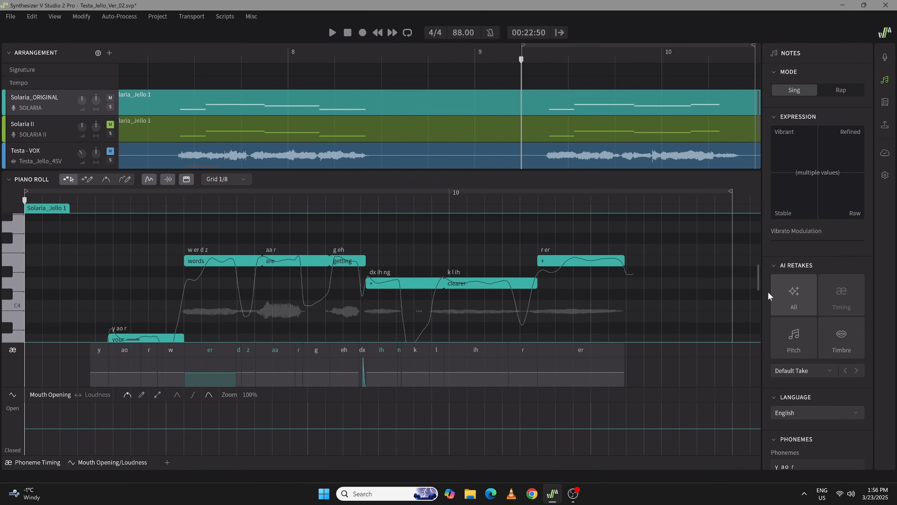
{"action": "mouse_move", "coordinate": [841, 336]}
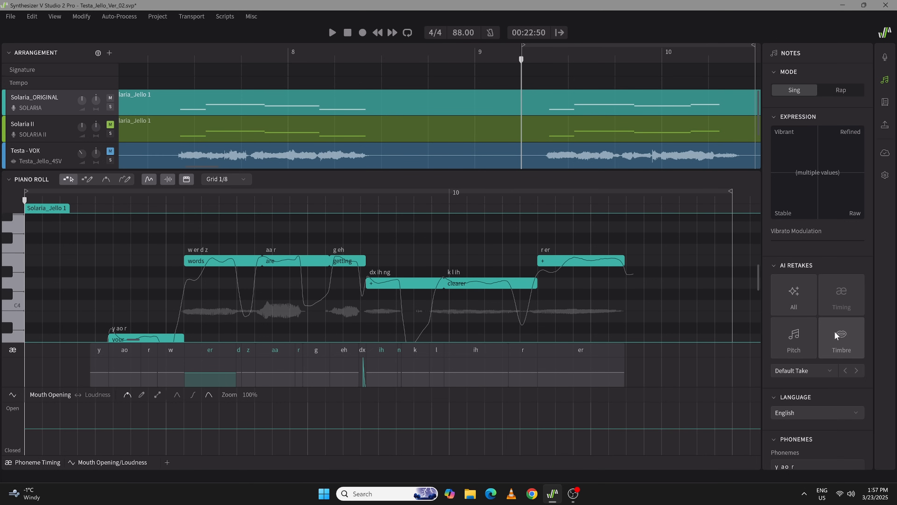